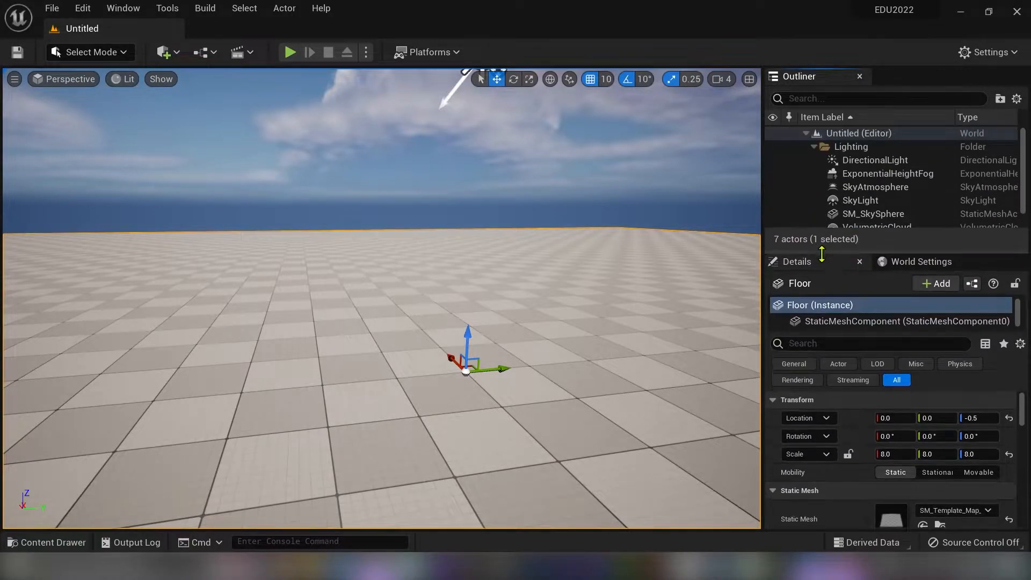
- Set Custom Depth-Stencil Pass to Enabled with Stencil in Project Settings, filtered by 'postprocess'
left_click(872, 212)
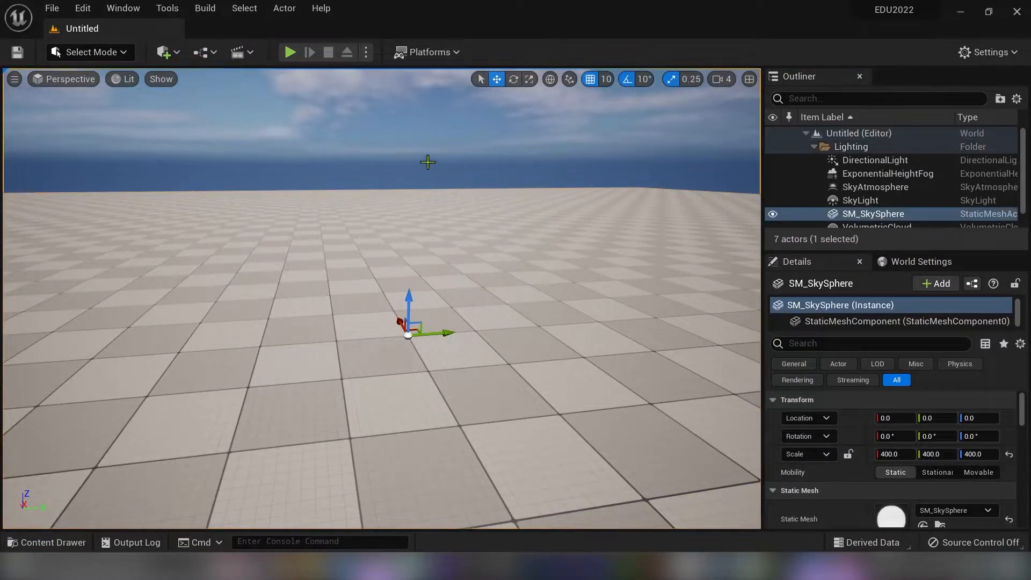
left_click(991, 51)
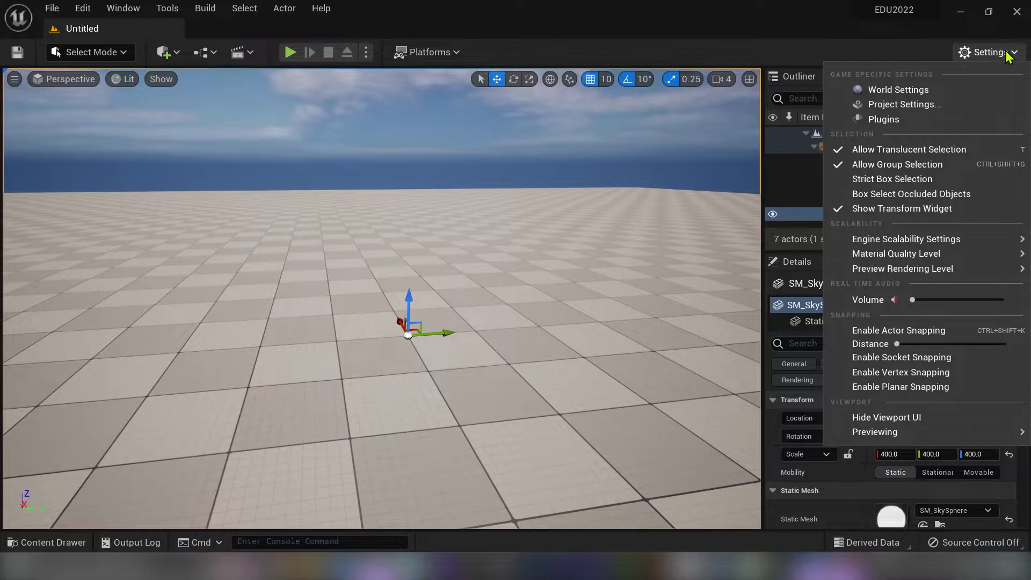
left_click(908, 104)
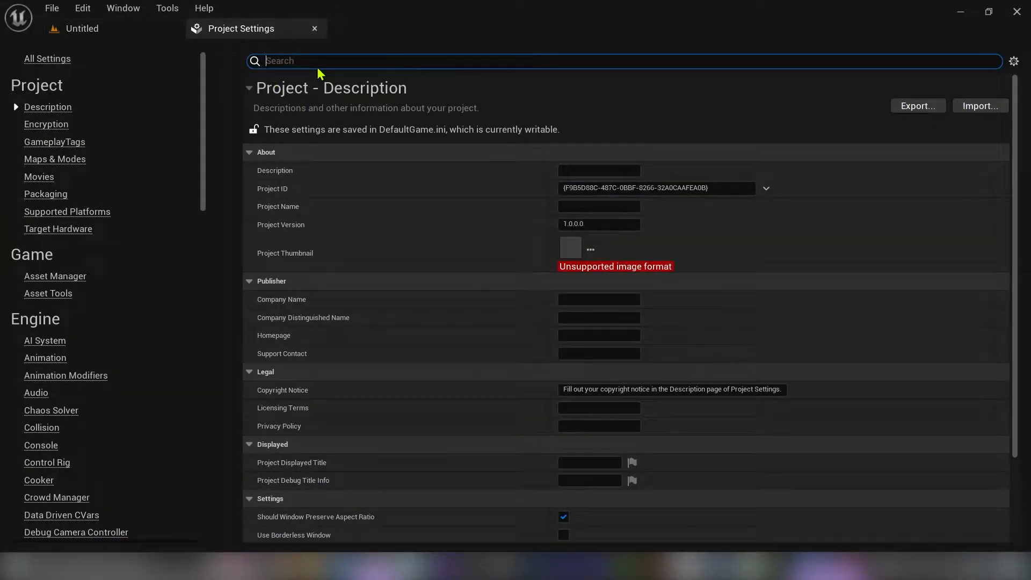
type("postprocess")
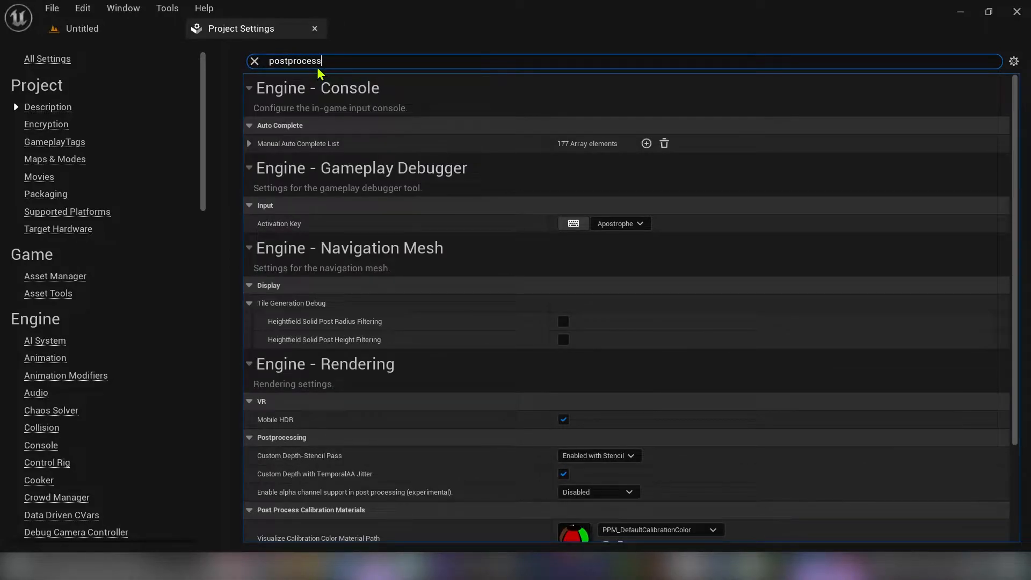
scroll("down", 3)
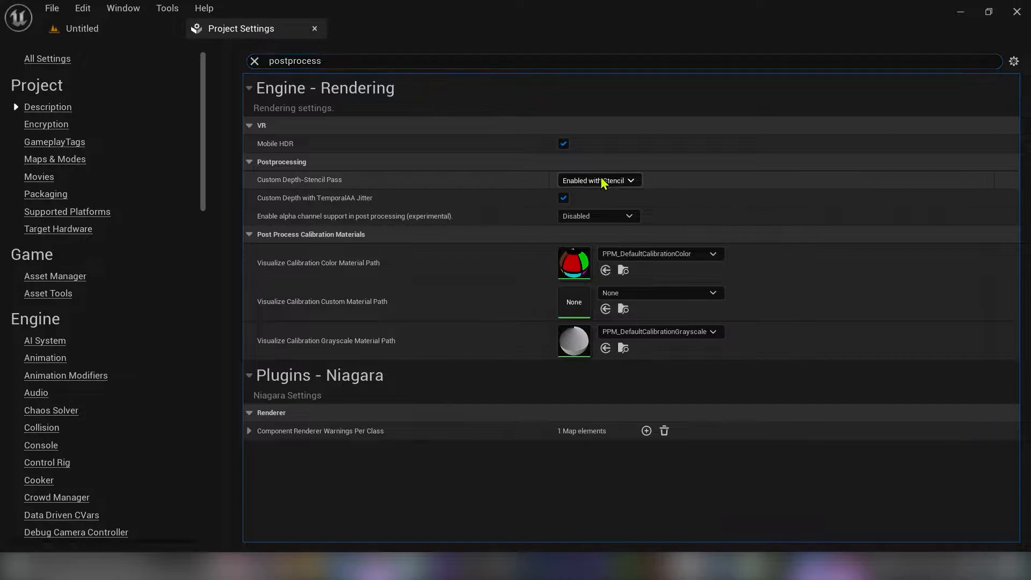
left_click(597, 180)
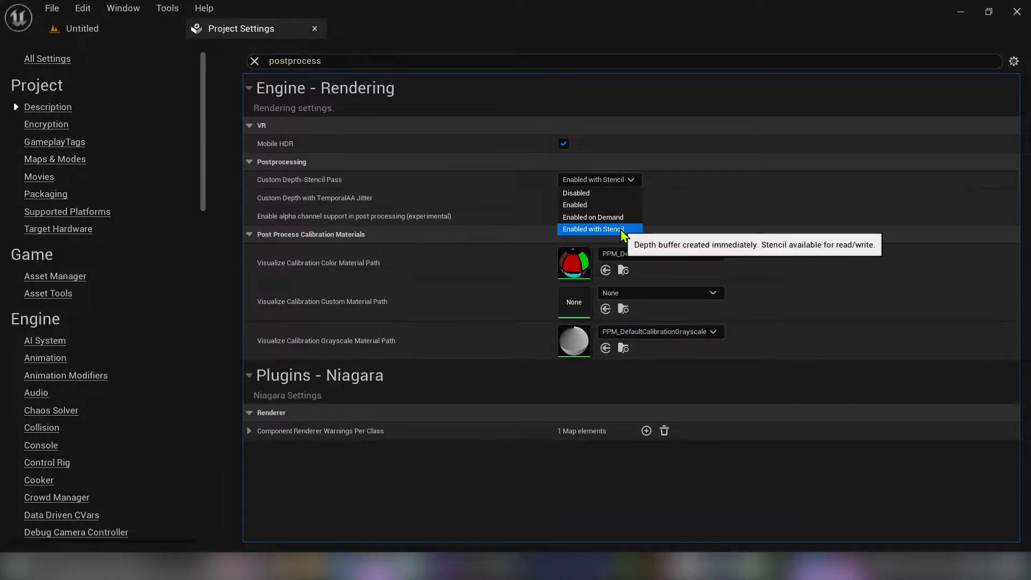
left_click(598, 229)
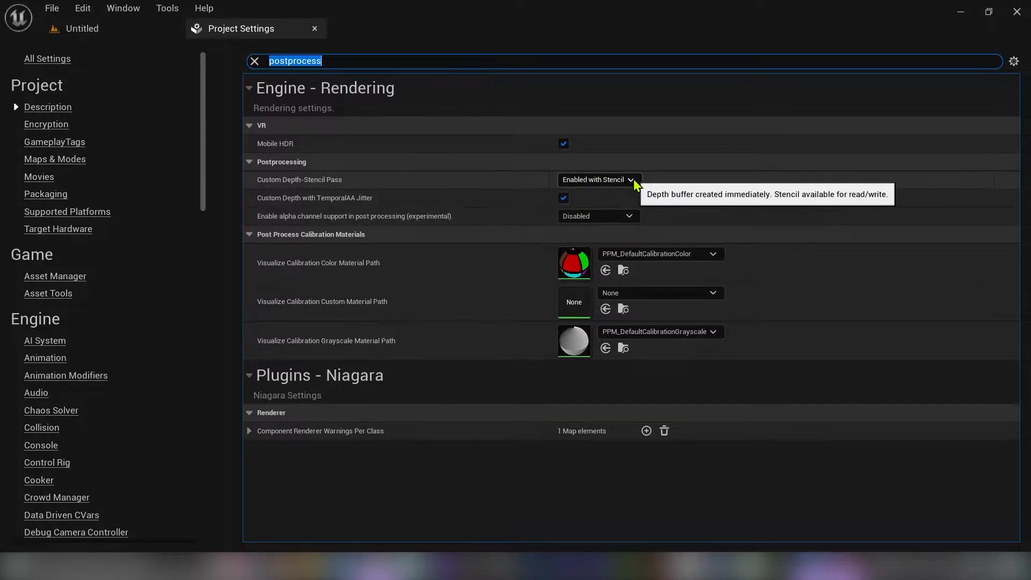
mouse_move(315, 32)
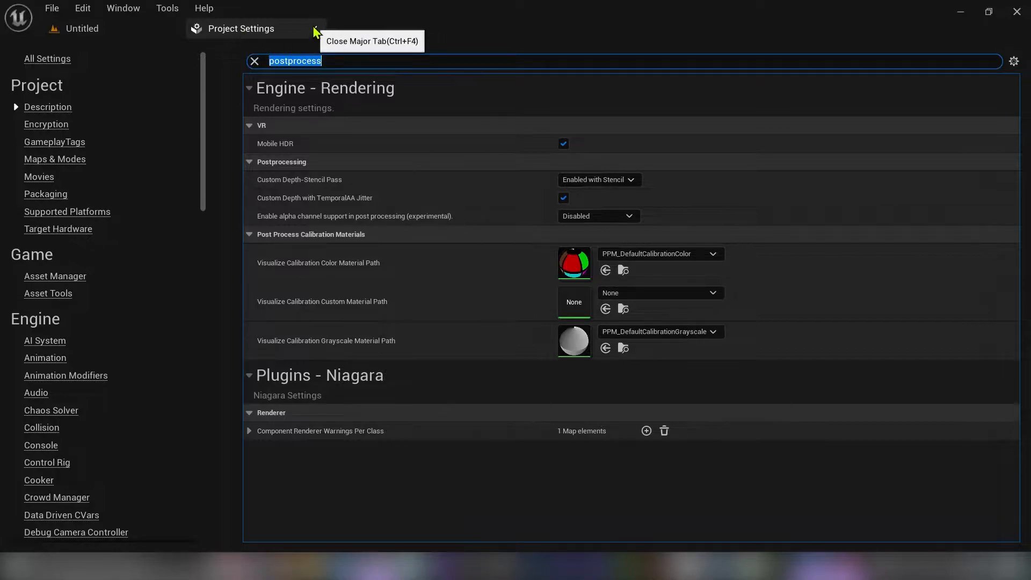
mouse_move(353, 89)
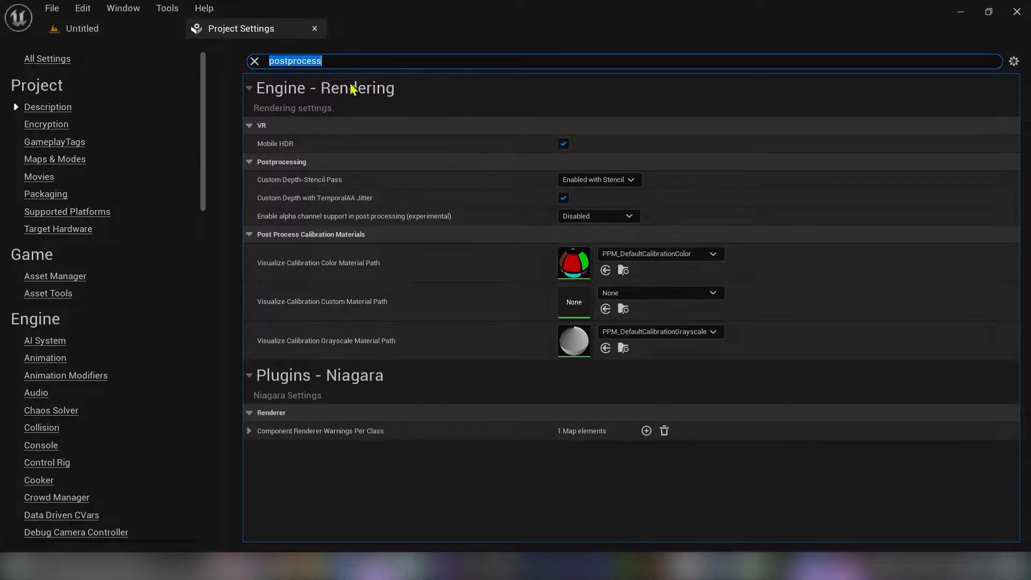
- Create a material M_PP_OutlineFX in the Tutorial folder and bring it into the material editor
left_click(314, 28)
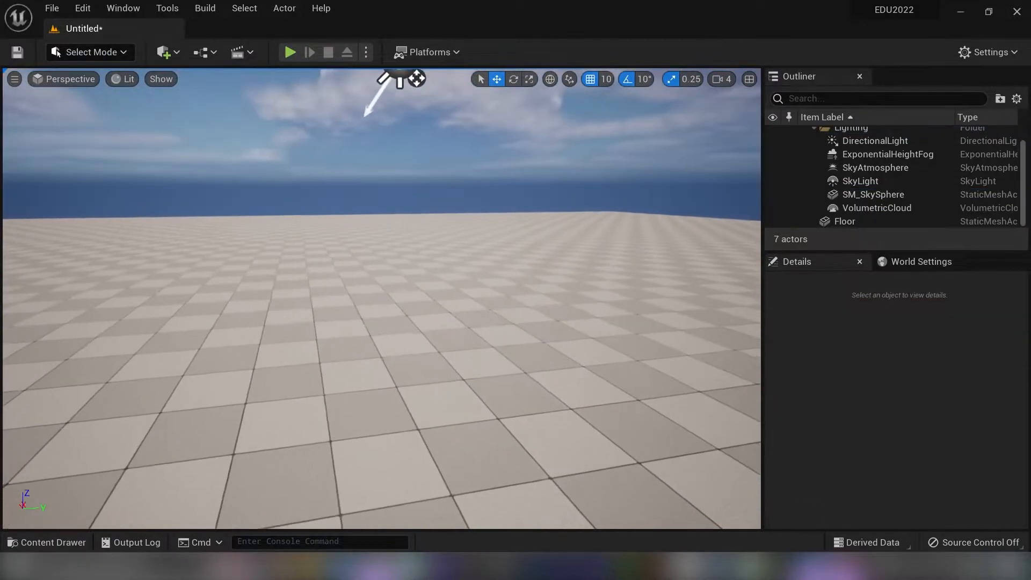
mouse_move(317, 417)
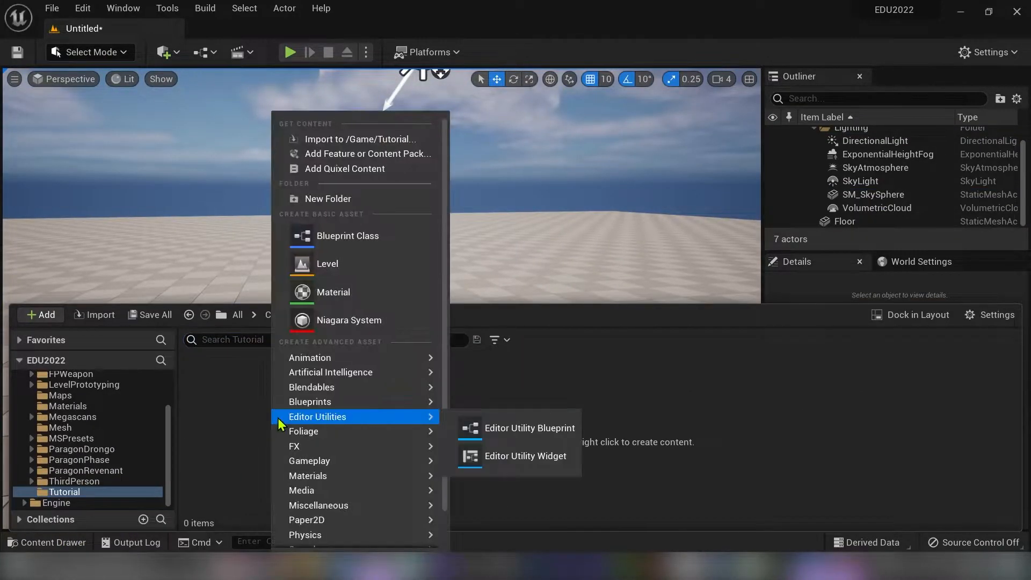
mouse_move(332, 292)
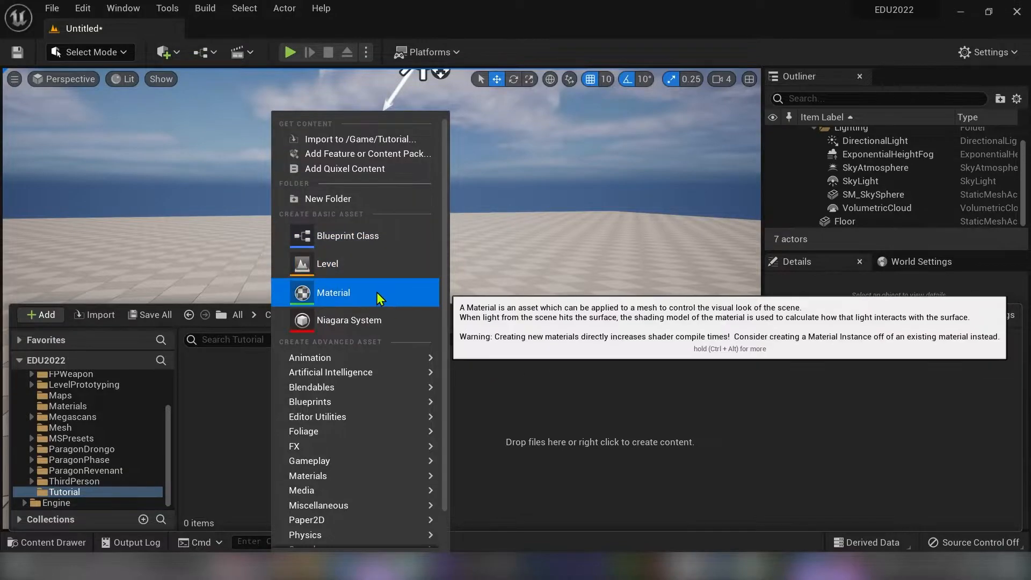
left_click(333, 292)
type("M_PP_OutlineFX")
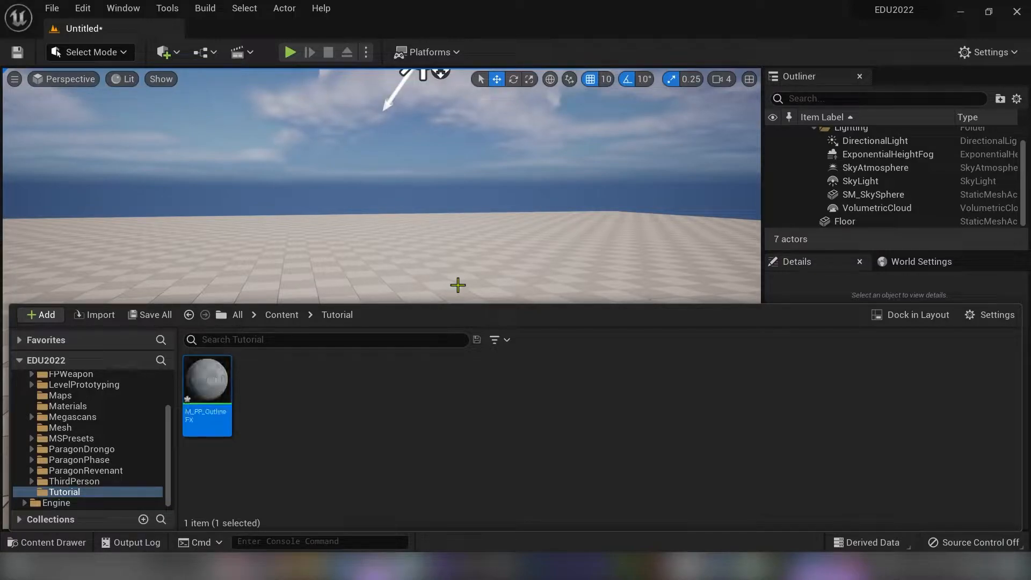
double_click(206, 379)
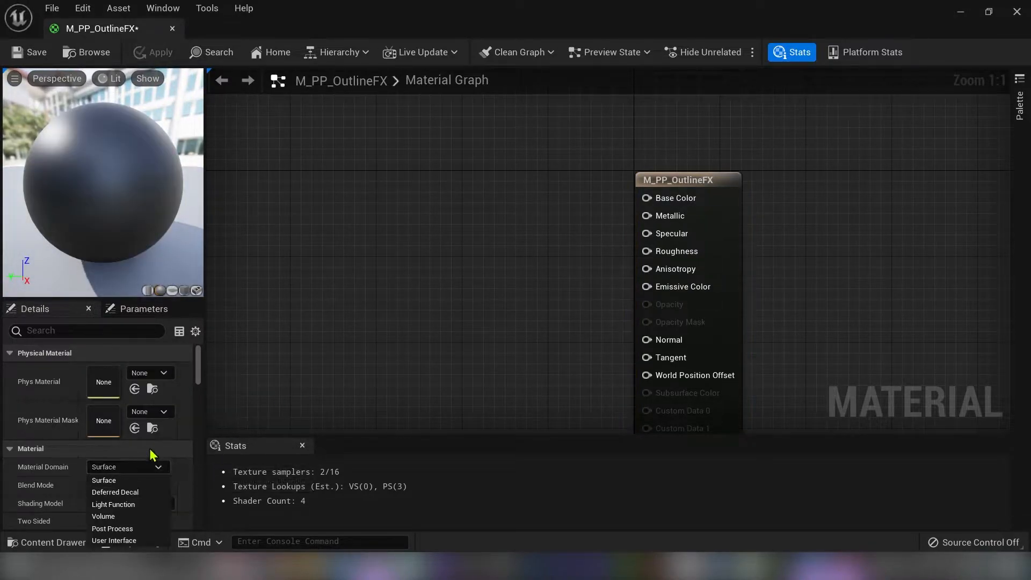
- Set Material Domain to Post Process, Blendable Location to Before Tonemapping, and save
left_click(113, 528)
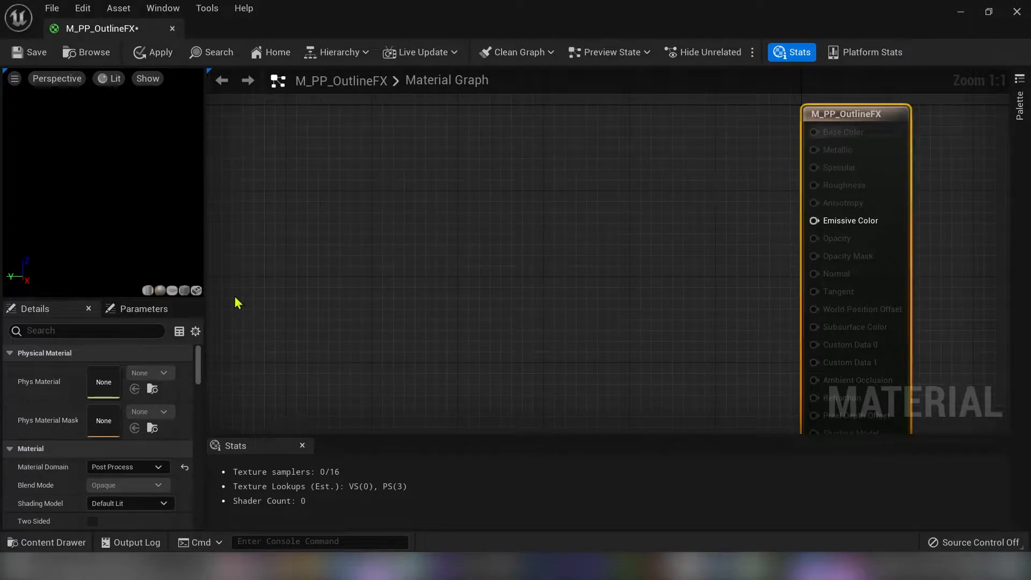
type("blend")
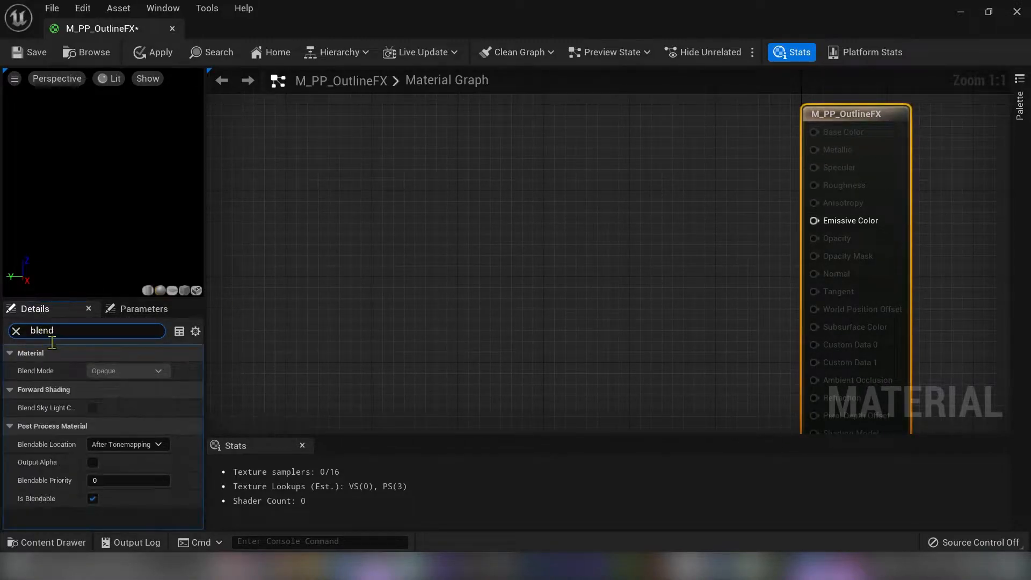
left_click(158, 444)
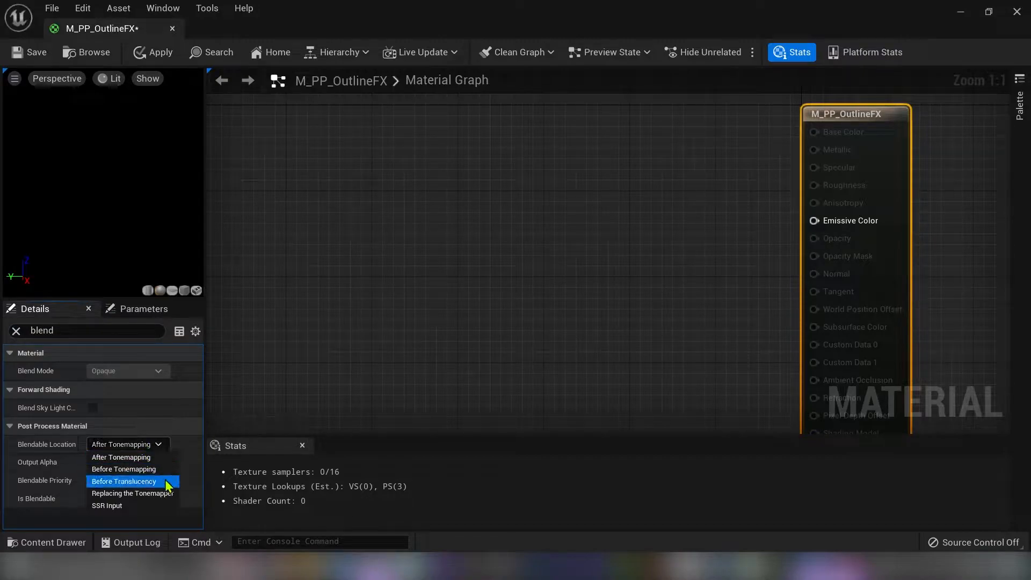
left_click(122, 469)
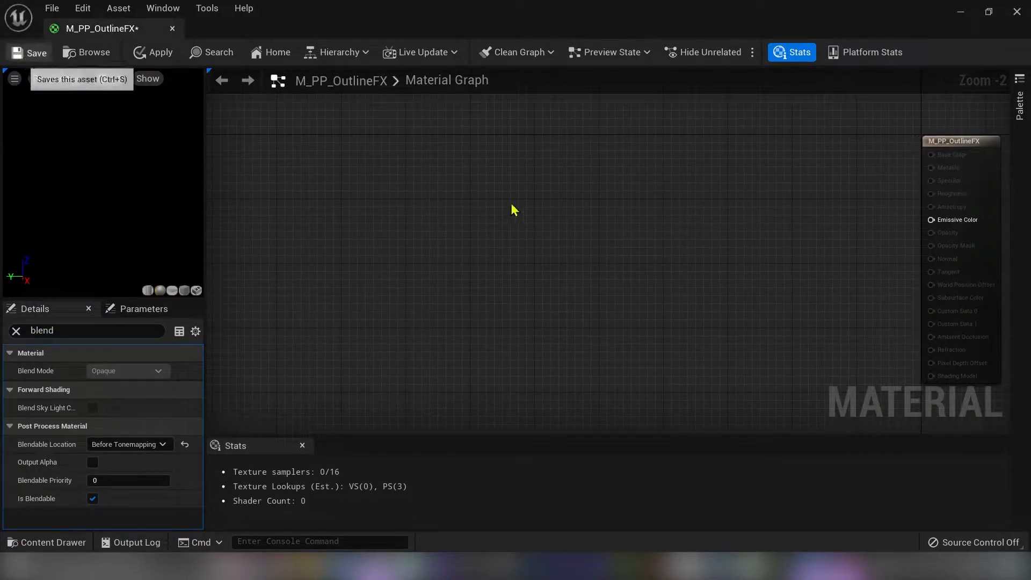
left_click(31, 53)
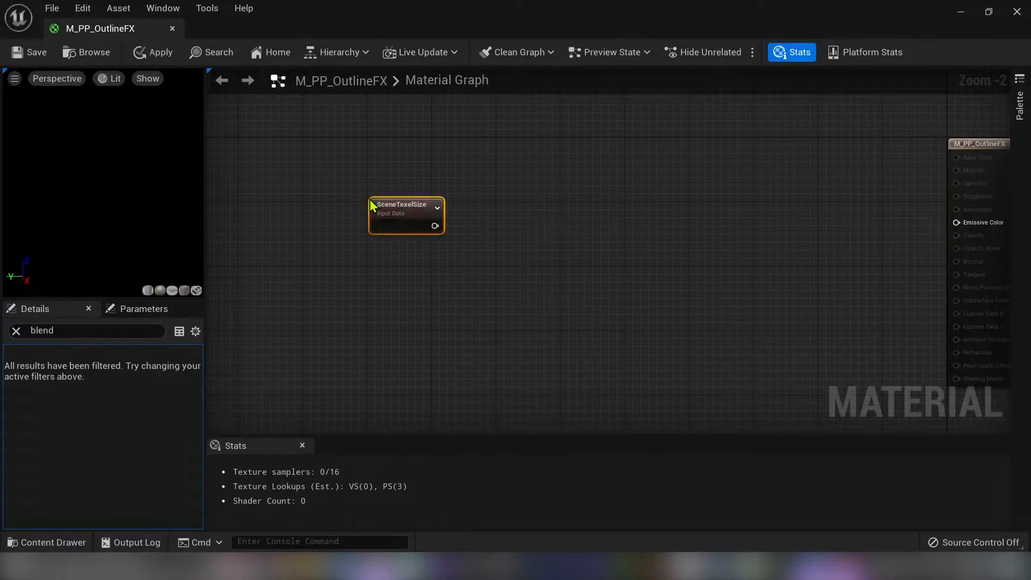
- Add ScreenPosition and ComponentMask nodes to the texel-offset depth graph, with BaseEmissive defaulting to -4.0
left_click_drag(406, 216, 338, 156)
type("scenepo")
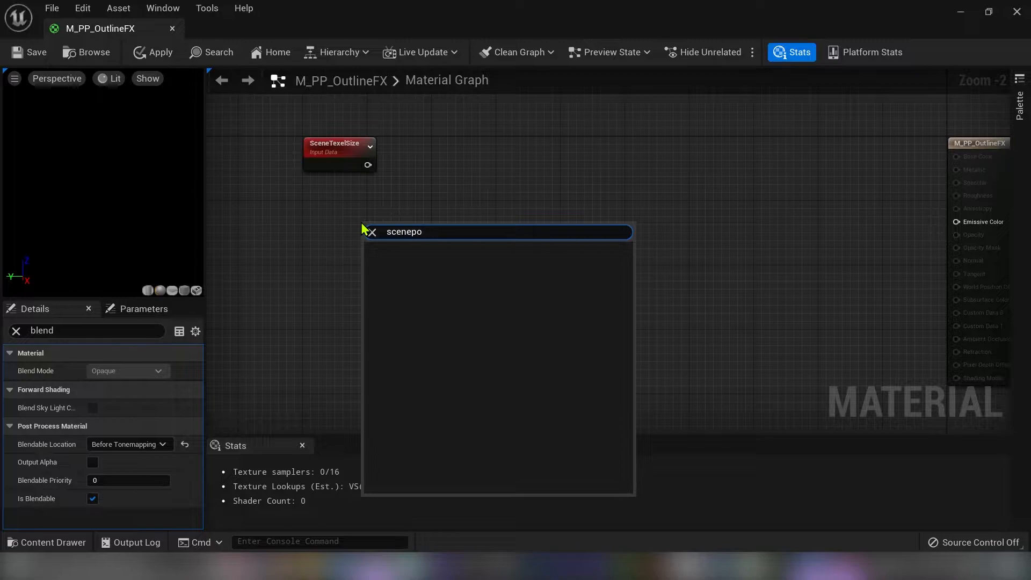
type("screenpo")
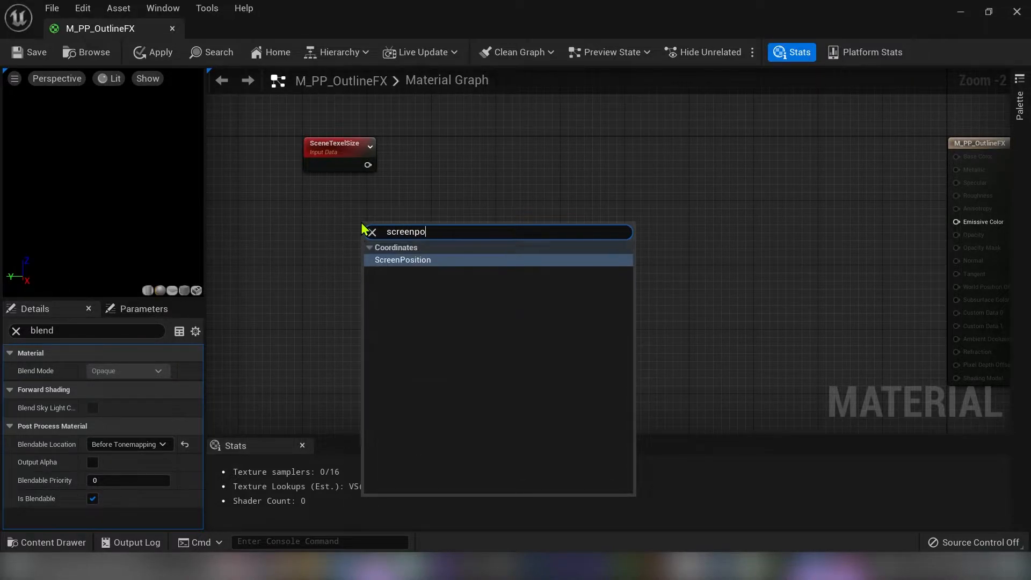
left_click(401, 260)
type("comp")
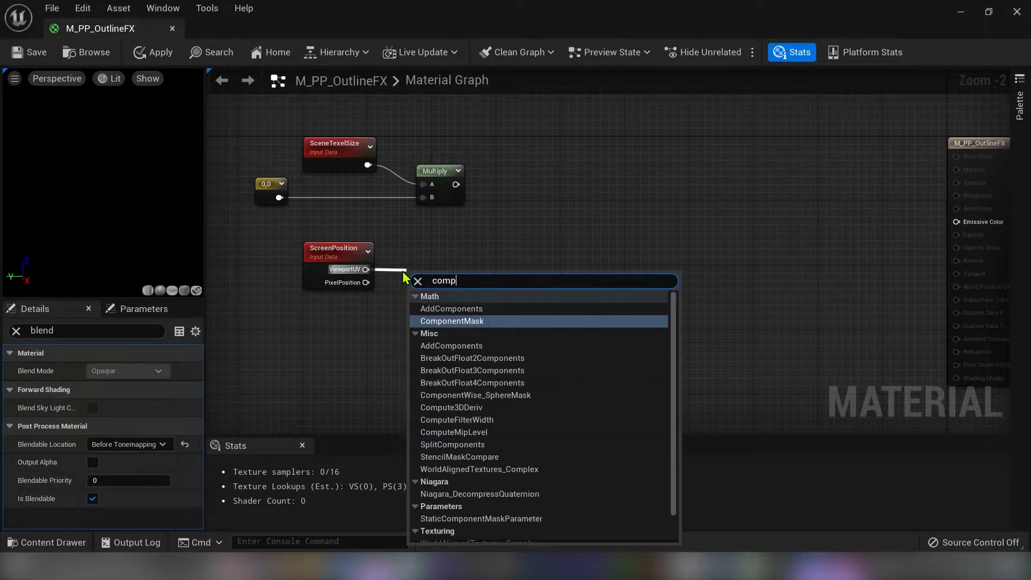
left_click(452, 321)
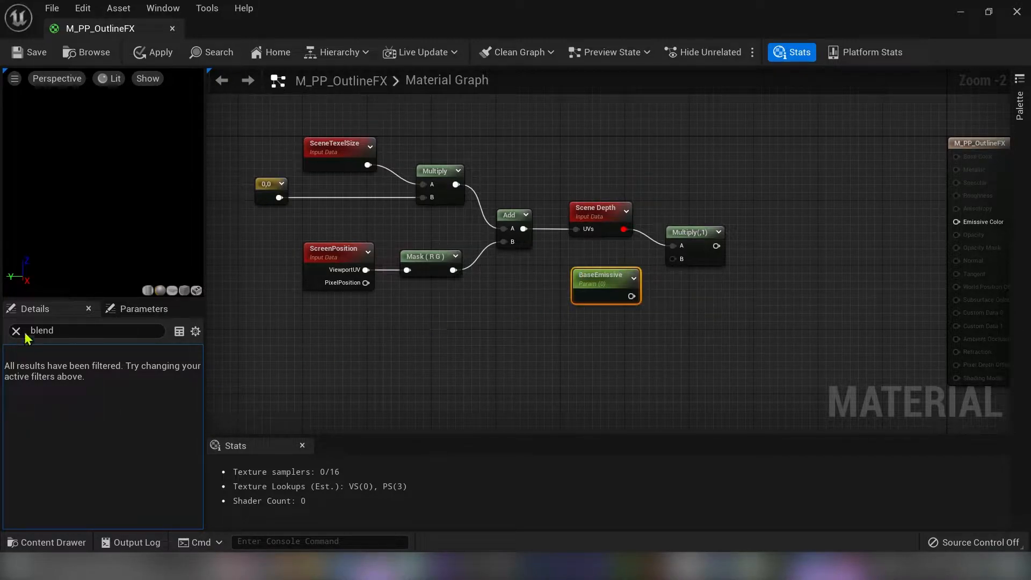
left_click(17, 331)
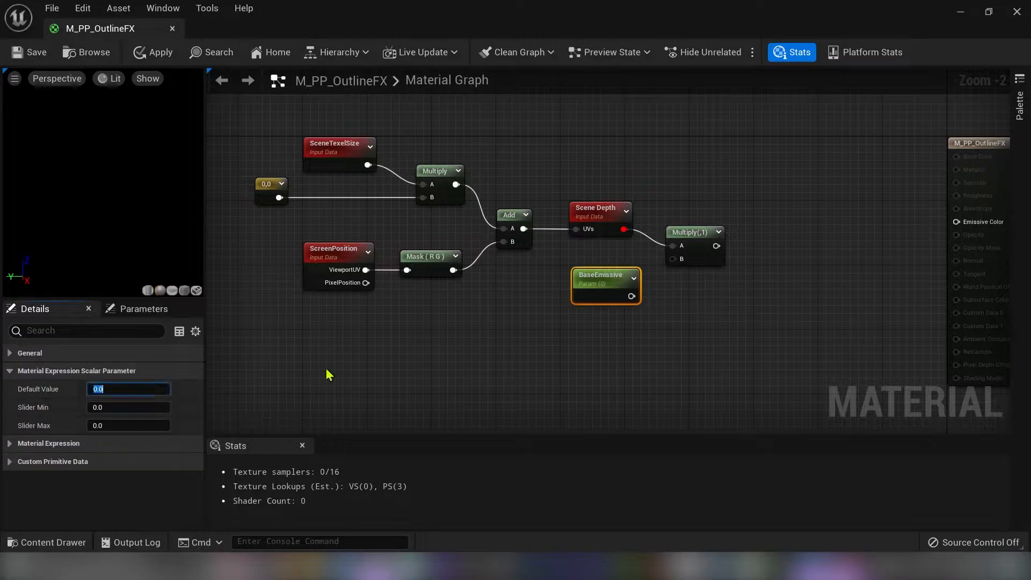
type("-4.0")
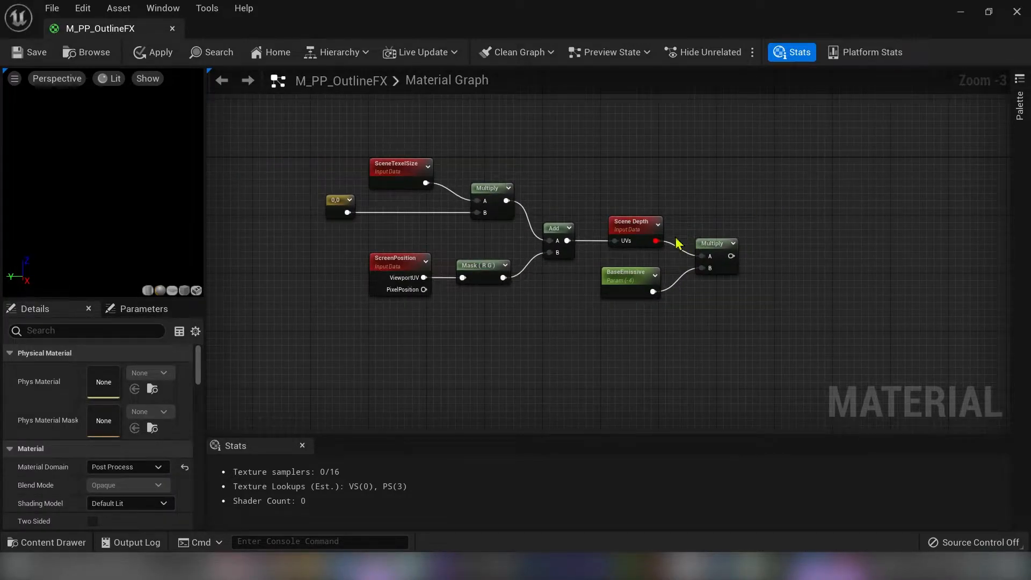
mouse_move(264, 200)
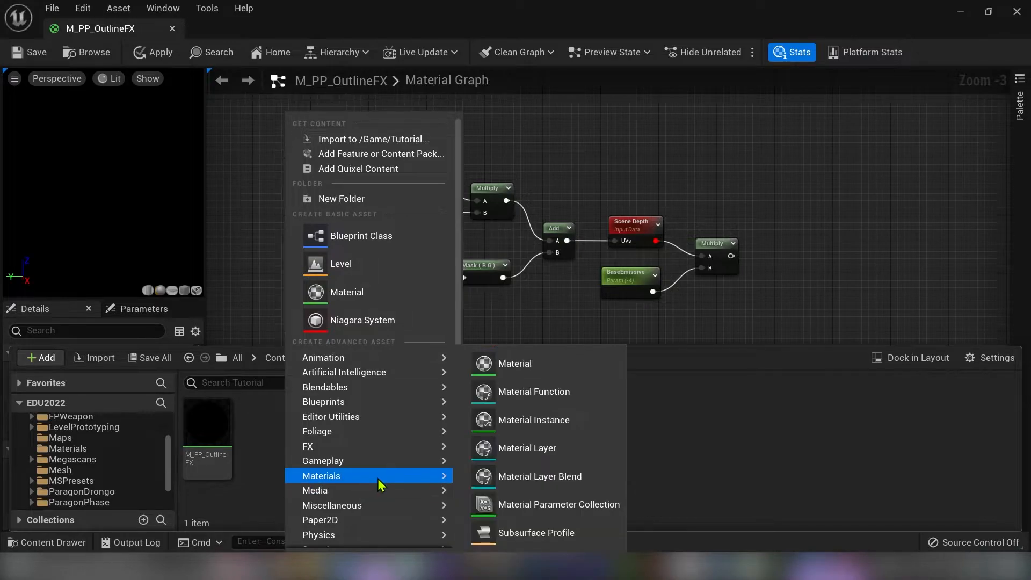
- Create material function MF_OutlinerFX in the Tutorial folder and bring it into the editor
left_click(533, 390)
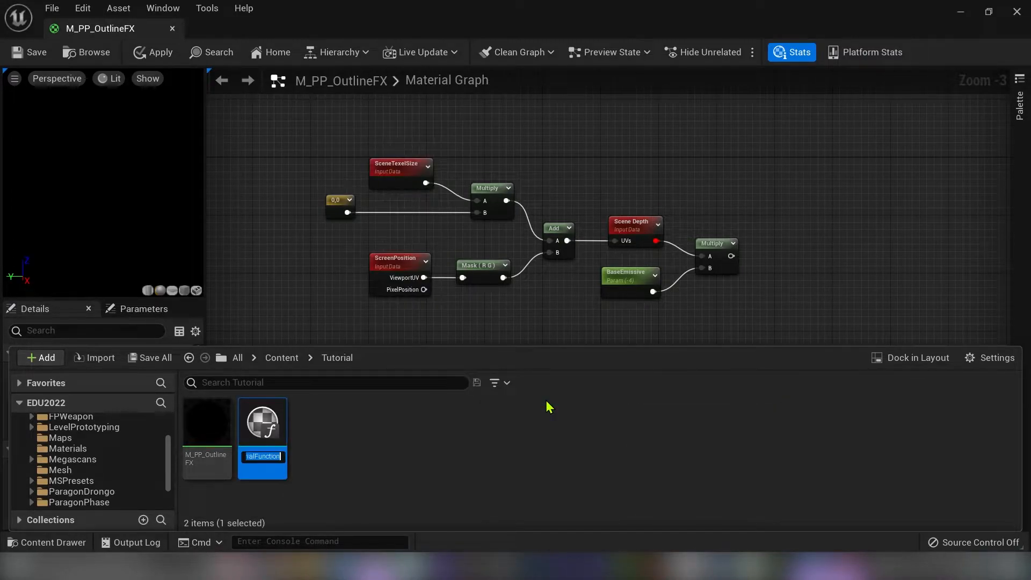
type("MF_")
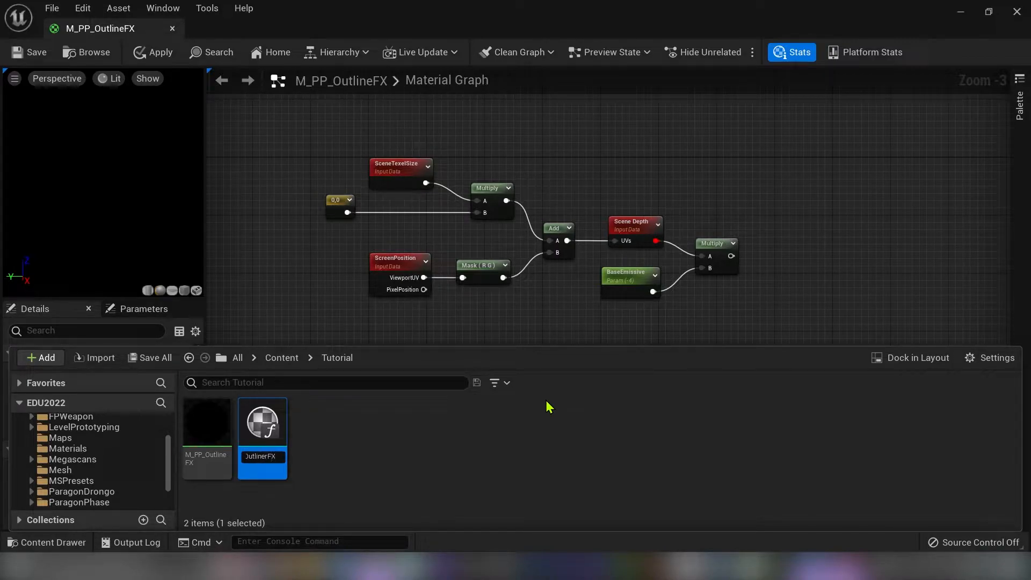
double_click(262, 422)
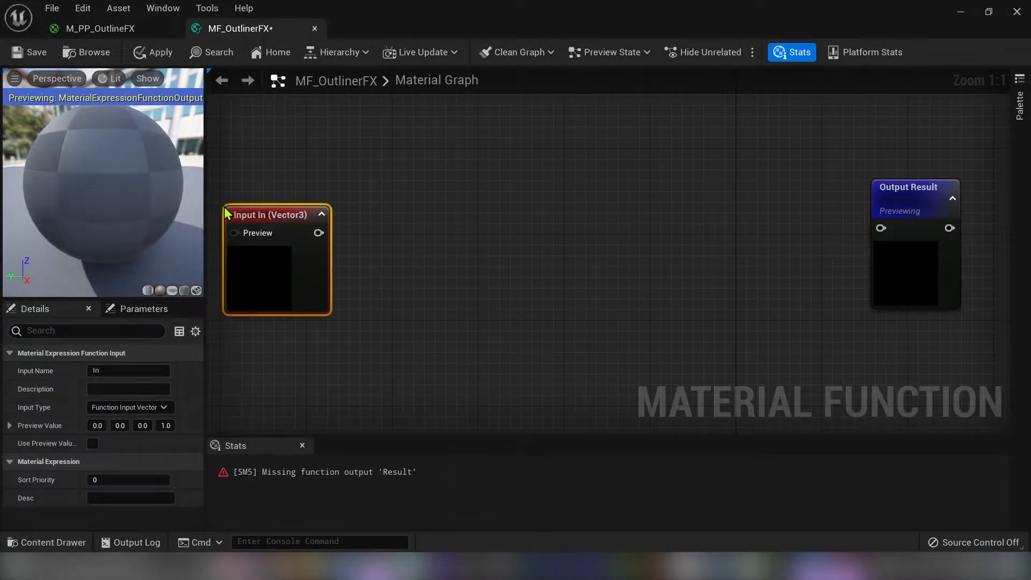
- Make the function input a scalar, copy the depth-offset nodes over from M_PP_OutlineFX, and save MF_OutlinerFX
left_click(130, 407)
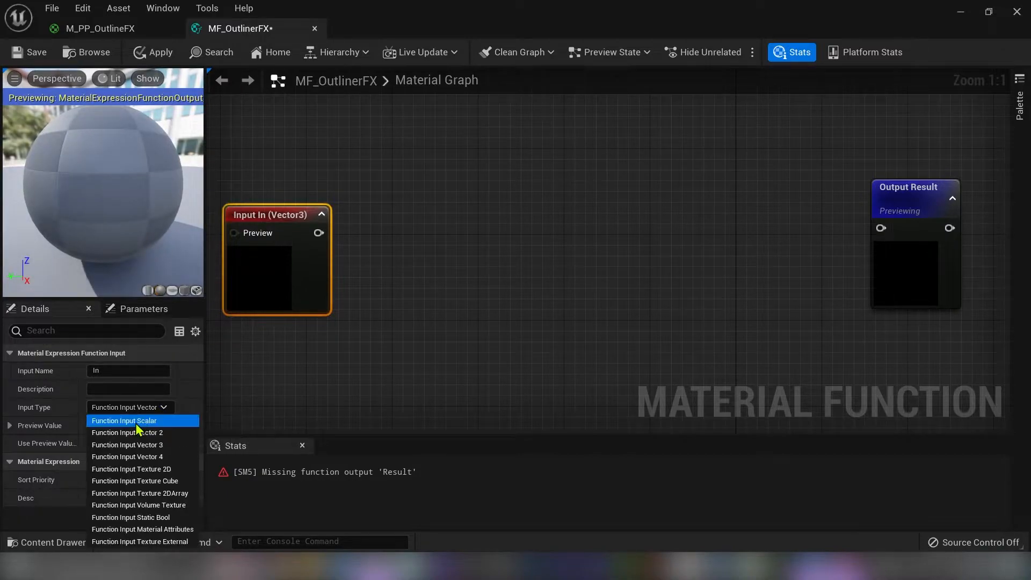
left_click(125, 419)
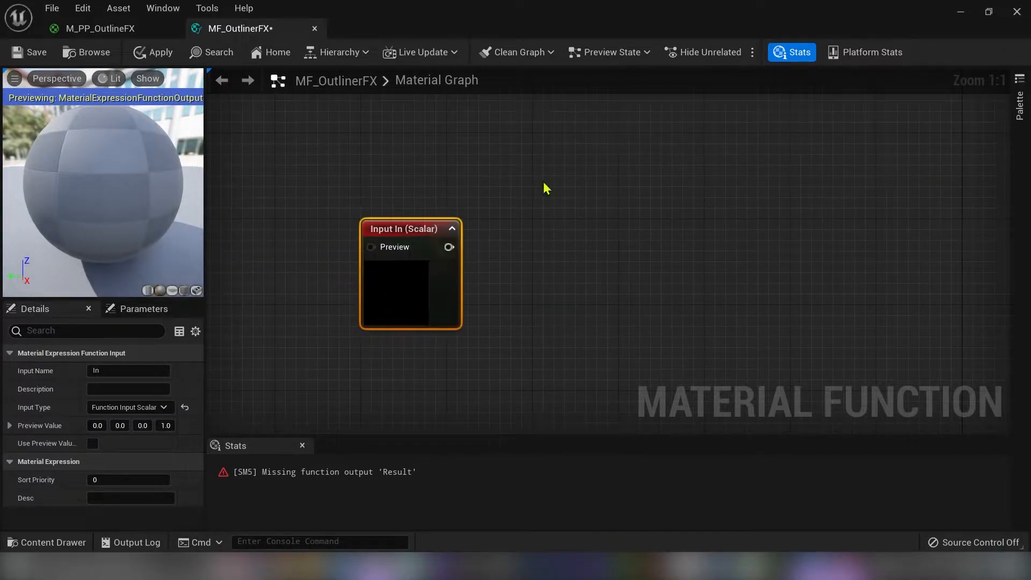
left_click(99, 28)
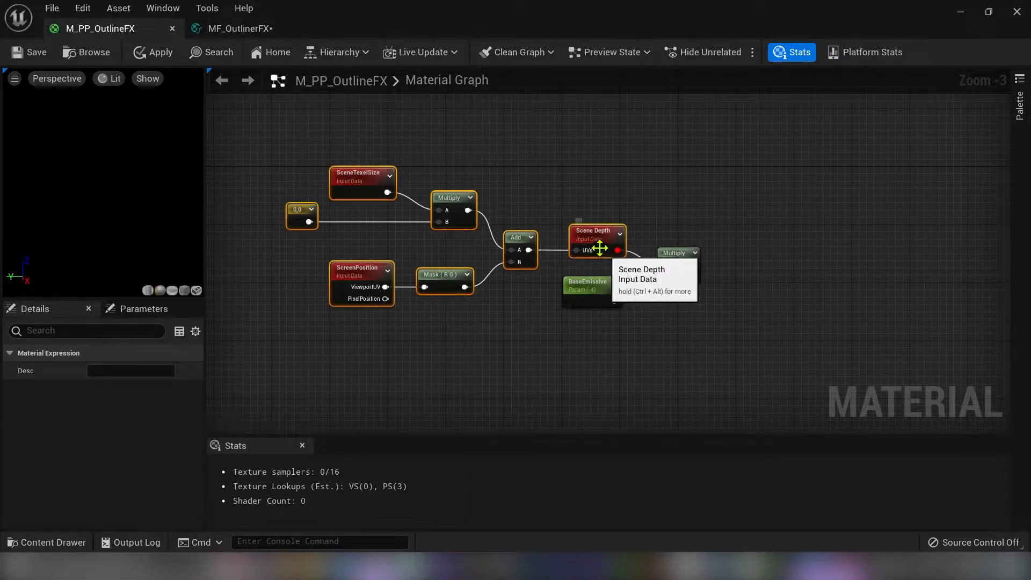
left_click(233, 28)
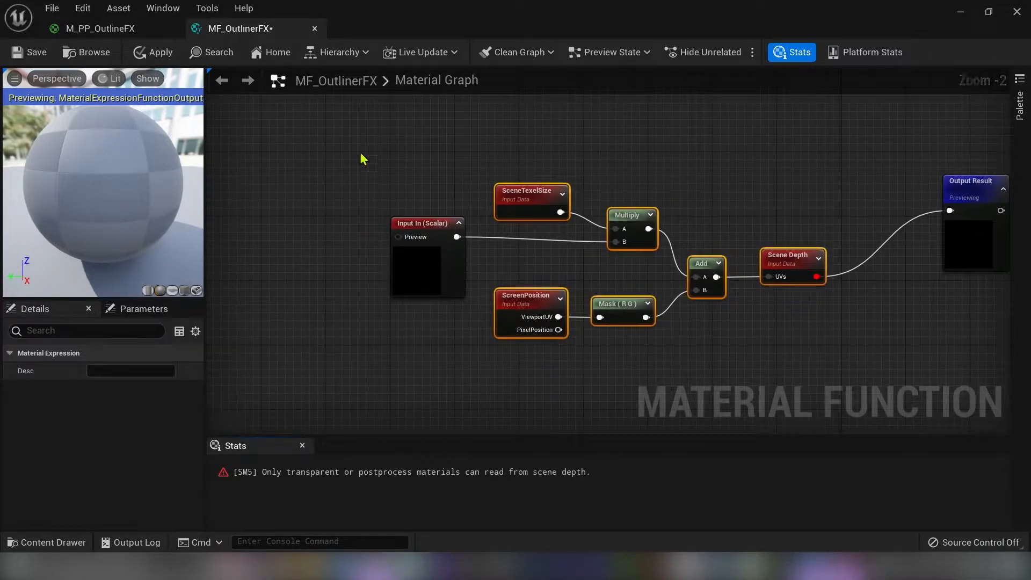
left_click(29, 51)
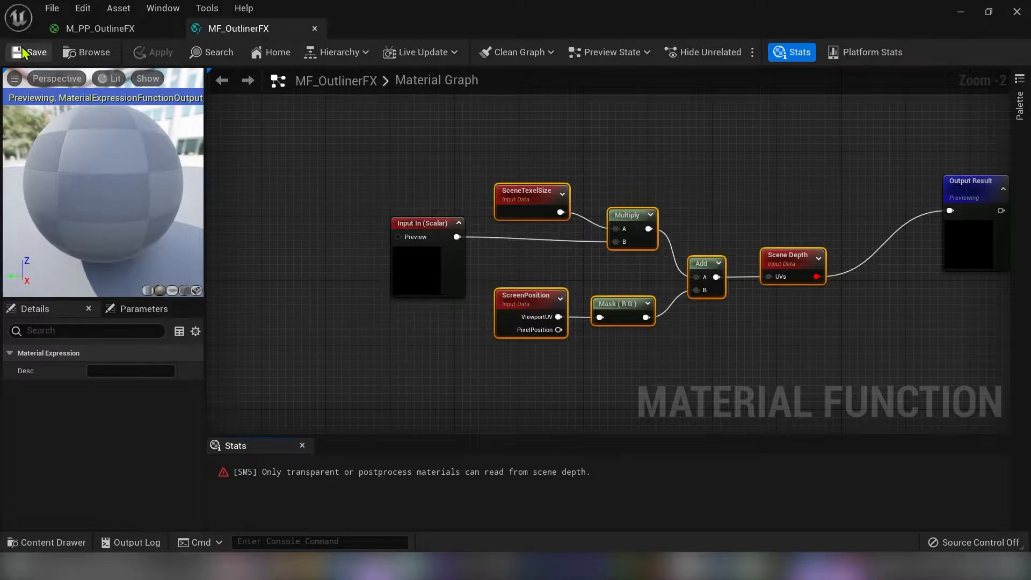
left_click(99, 28)
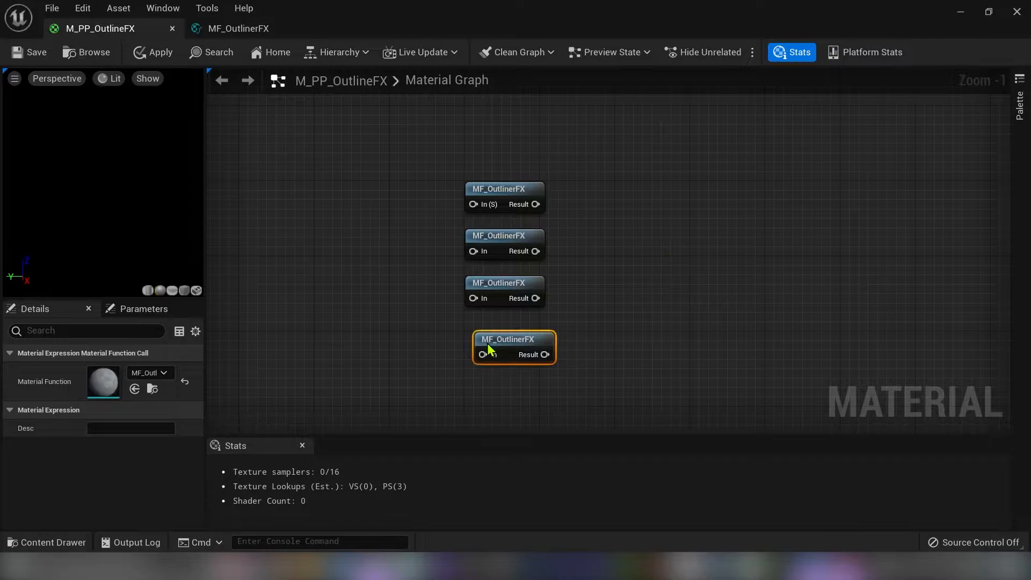
- Add a BlurSampleOffsets node beside the four MF_OutlinerFX calls in M_PP_OutlineFX
left_click(304, 229)
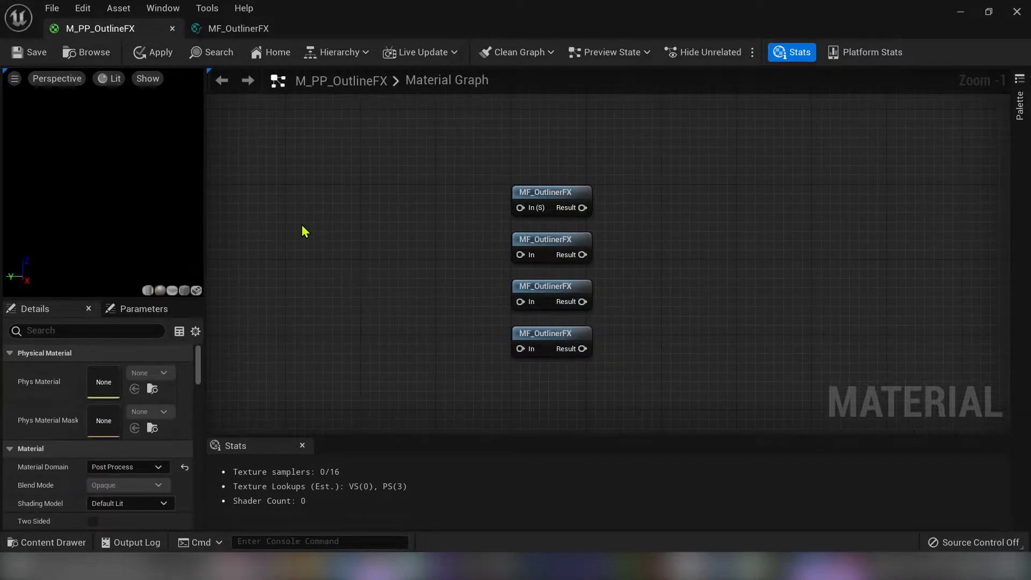
type("blursamp")
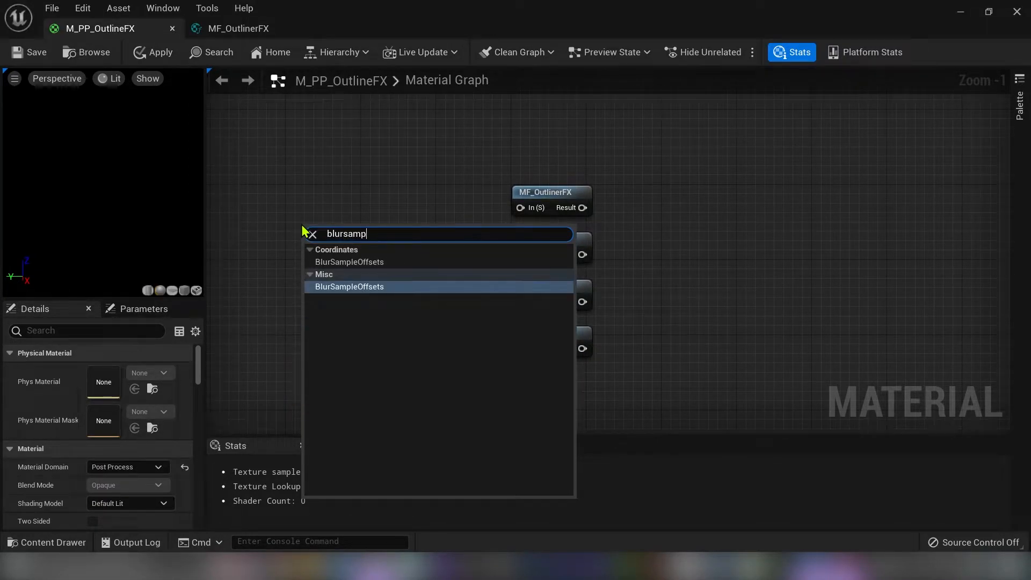
left_click(349, 286)
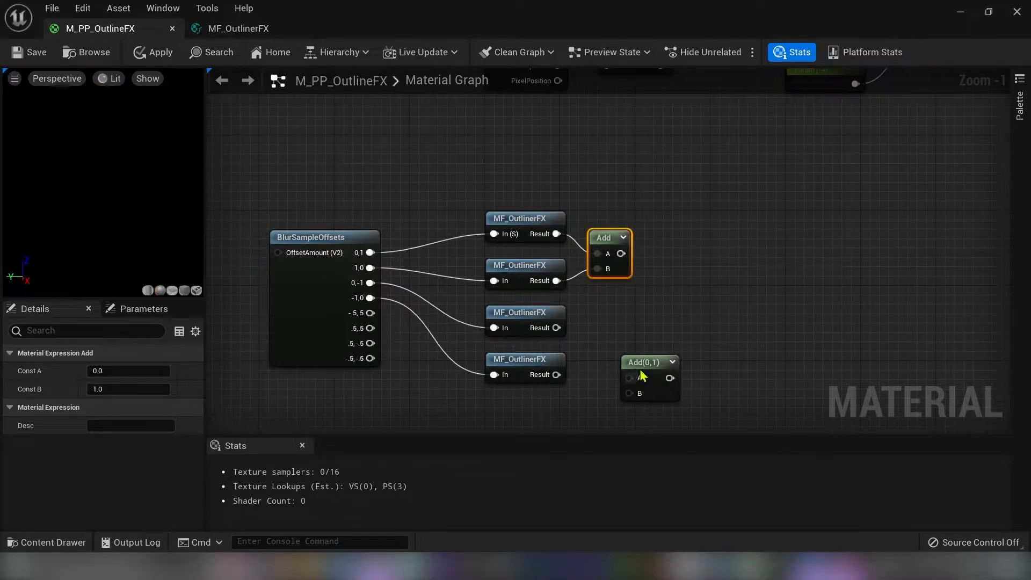
- Sum the function results with Add nodes and feed the total into a Multiply node
left_click_drag(648, 361, 616, 321)
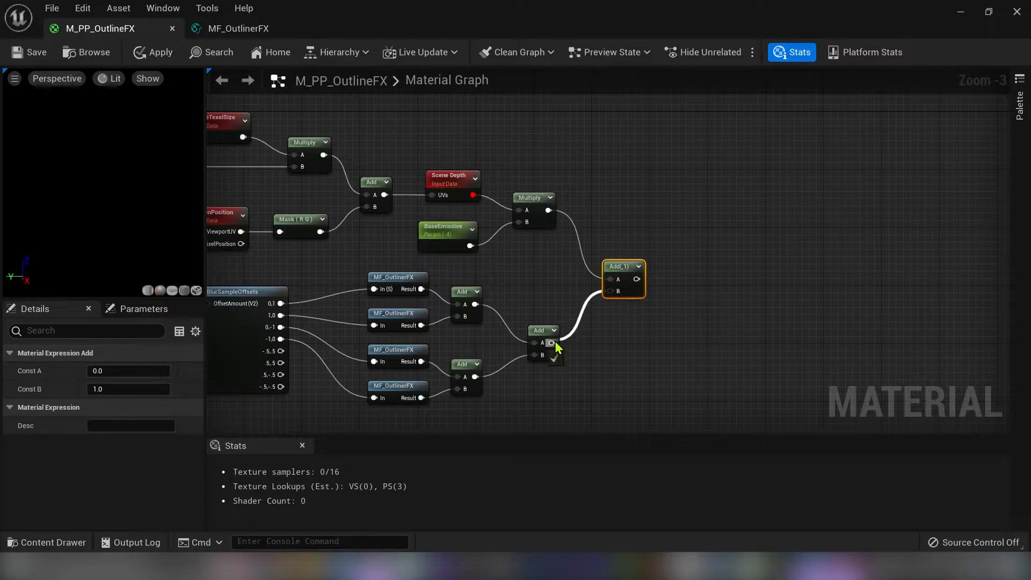
scroll("down", 3)
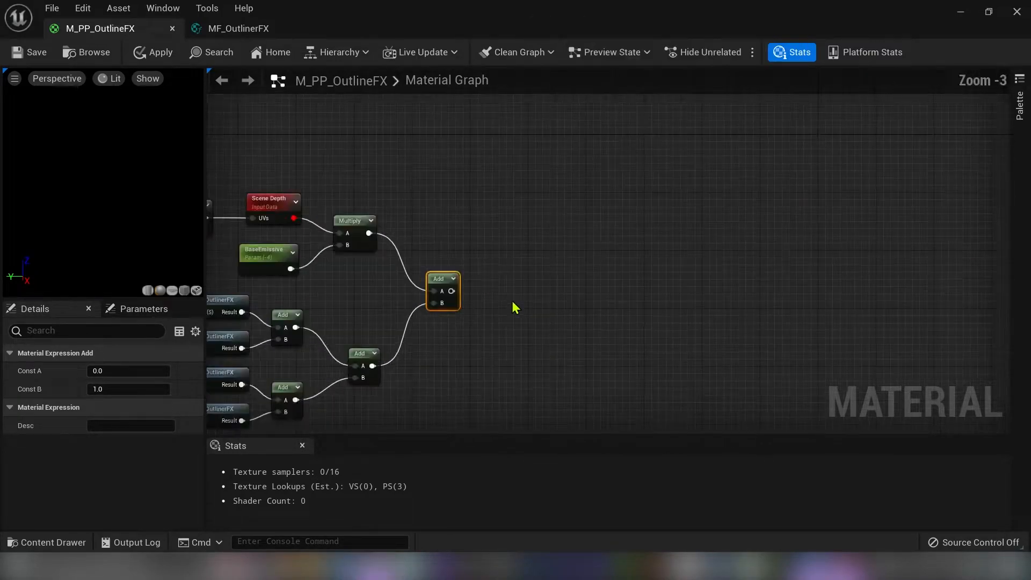
left_click_drag(451, 291, 554, 292)
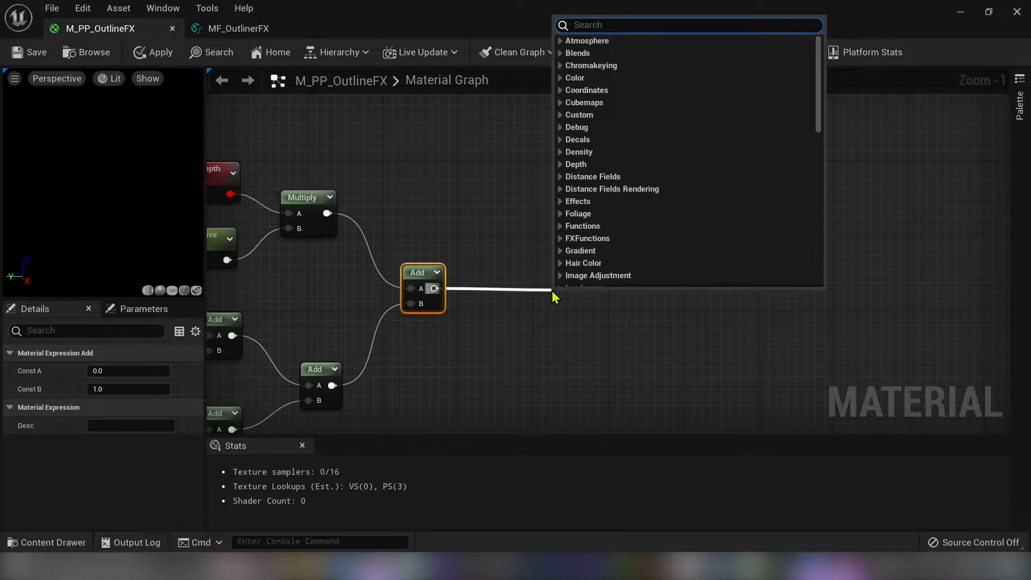
scroll("down", 3)
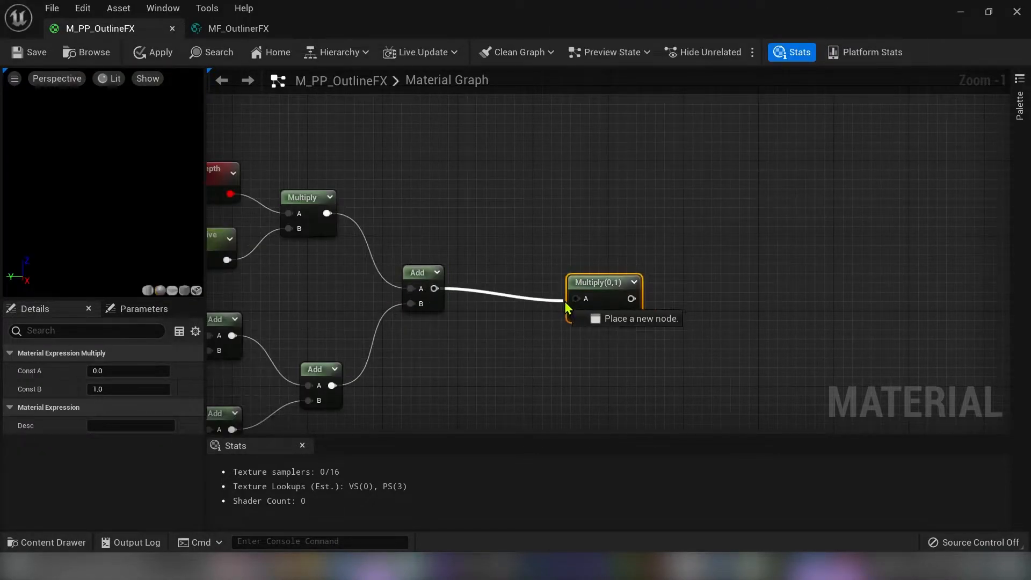
left_click_drag(603, 283, 681, 272)
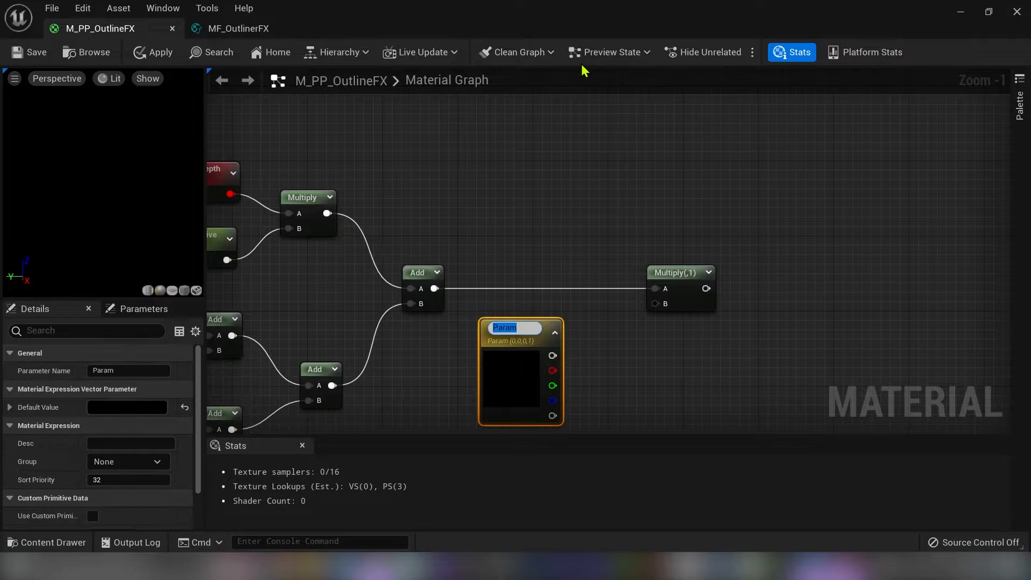
- Tint with a grey-default BaseColorEmissive vector parameter, clamp, and wire into Emissive Color
type("BaseColorEmissive")
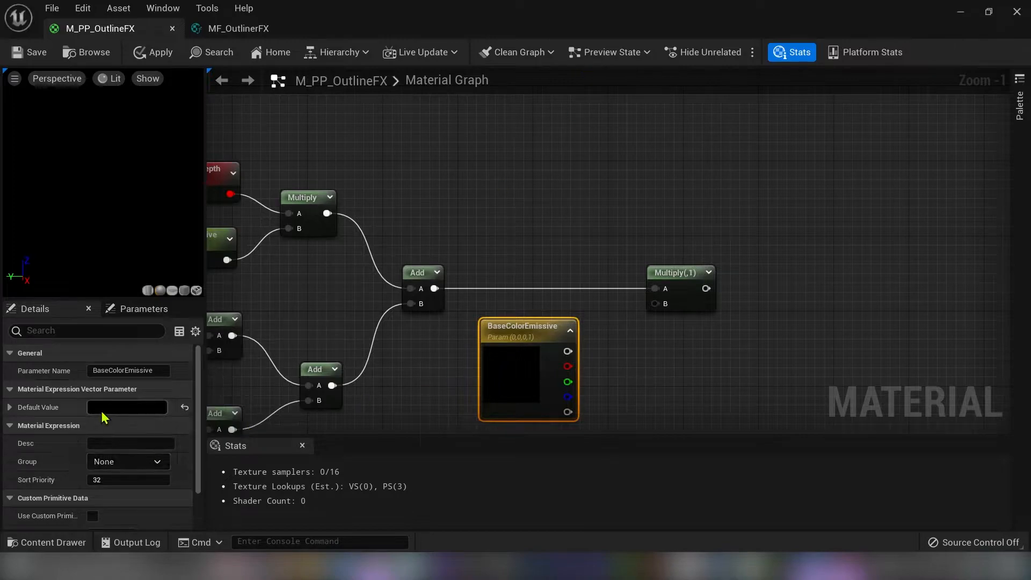
left_click(126, 407)
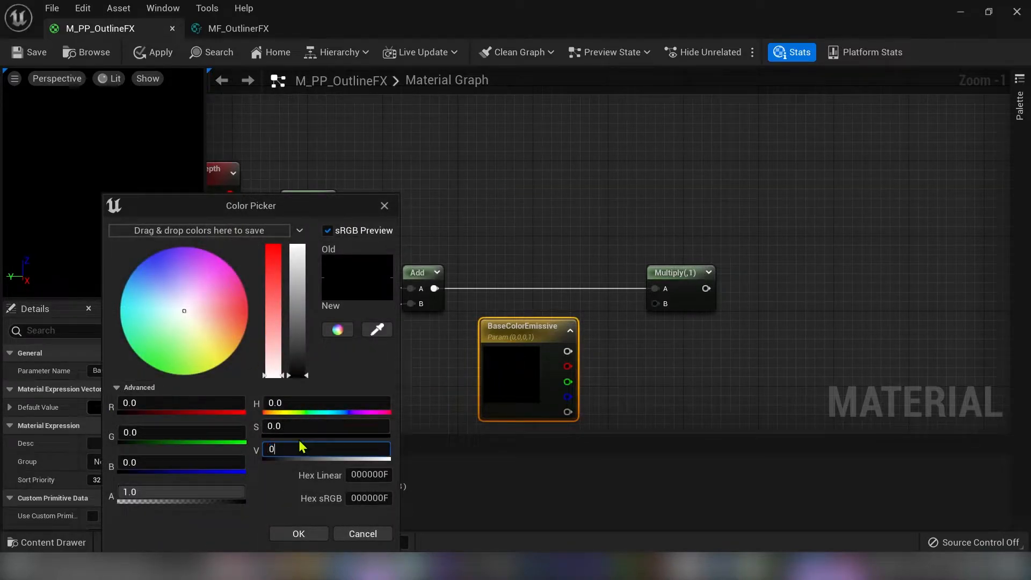
left_click(297, 534)
type("clam")
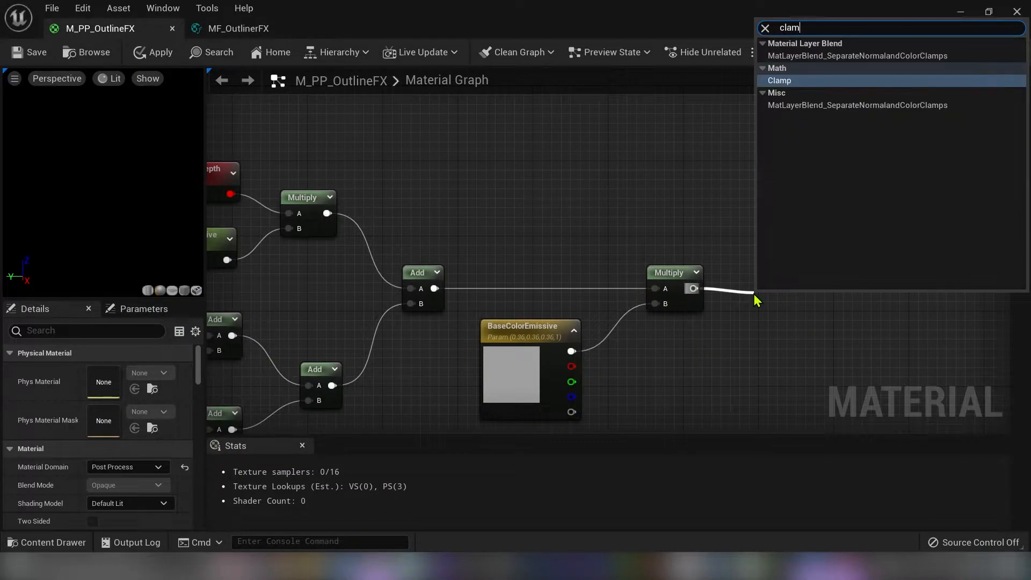
left_click(779, 80)
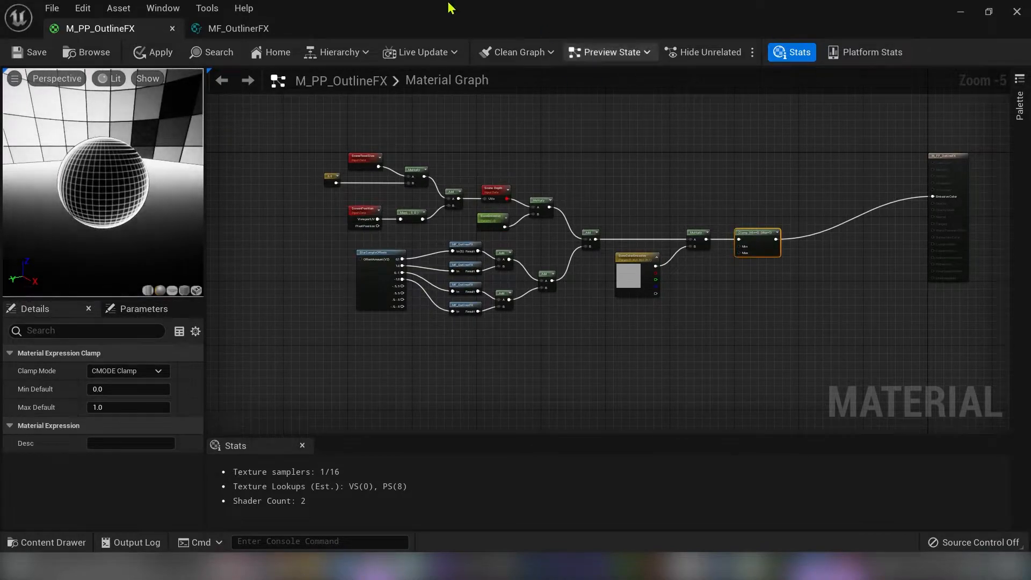
- Save M_PP_OutlineFX and close the material editors to return to the level
left_click(29, 51)
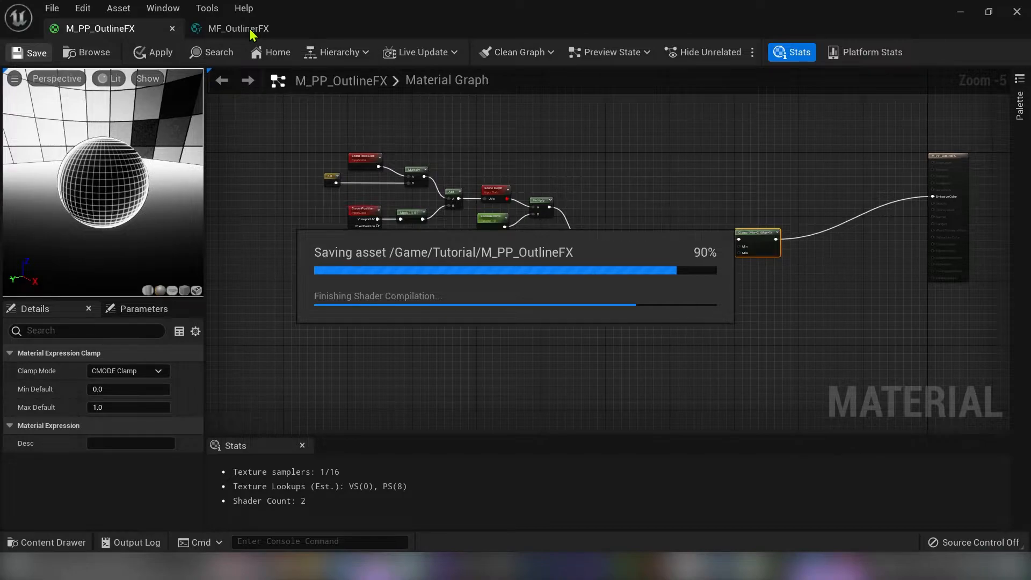
left_click(239, 27)
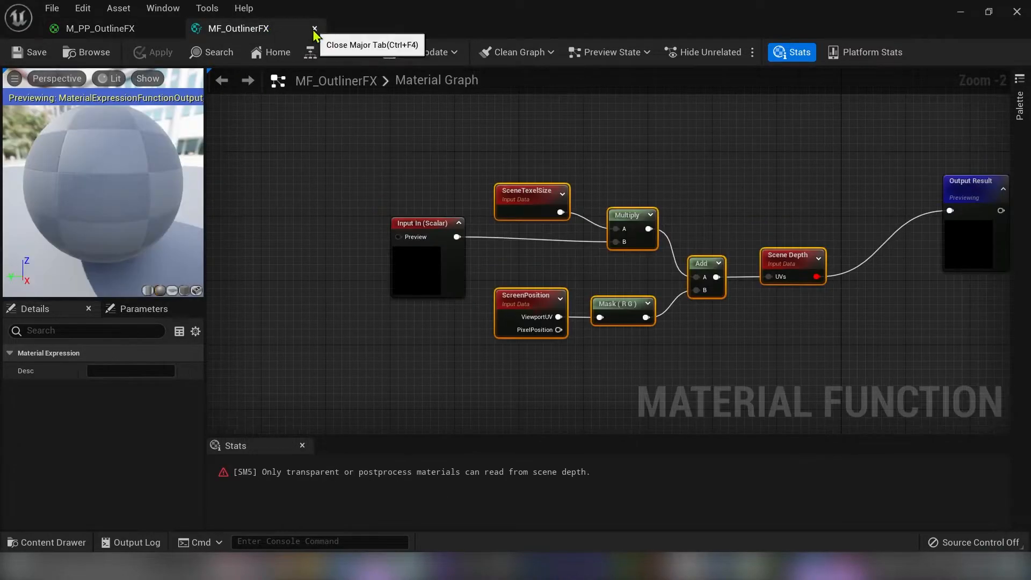
left_click(315, 28)
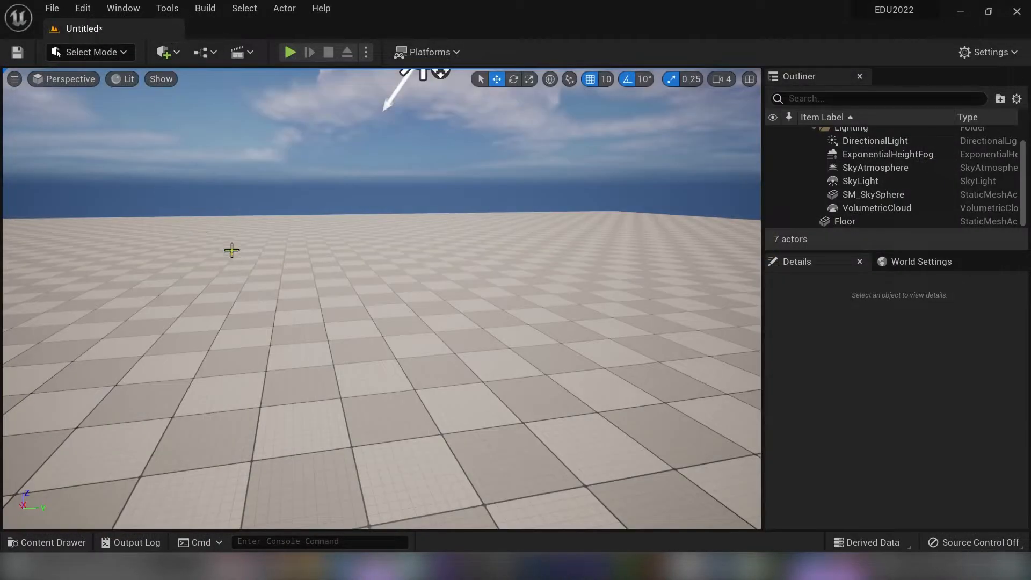
- Place a PostProcessVolume with M_PP_OutlineFX as its post-process material asset reference
left_click(164, 52)
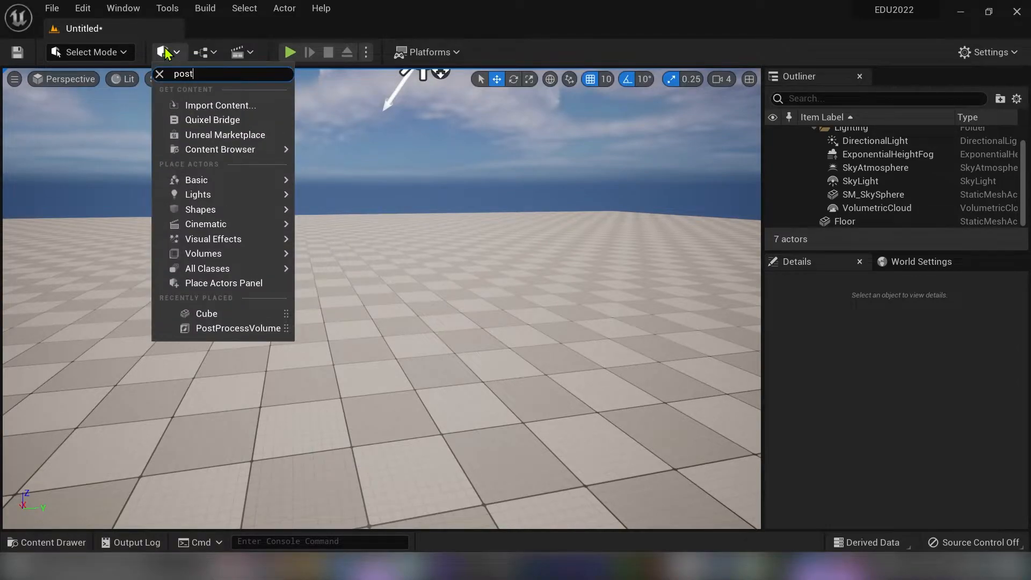
left_click(239, 329)
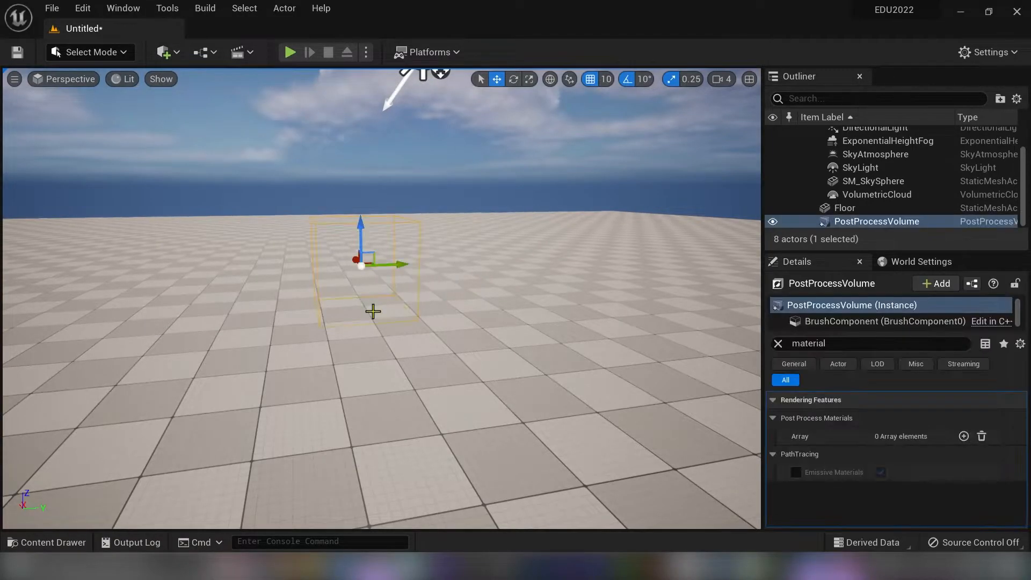
left_click(528, 79)
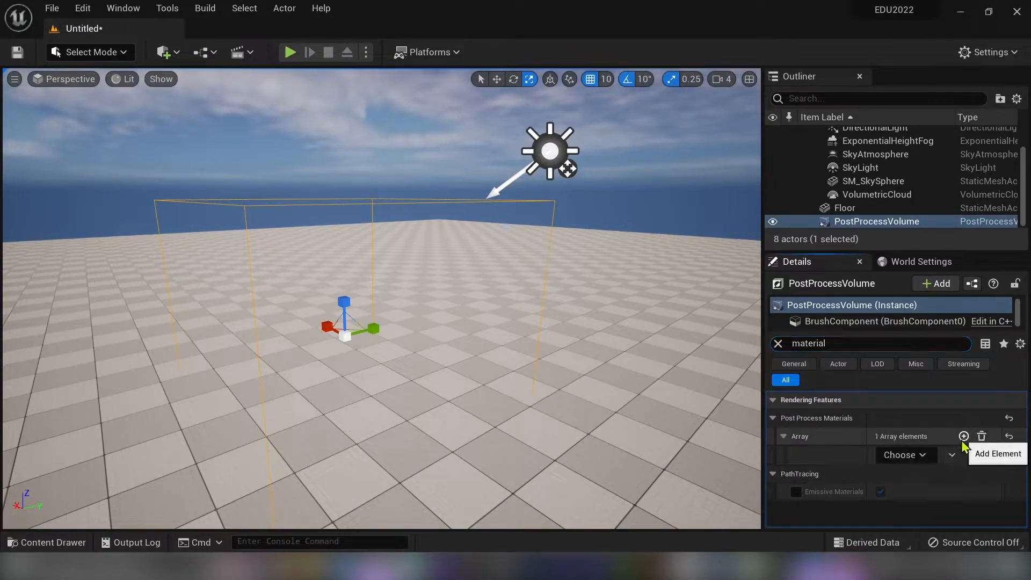
left_click(963, 436)
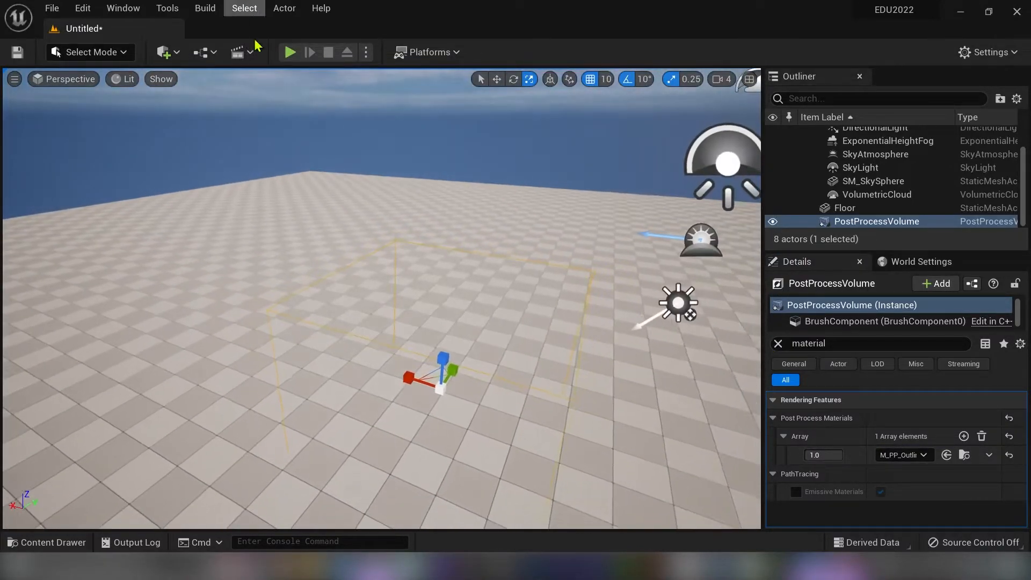
left_click(163, 52)
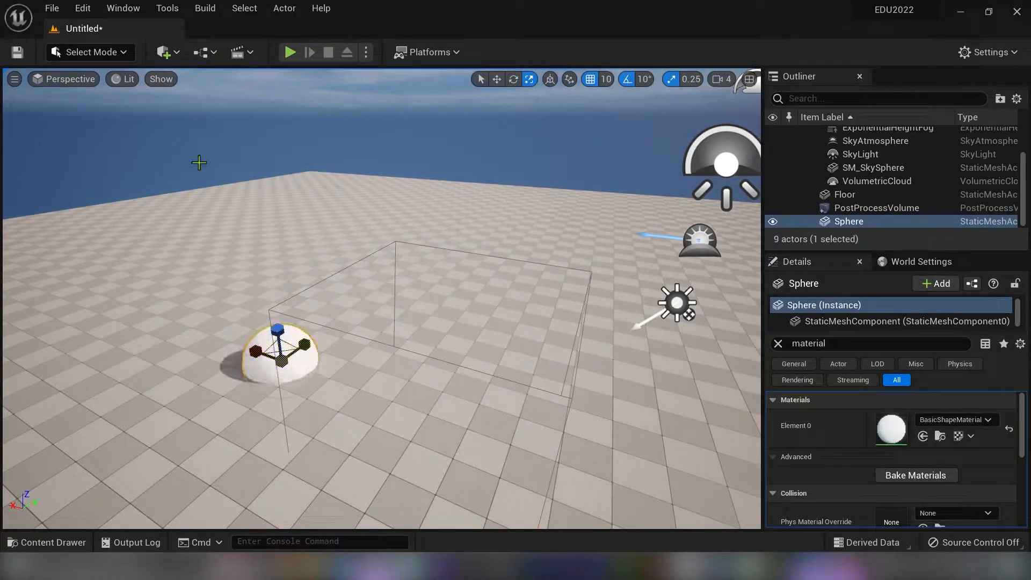
- Place two Cube shape actors from the Quickly Add menu beside the sphere
left_click(163, 51)
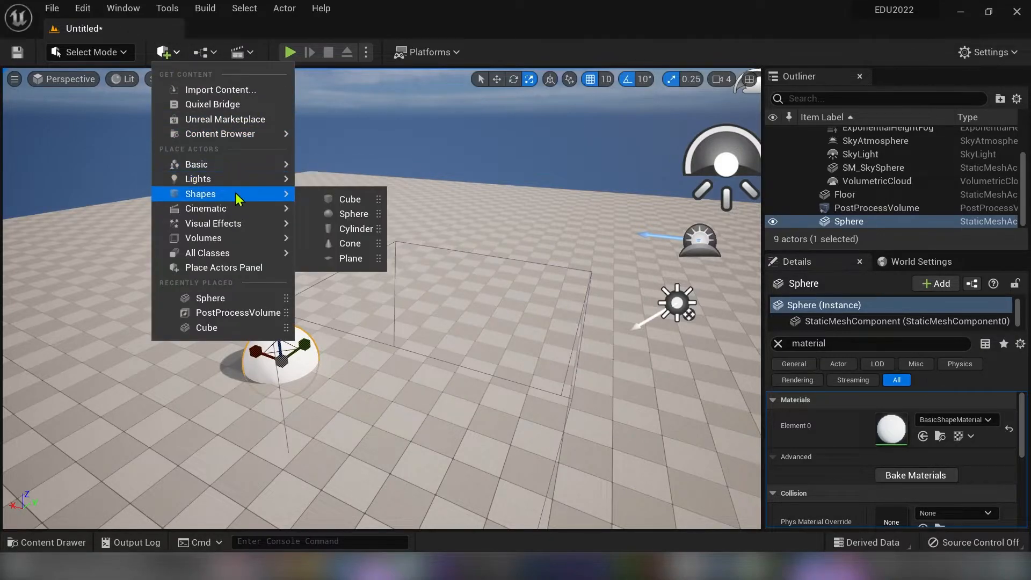
left_click(349, 199)
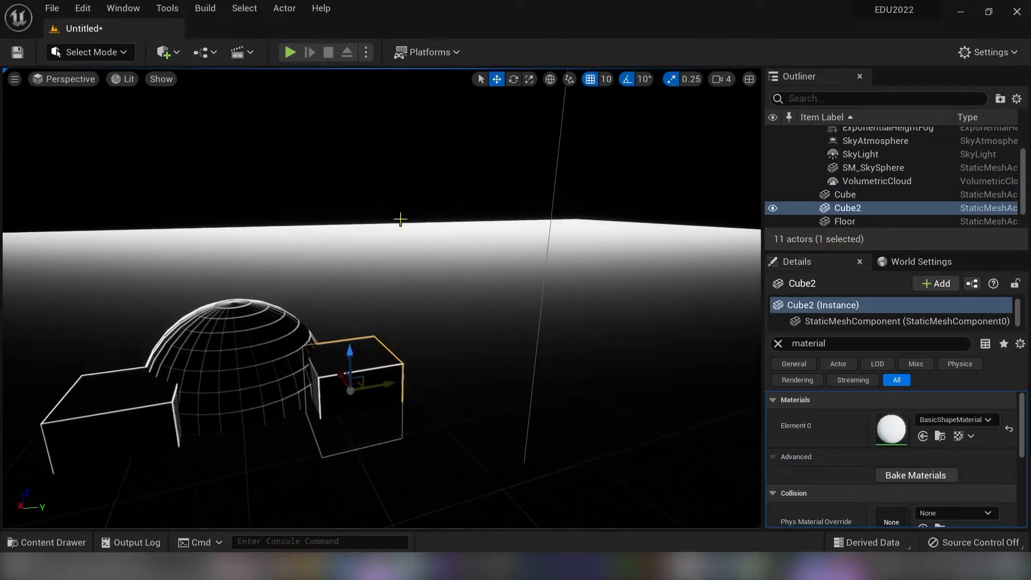
left_click(873, 168)
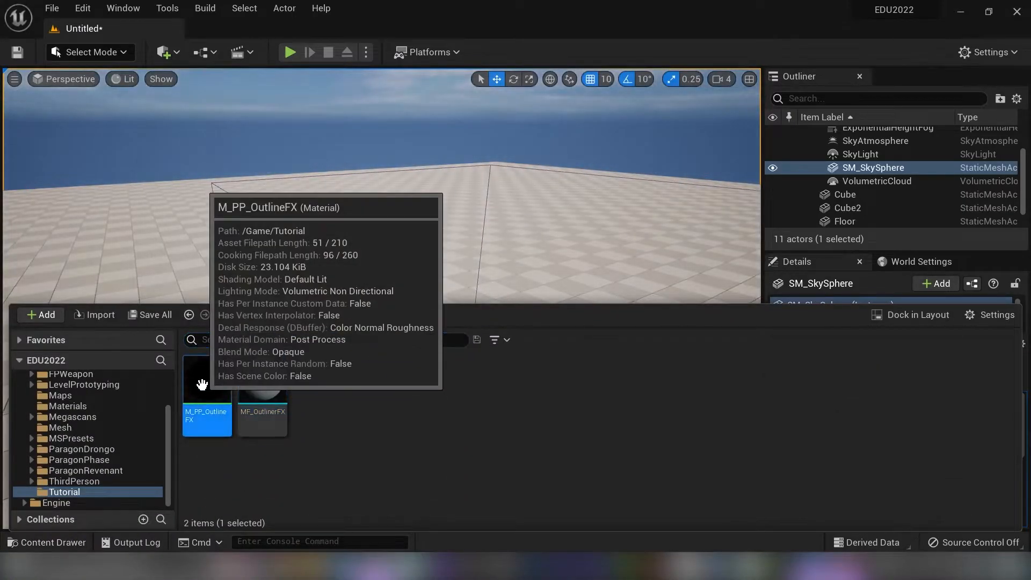
- Open M_PP_OutlineFX from the Tutorial folder in the Material Editor
double_click(206, 381)
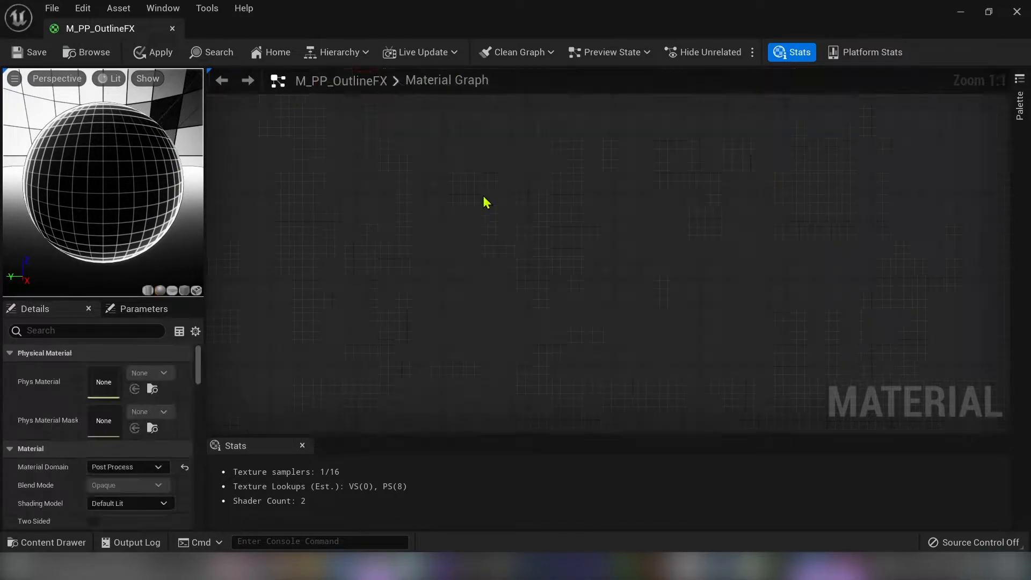
- Add a SceneTexture node set to CustomStencil to the graph
type("scenetexture")
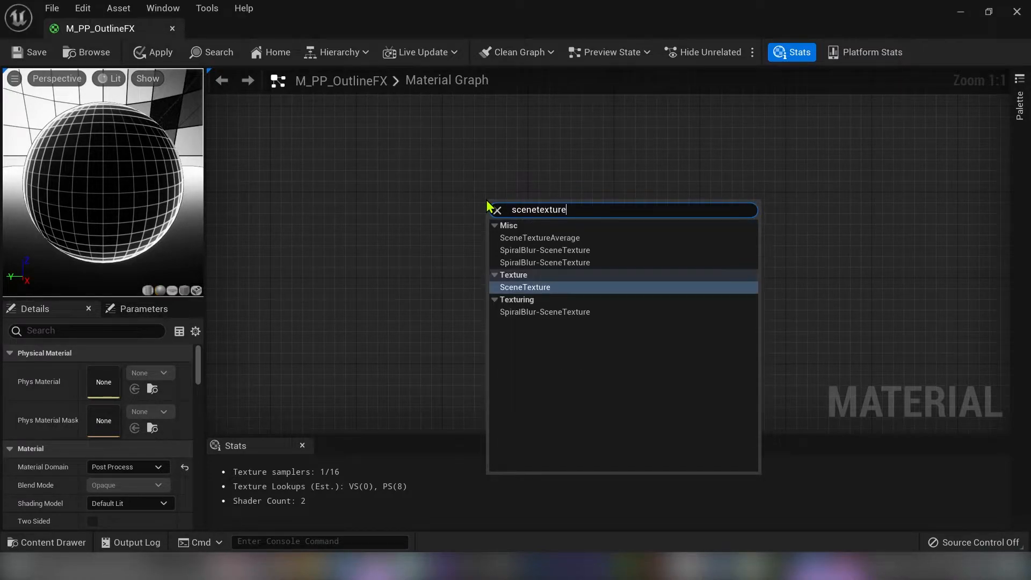
left_click(524, 287)
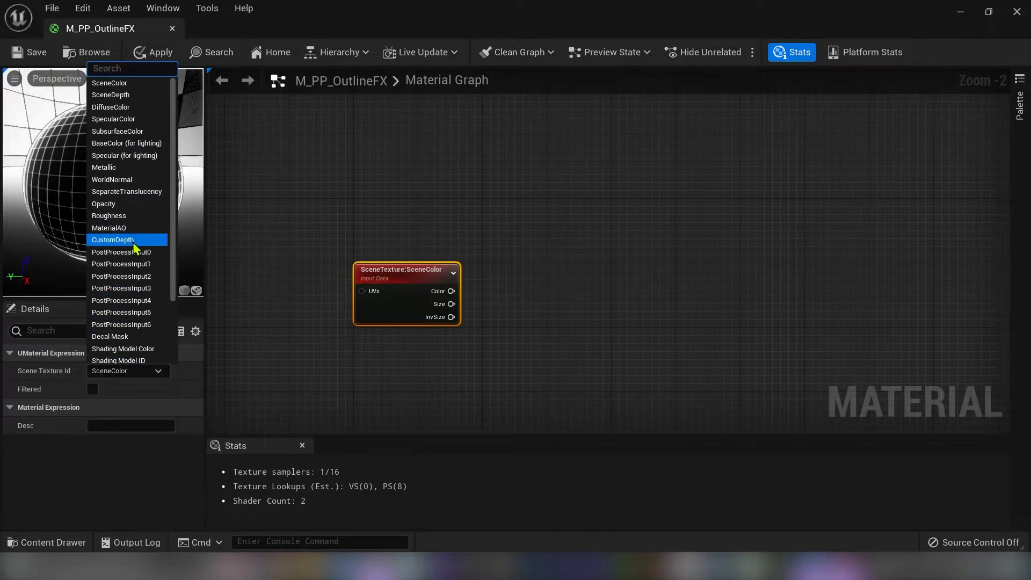
mouse_move(110, 228)
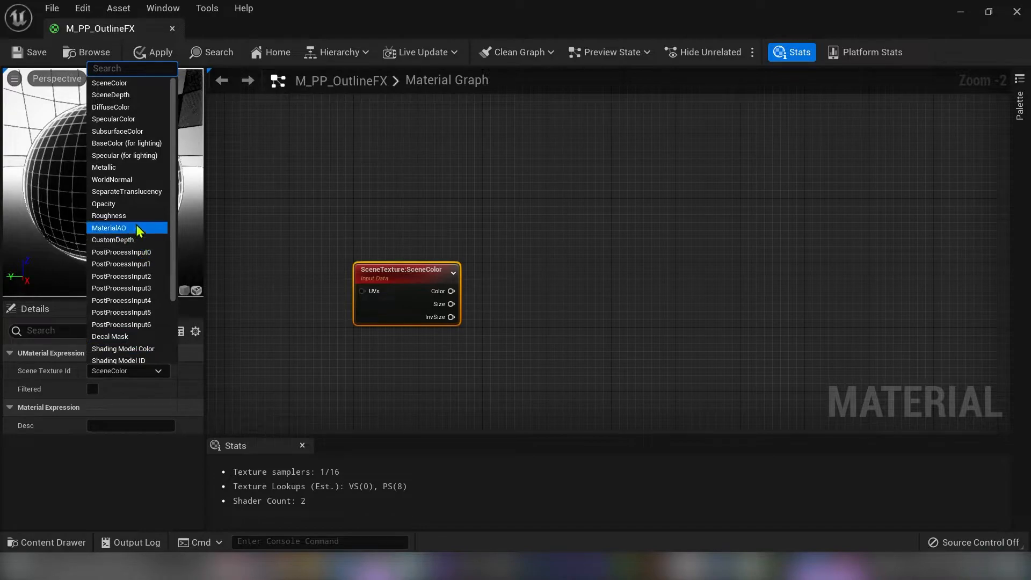
type("custom")
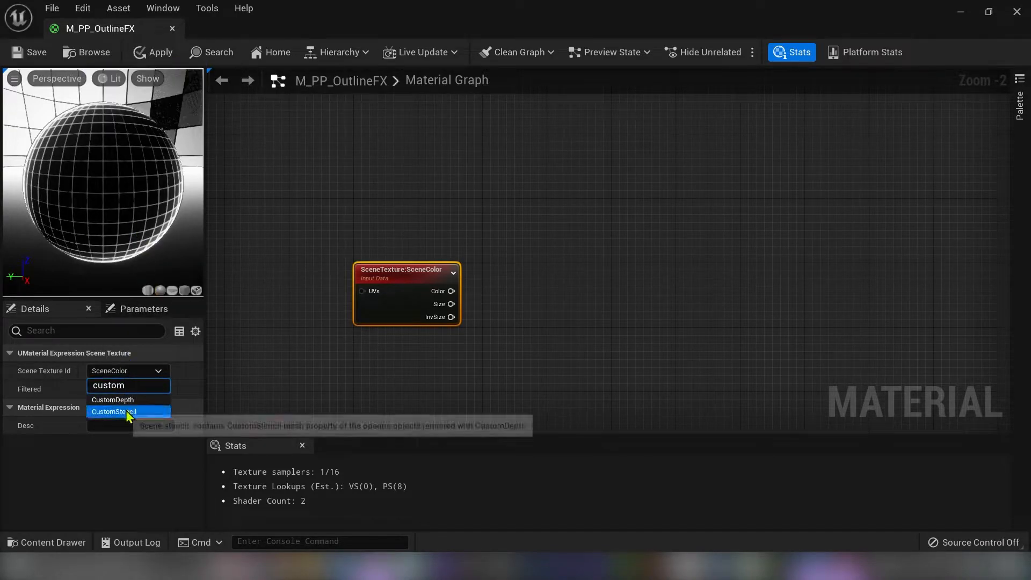
left_click(117, 411)
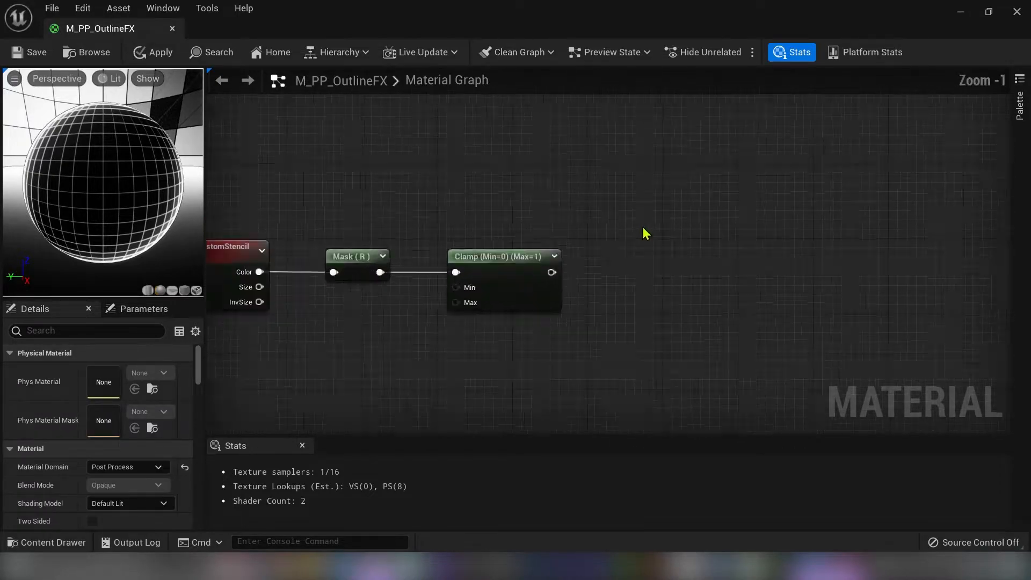
mouse_move(551, 272)
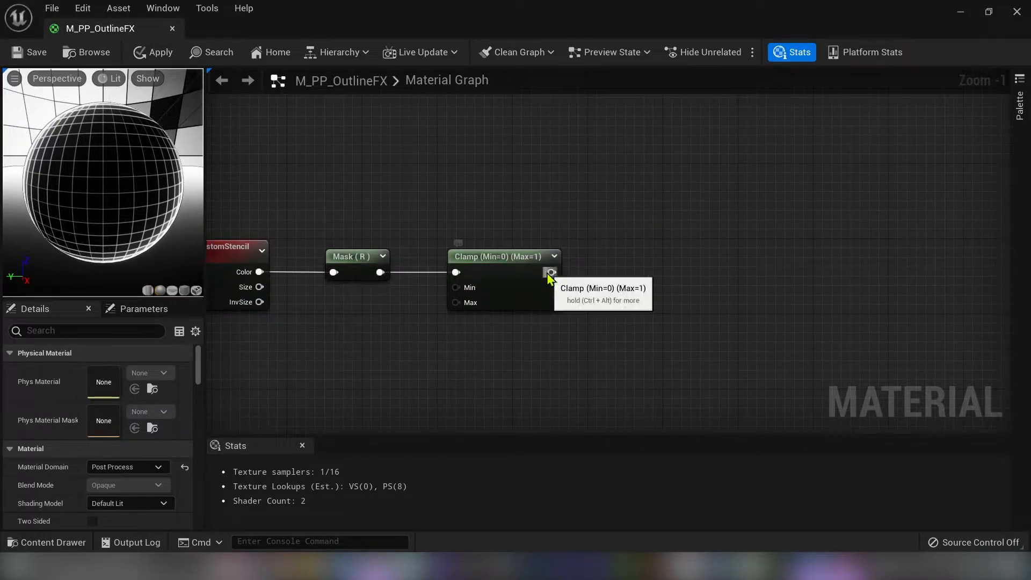
- Route the clamp output into a named reroute called HighlightMask
left_click_drag(551, 271, 637, 282)
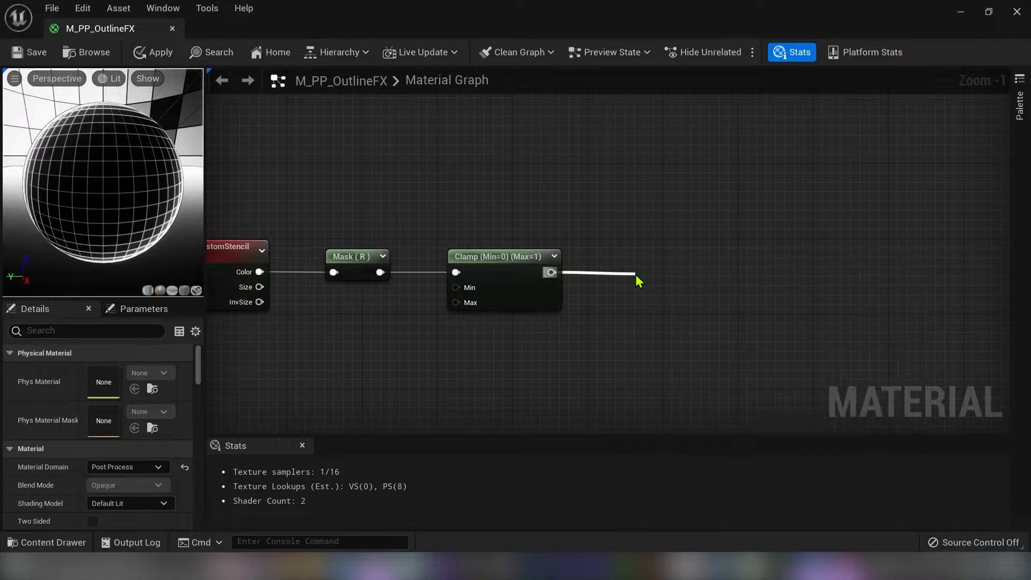
left_click(657, 291)
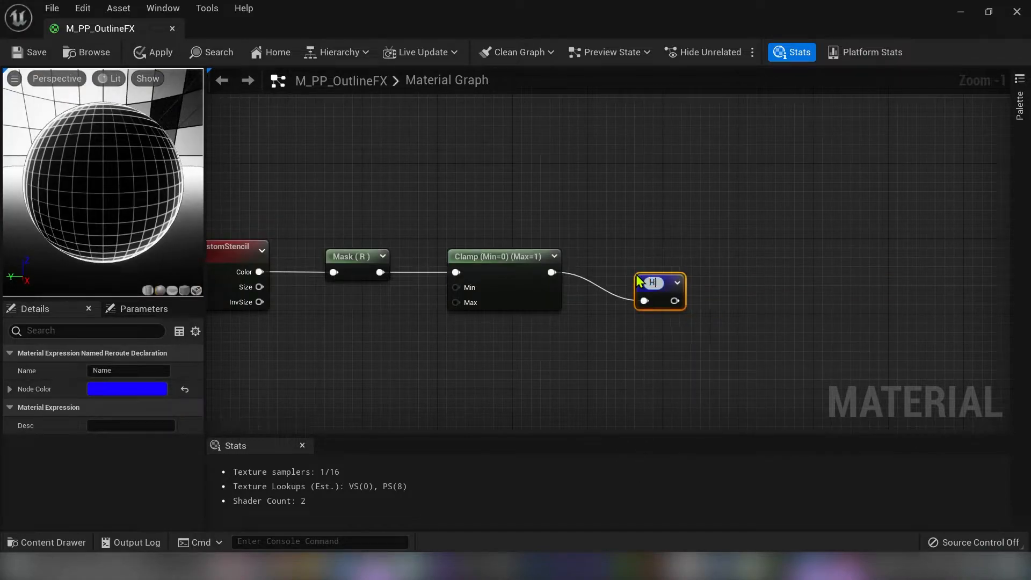
type("HighlightMask")
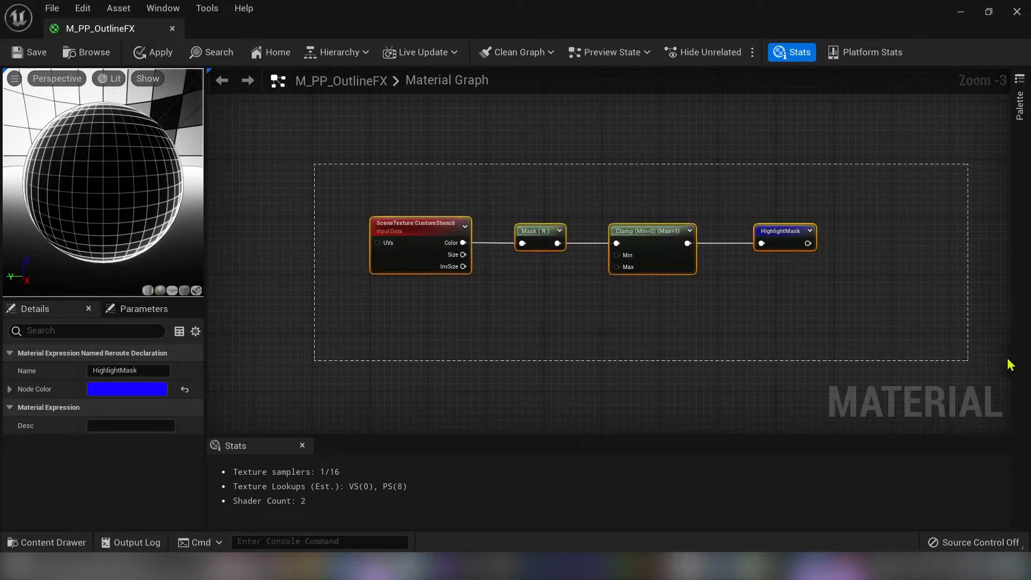
- Group the chain under a comment titled CustomStencilMask
type("CustomStencilM;")
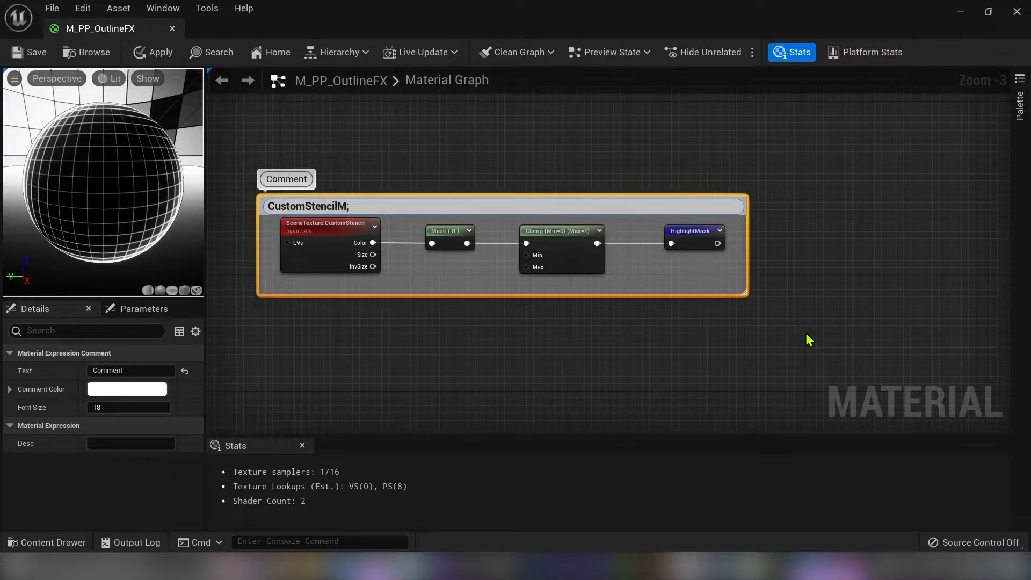
type("CustomStencilMask")
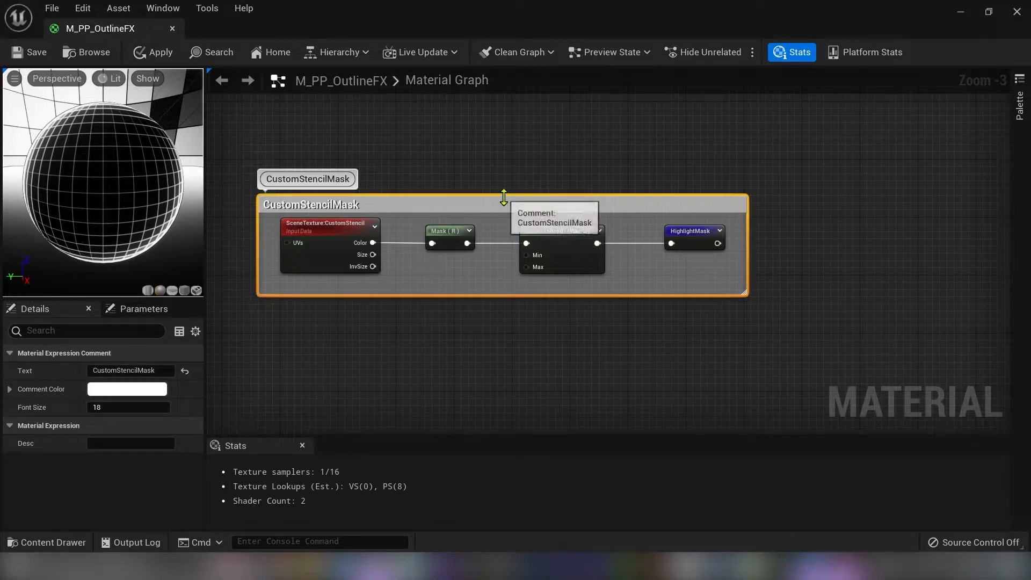
left_click(798, 259)
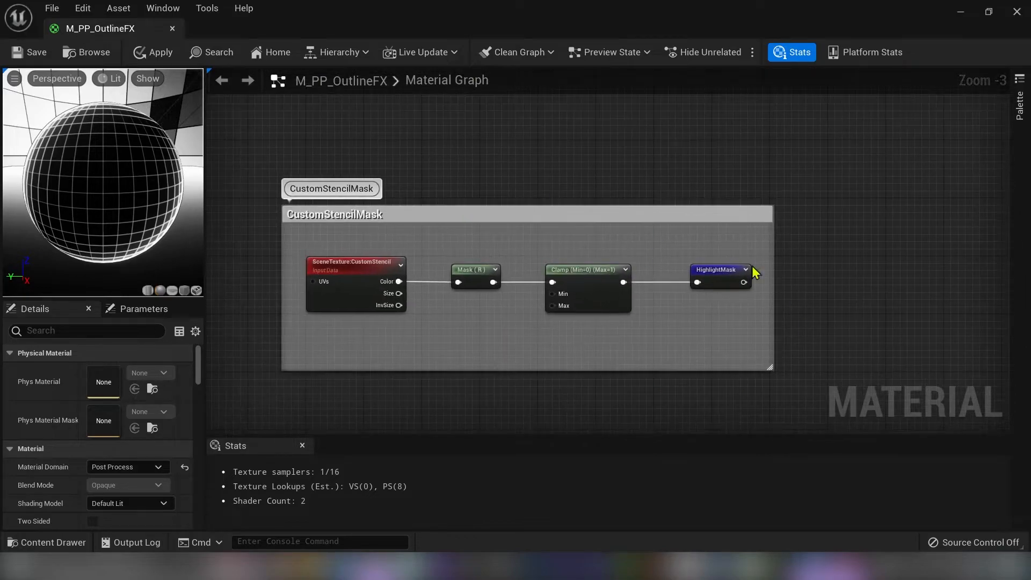
- Insert a LinearInterpolate node on the outline wire
scroll("down", 3)
type("leršp")
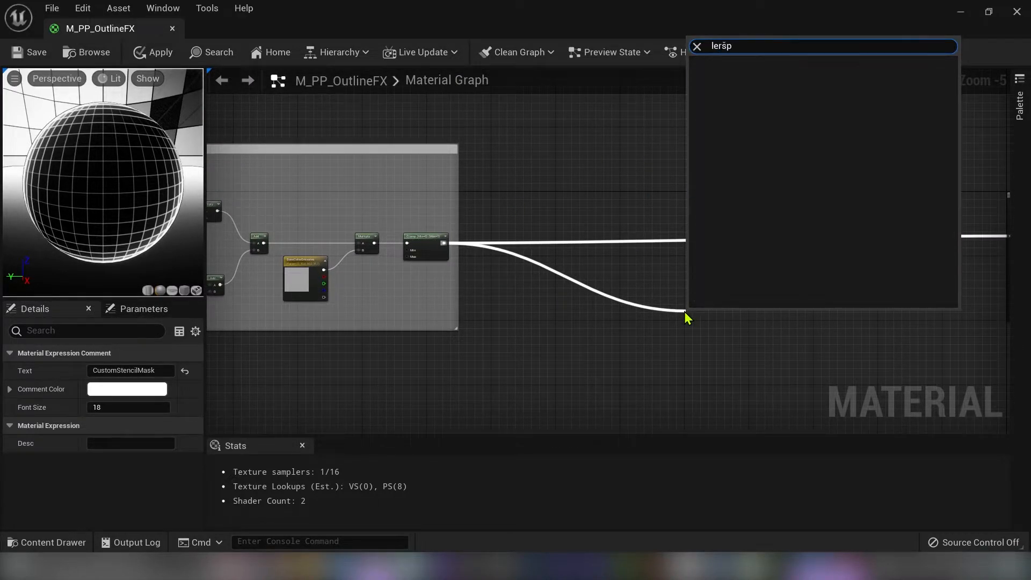
type("lerp")
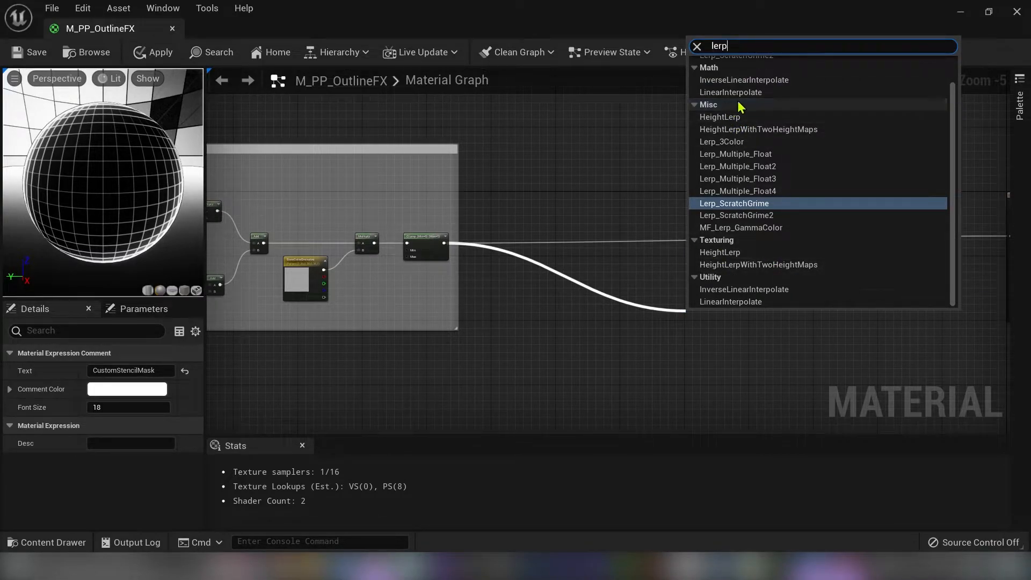
left_click(730, 93)
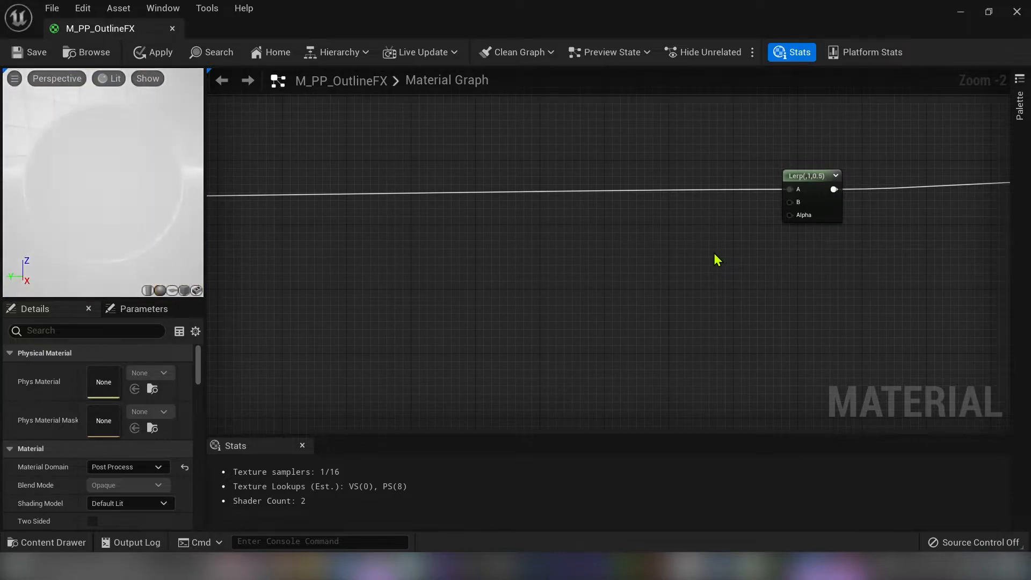
mouse_move(789, 215)
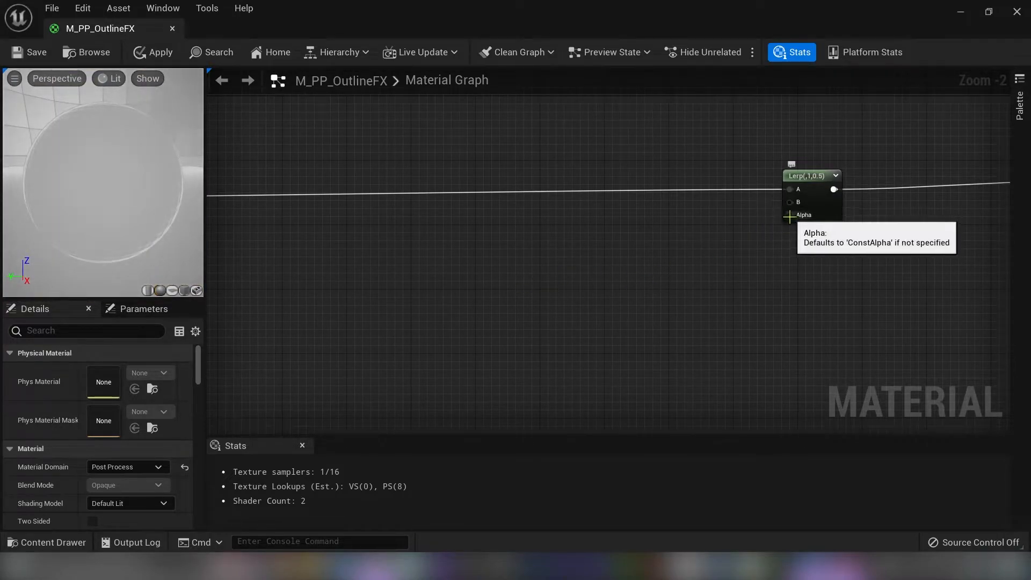
- Feed the HighlightMask reroute into the Lerp's Alpha input
type("highli")
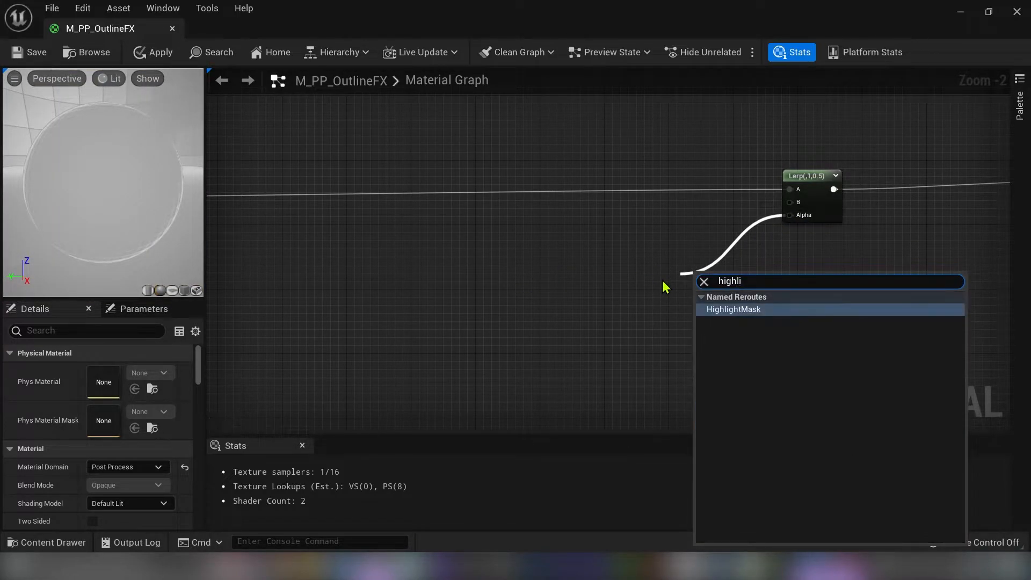
left_click(733, 309)
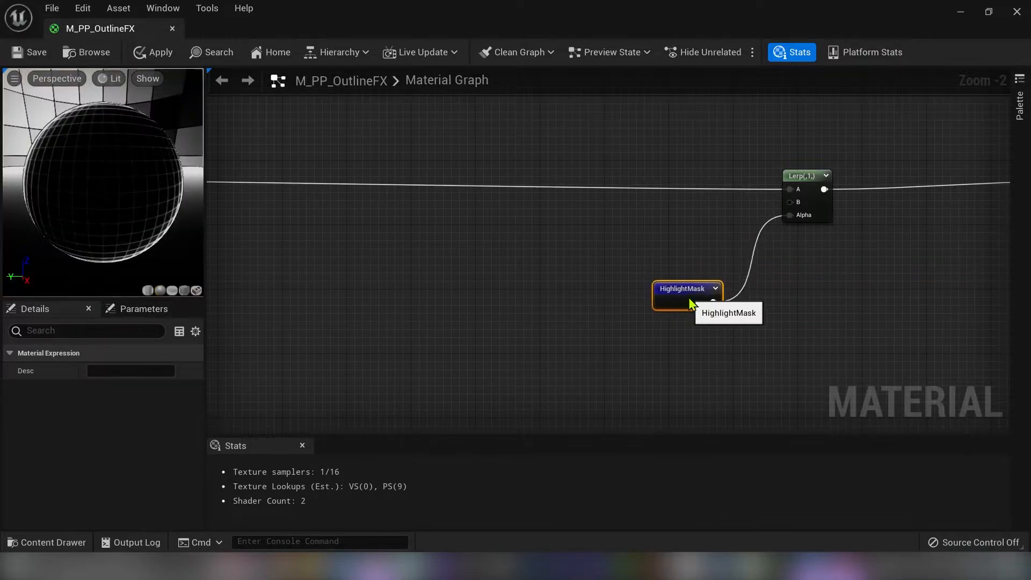
scroll("down", 3)
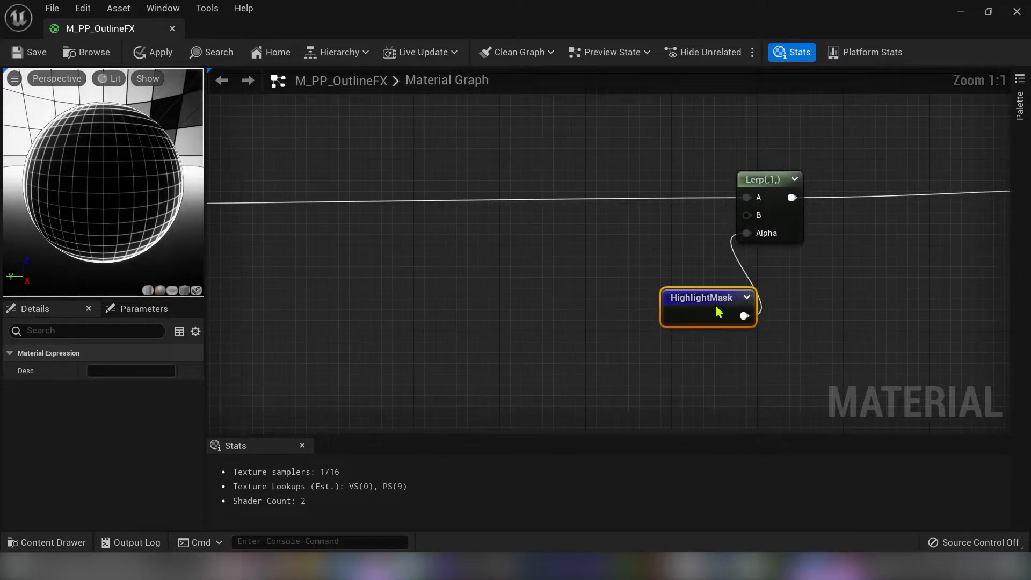
left_click_drag(703, 310, 660, 309)
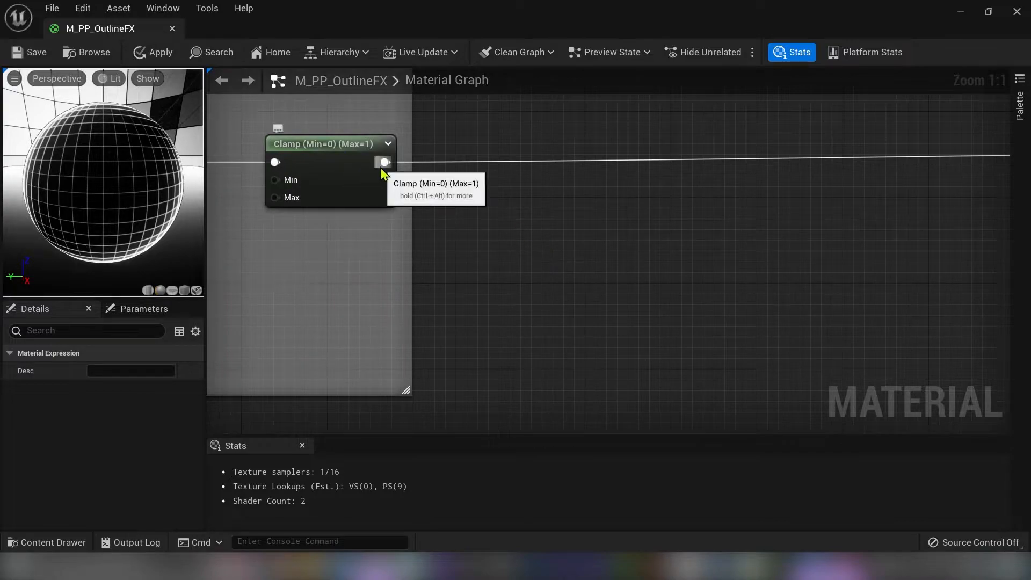
- Add a OneMinus node off the Clamp output and feed it into a new Multiply
left_click_drag(384, 162, 497, 257)
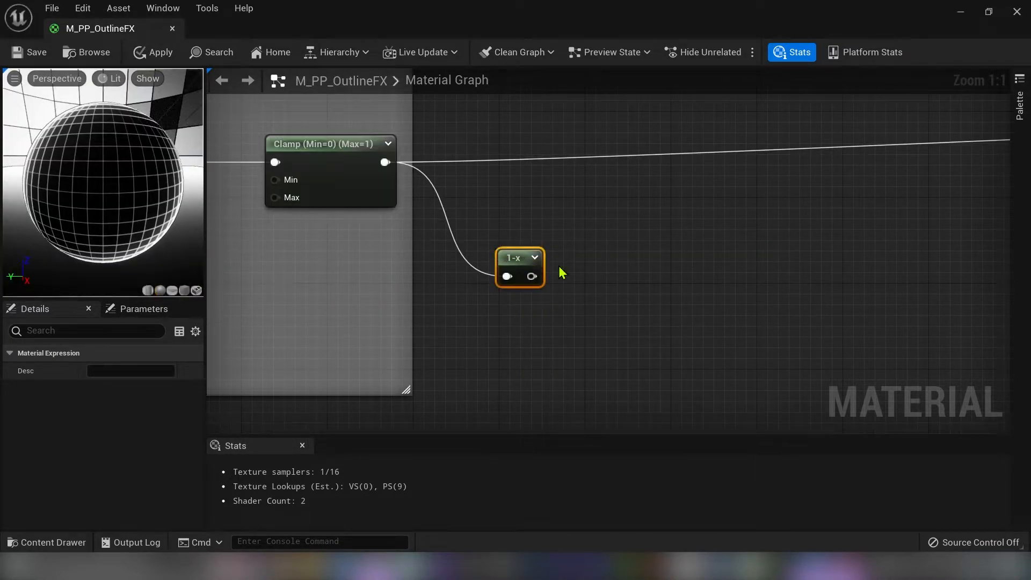
left_click_drag(520, 267, 607, 269)
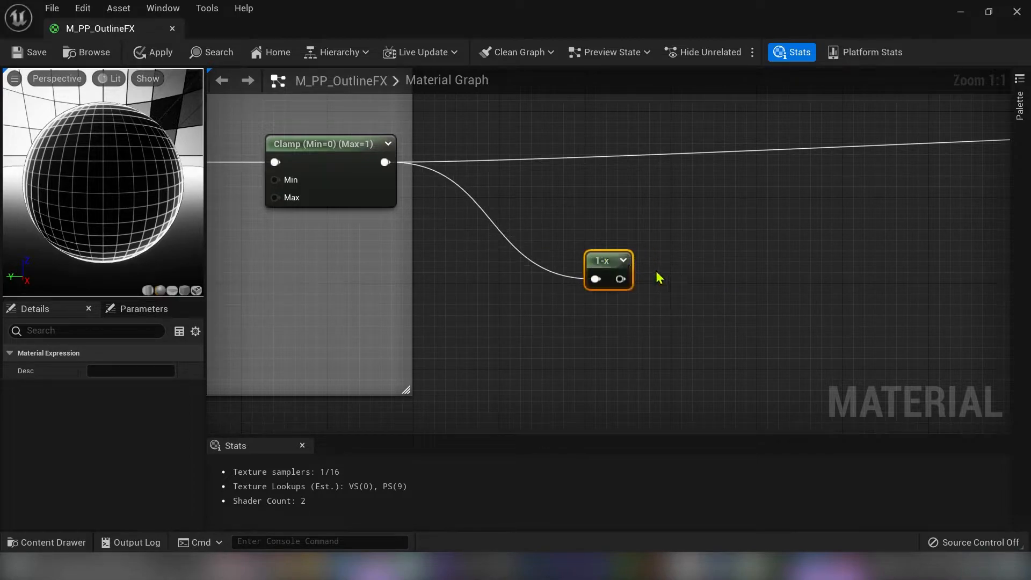
mouse_move(817, 298)
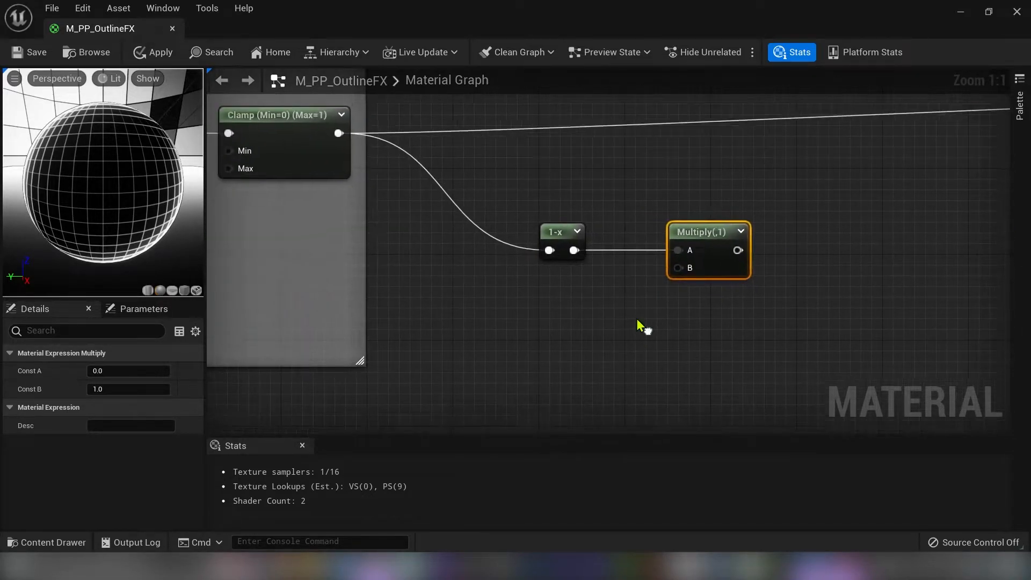
scroll("down", 3)
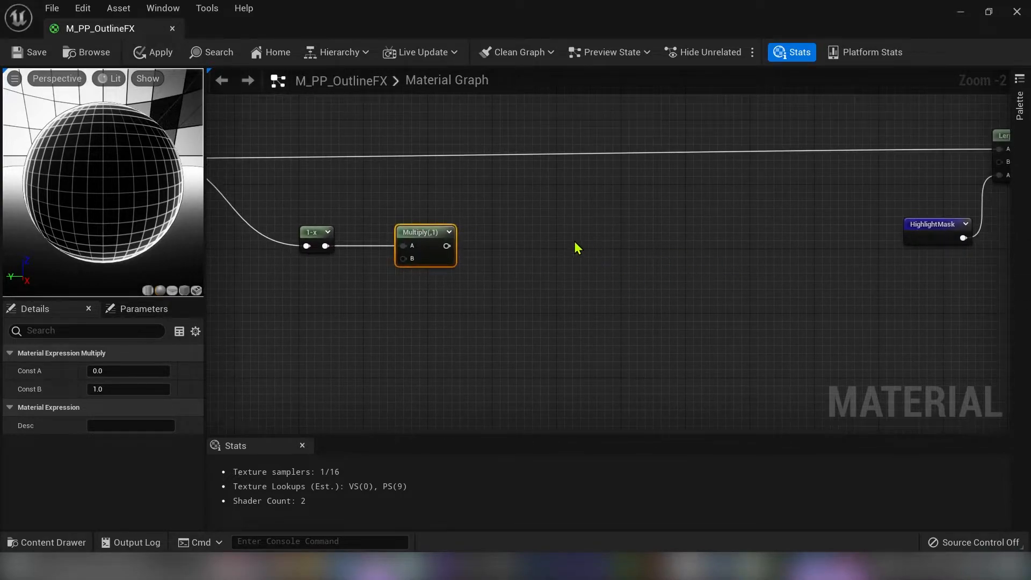
scroll("down", 3)
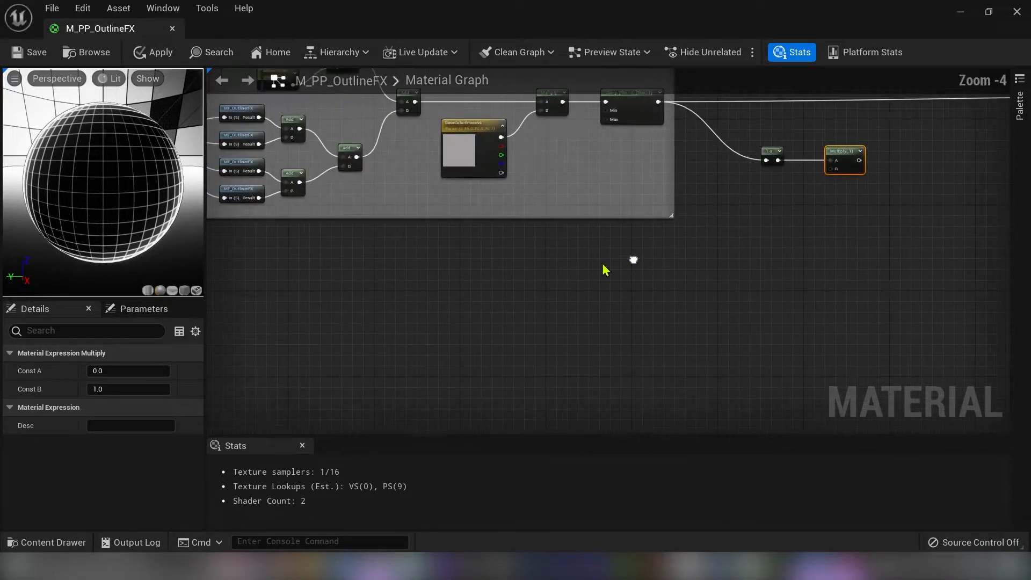
- Add a SceneTexture node with Scene Texture Id set to PostProcessInput0
right_click(604, 268)
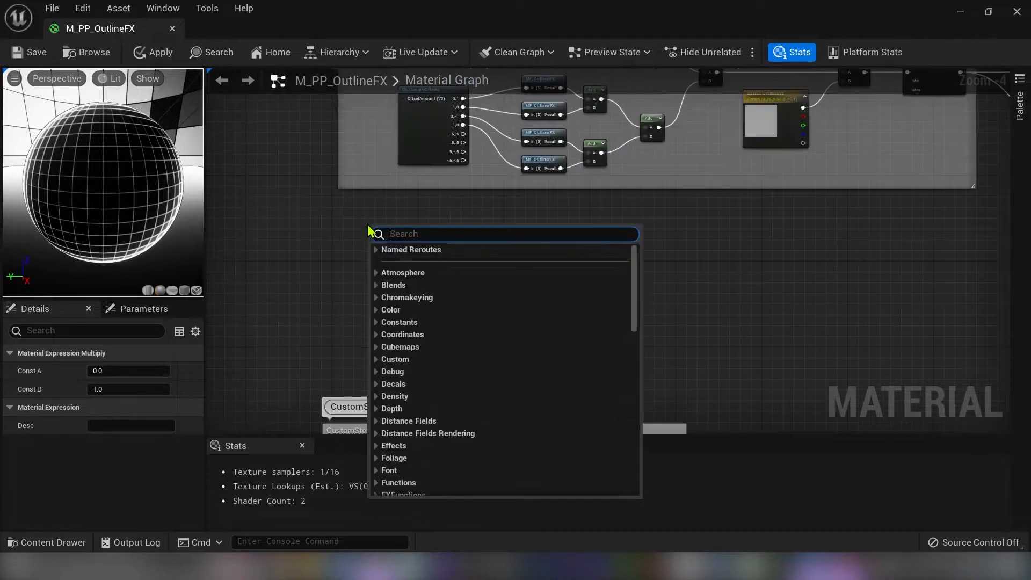
type("scenetext")
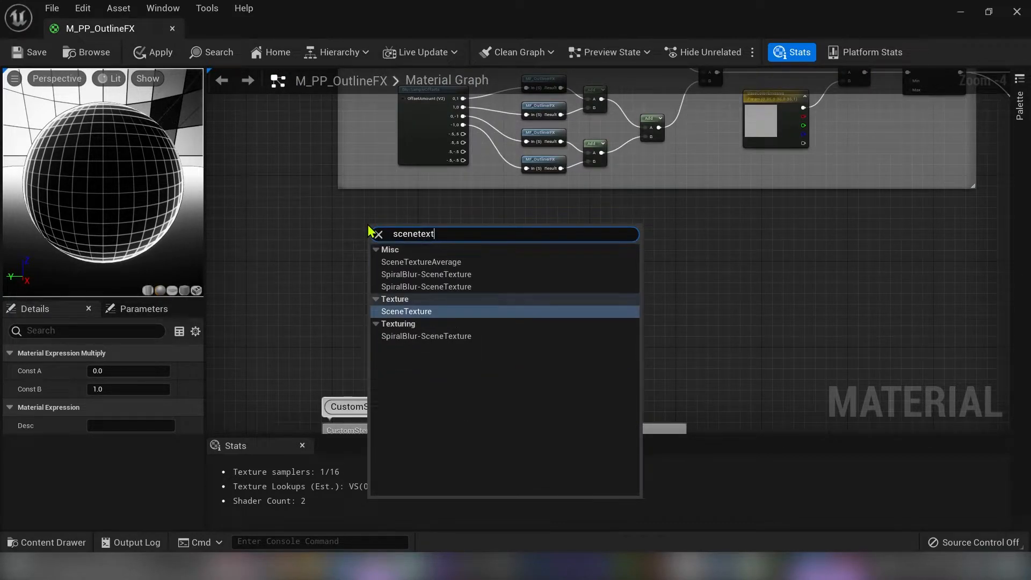
left_click(406, 311)
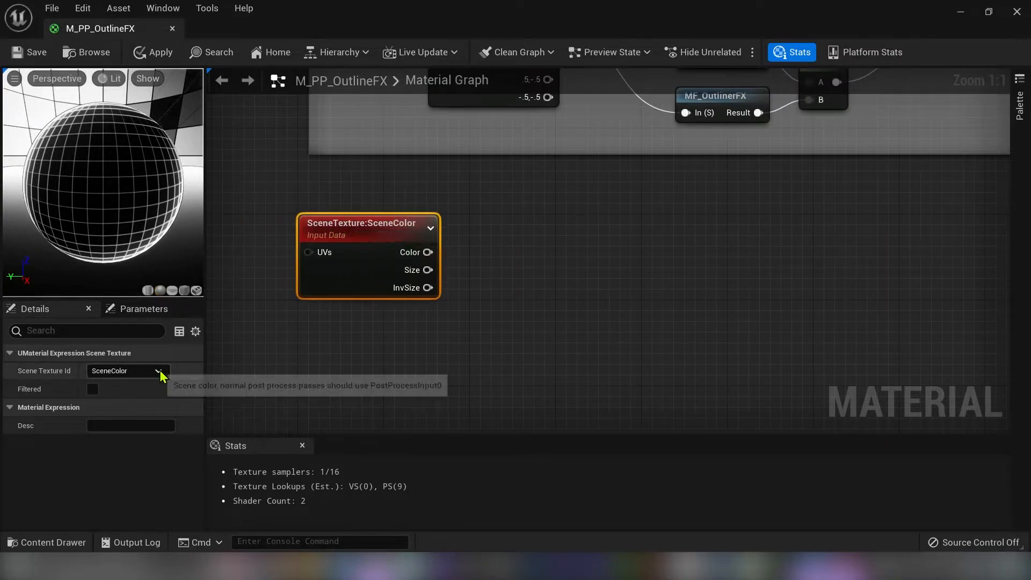
left_click(126, 370)
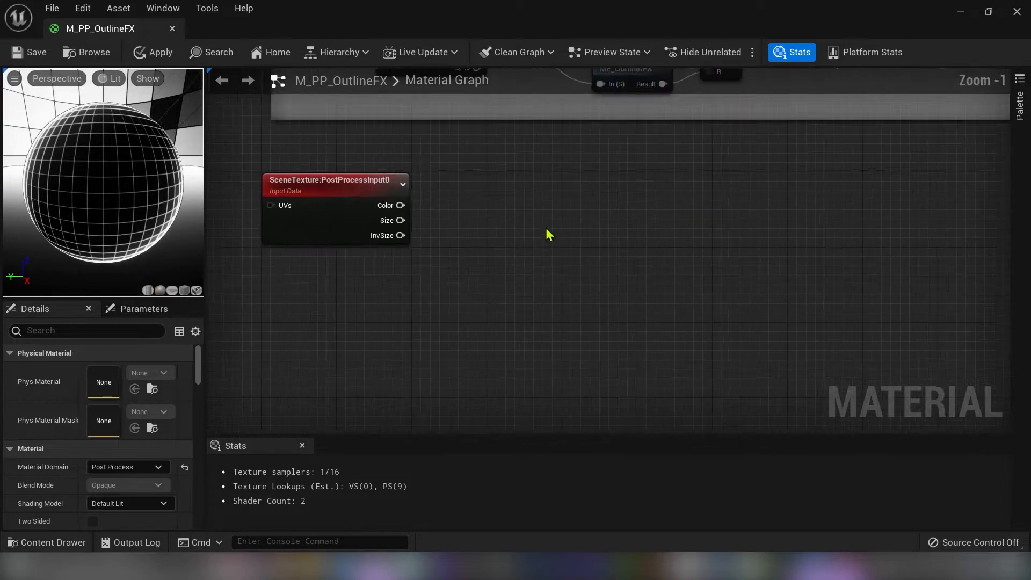
- Feed its Color through an RGB Component Mask and add a Constant3Vector
left_click_drag(400, 206, 446, 215)
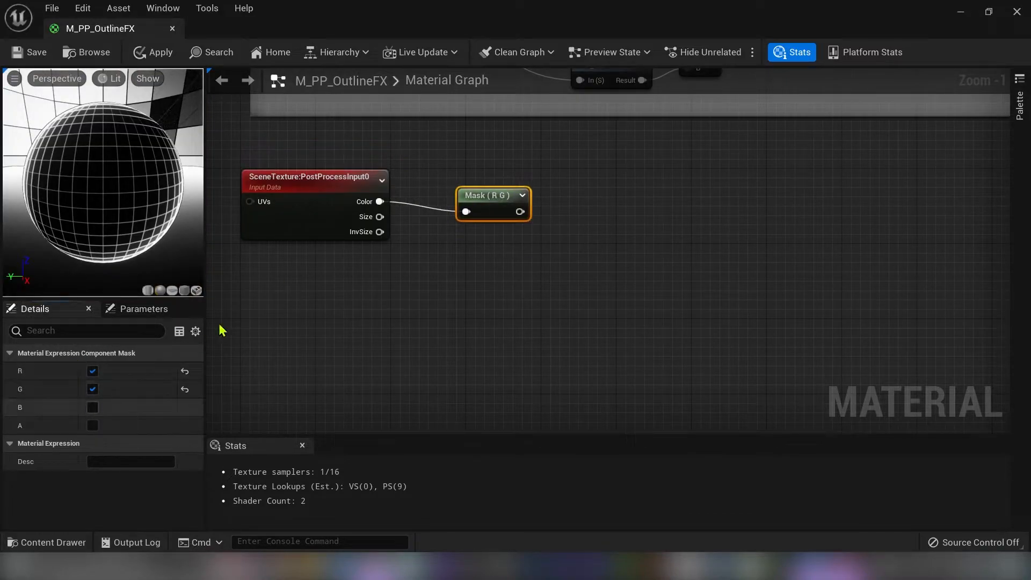
left_click(92, 407)
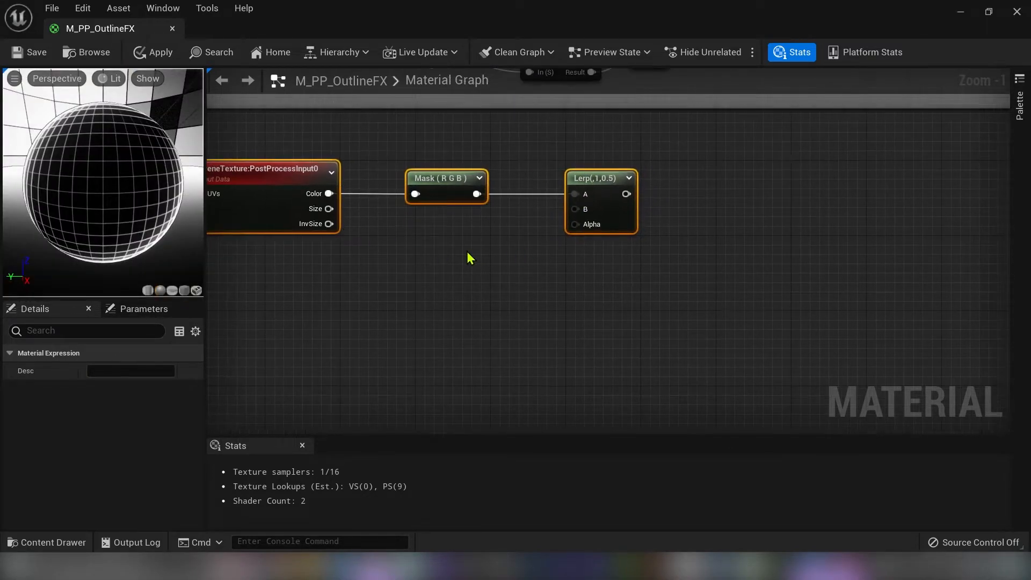
right_click(453, 254)
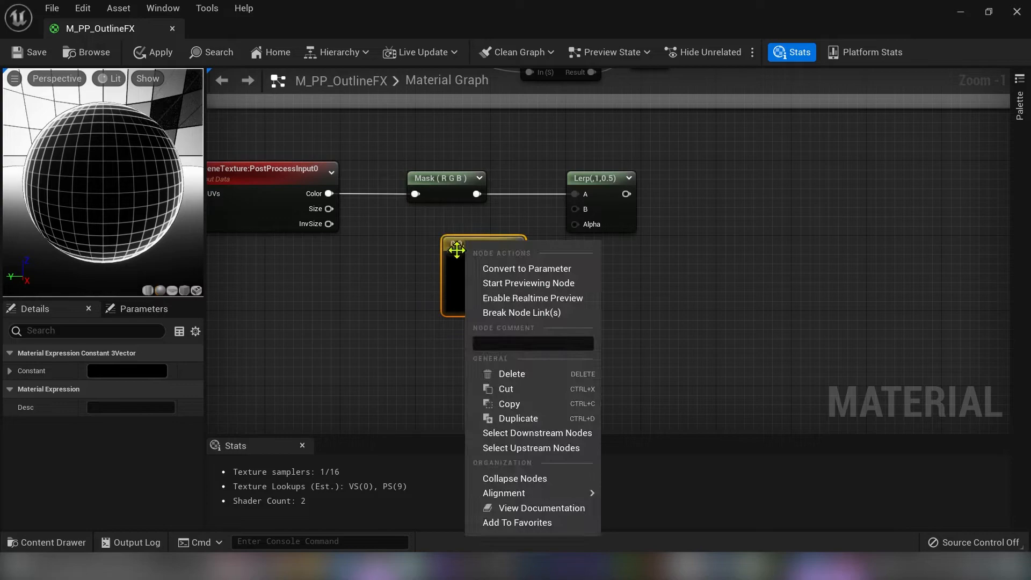
- Convert the constant to a parameter named GlowColor1 with a green default
left_click(526, 269)
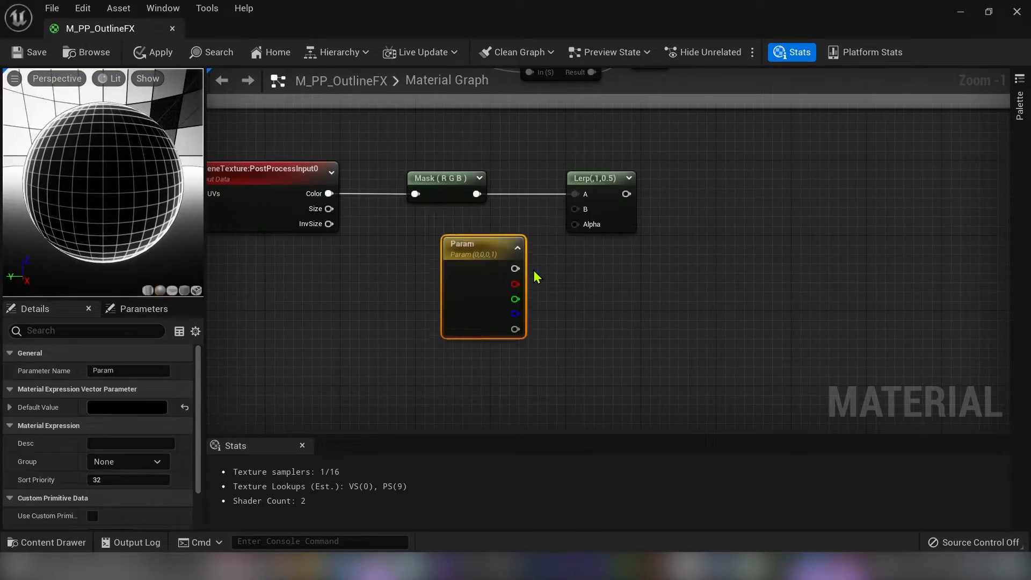
right_click(484, 283)
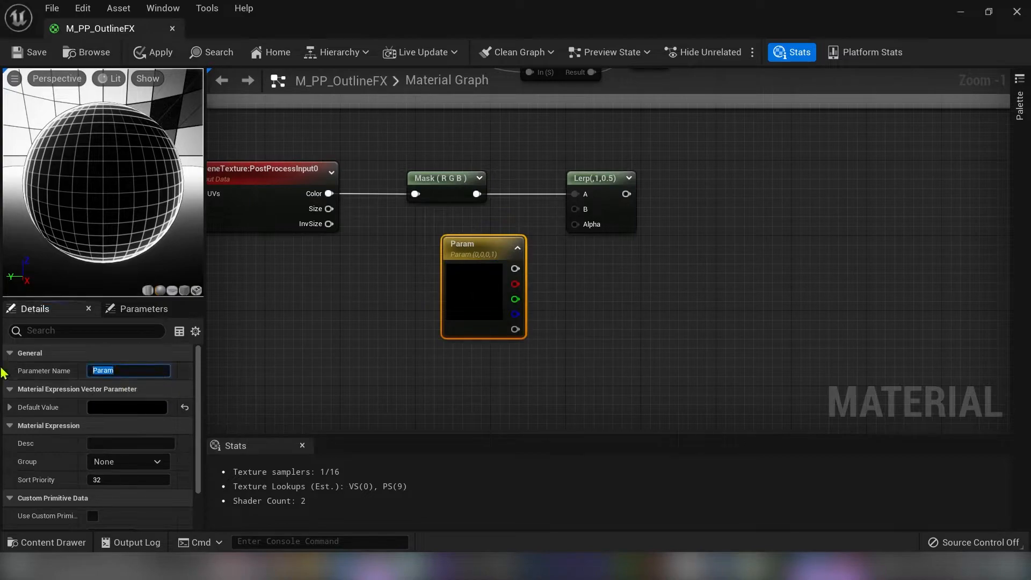
type("GlowColor1")
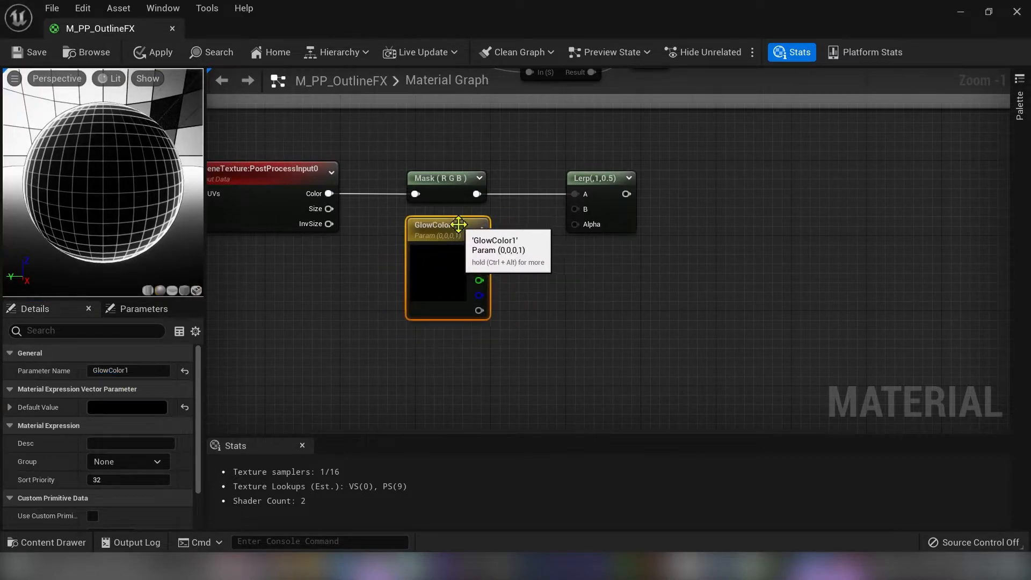
left_click(127, 407)
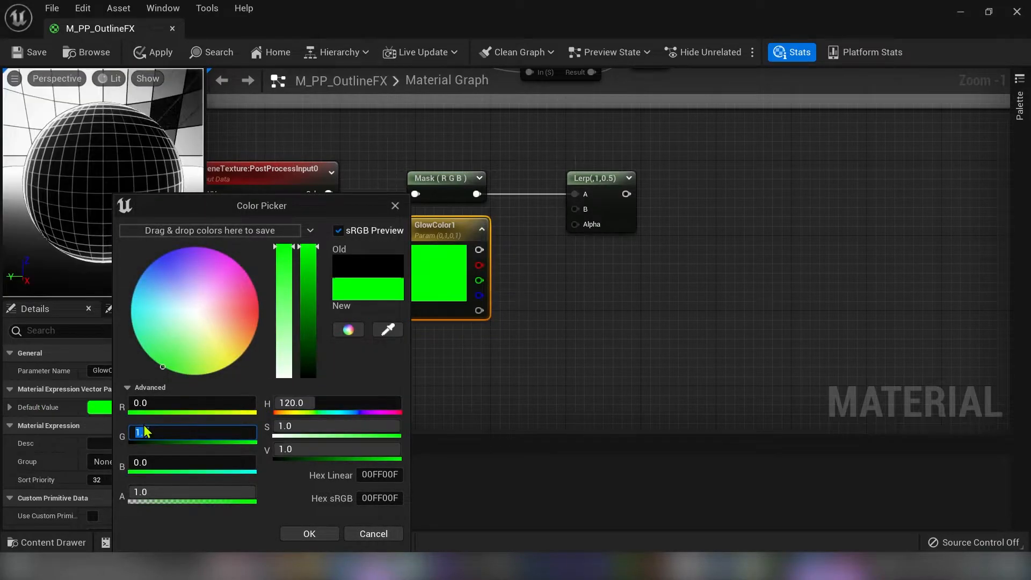
left_click(309, 533)
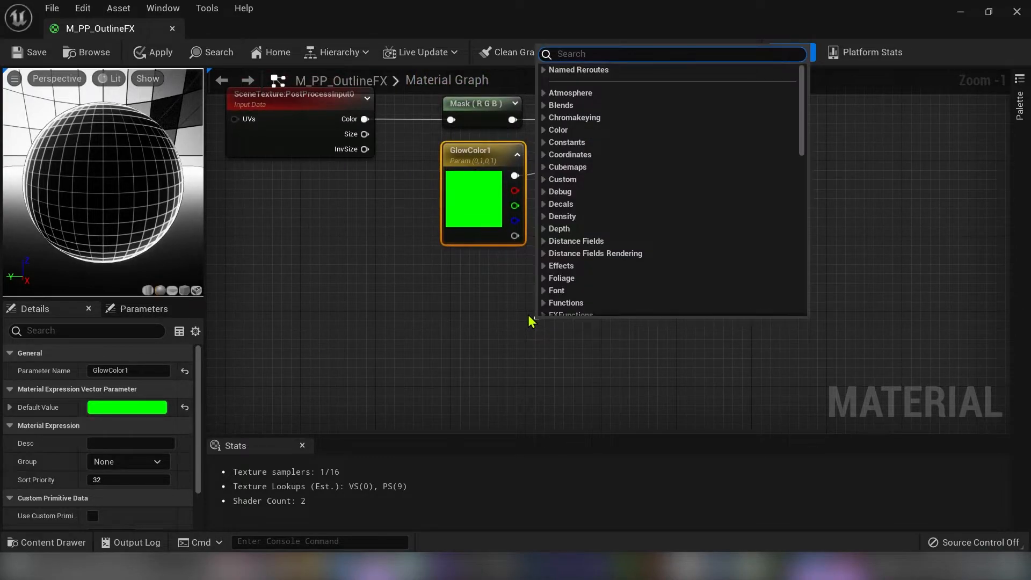
- Add the HighlightMask reroute beneath GlowColor1 to drive the Lerp Alpha
type("hig")
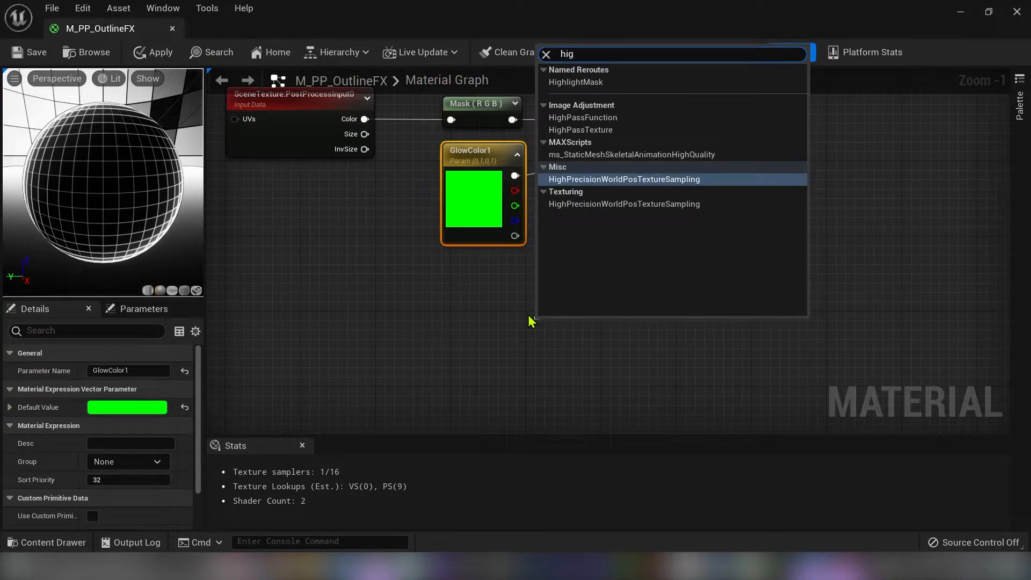
left_click(575, 82)
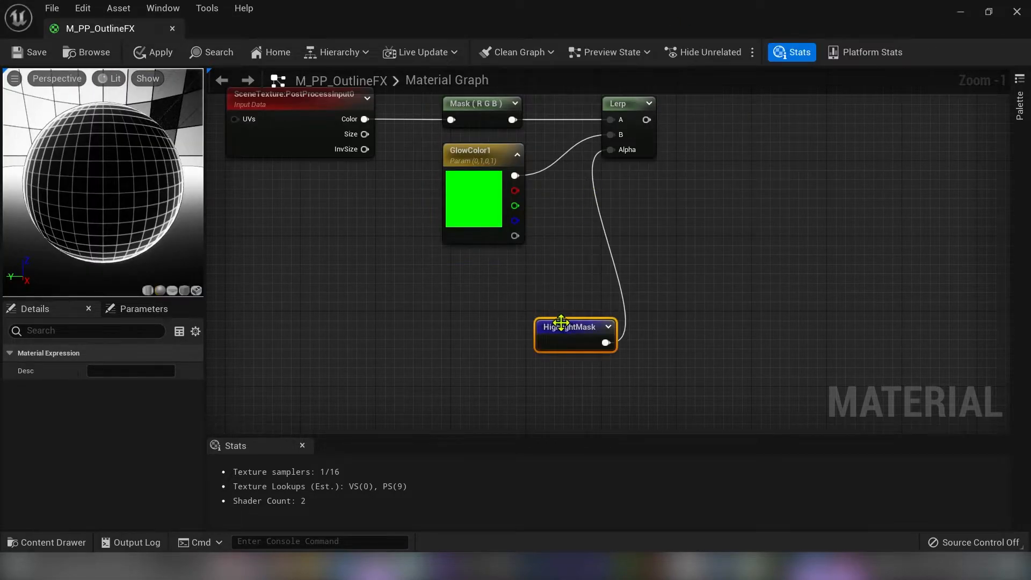
left_click_drag(576, 326, 482, 272)
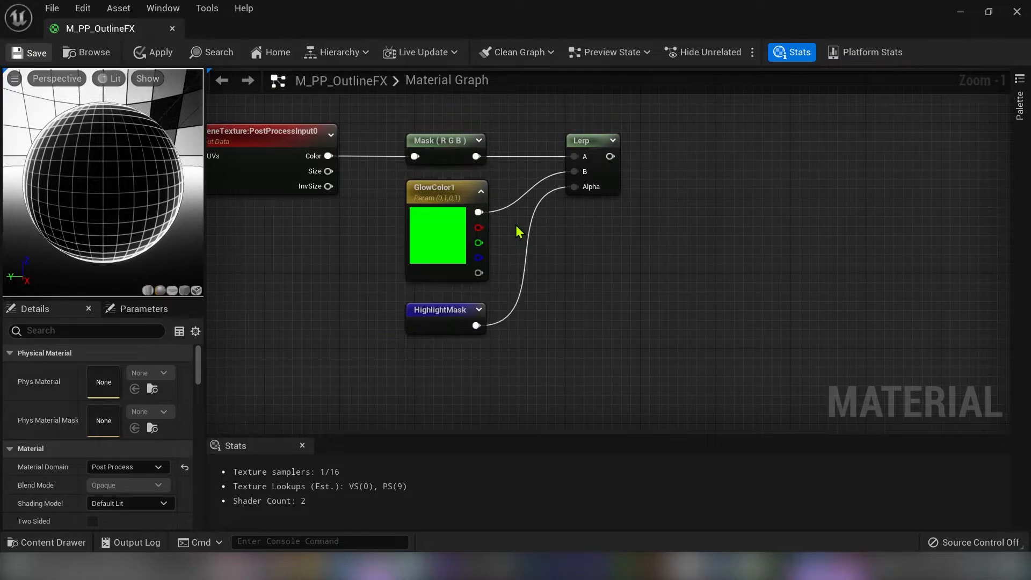
- Apply the material and store the Lerp output in a named reroute HighlightColor
left_click(28, 52)
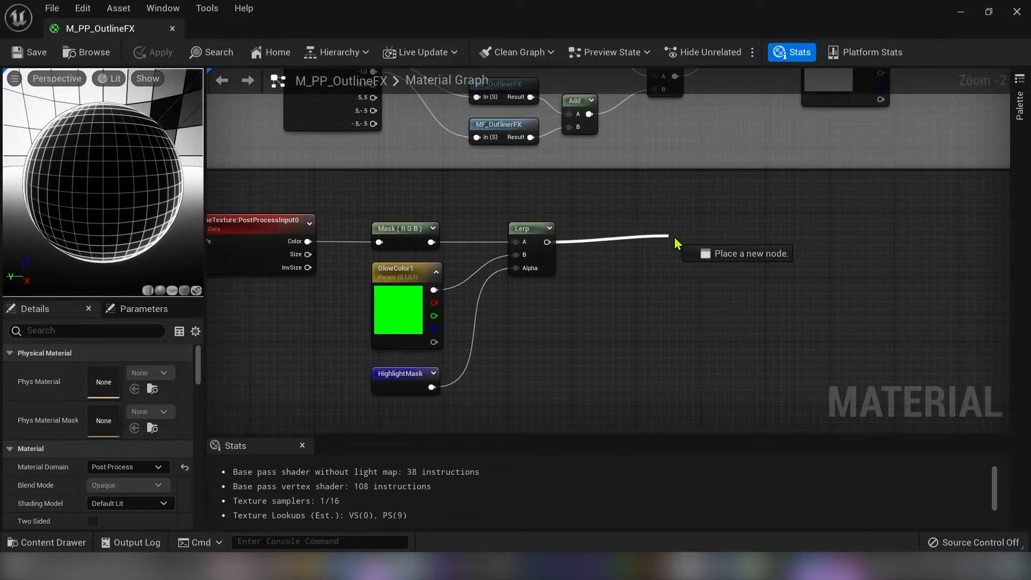
type("reroute")
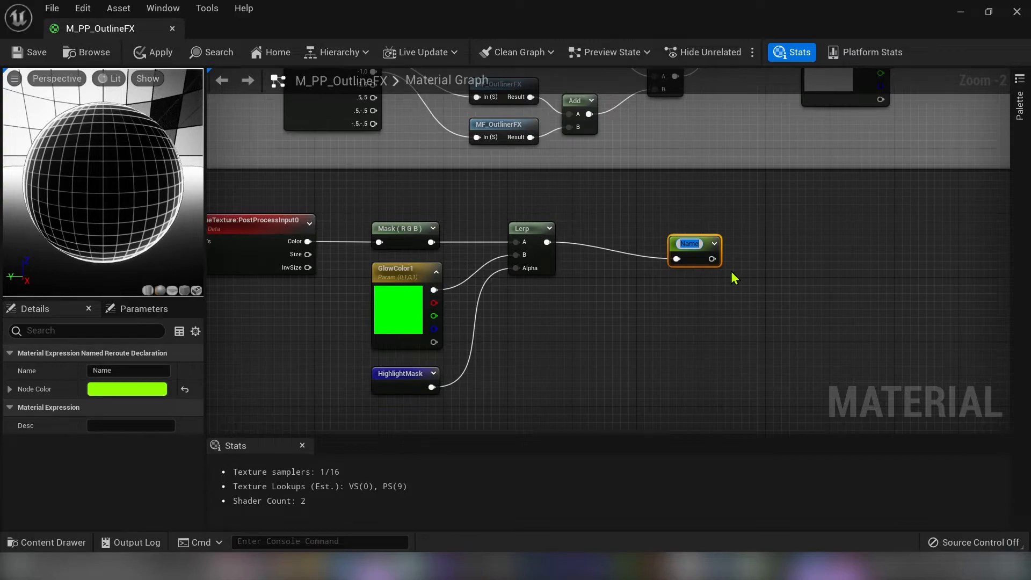
type("HighlightColor")
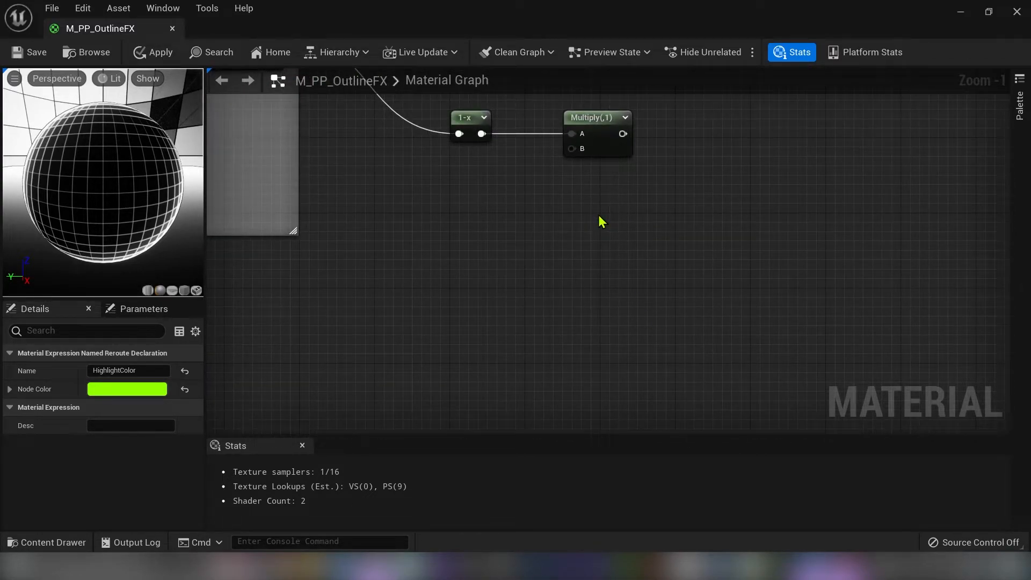
- Multiply HighlightColor by a HighlightGlowPower scalar of 10.0, clamp it into the Add node, and apply
type("highli")
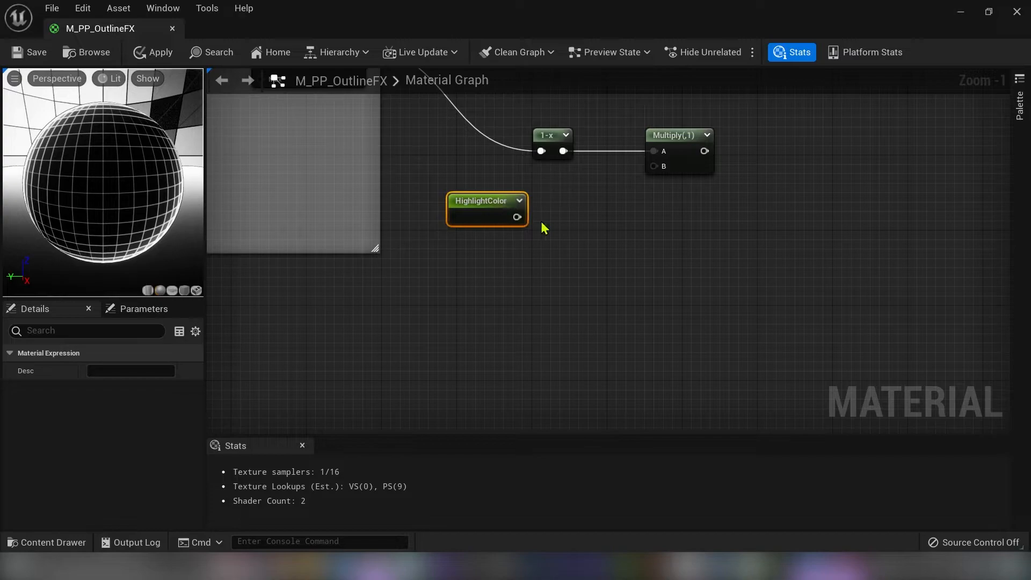
mouse_move(564, 229)
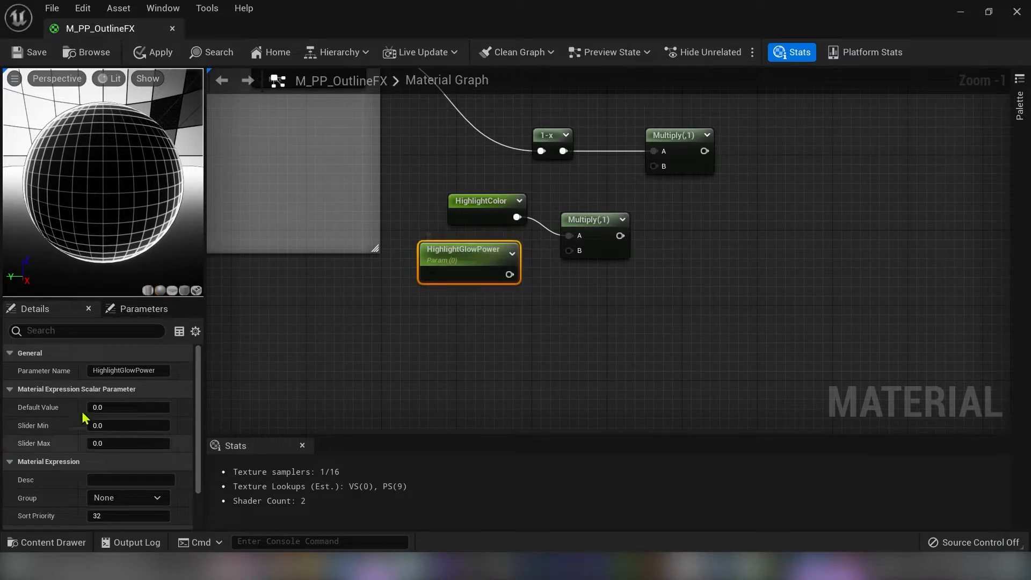
type("10.0")
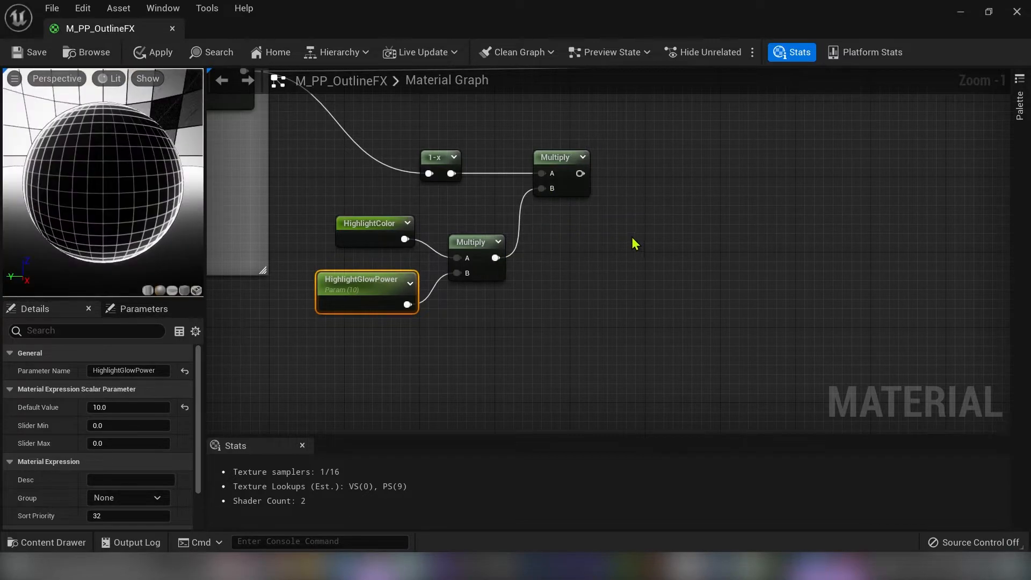
left_click_drag(635, 243, 484, 275)
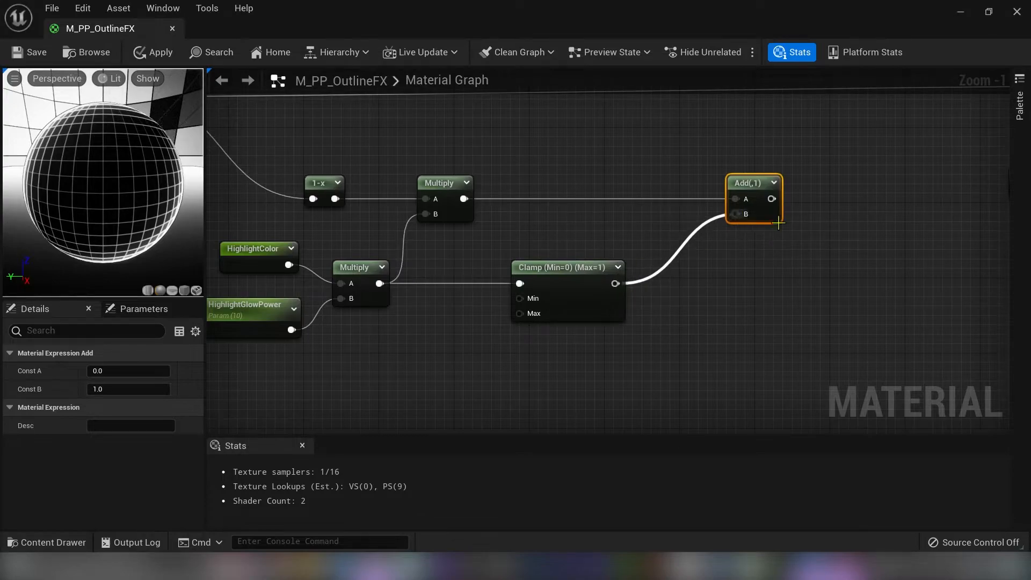
scroll("down", 3)
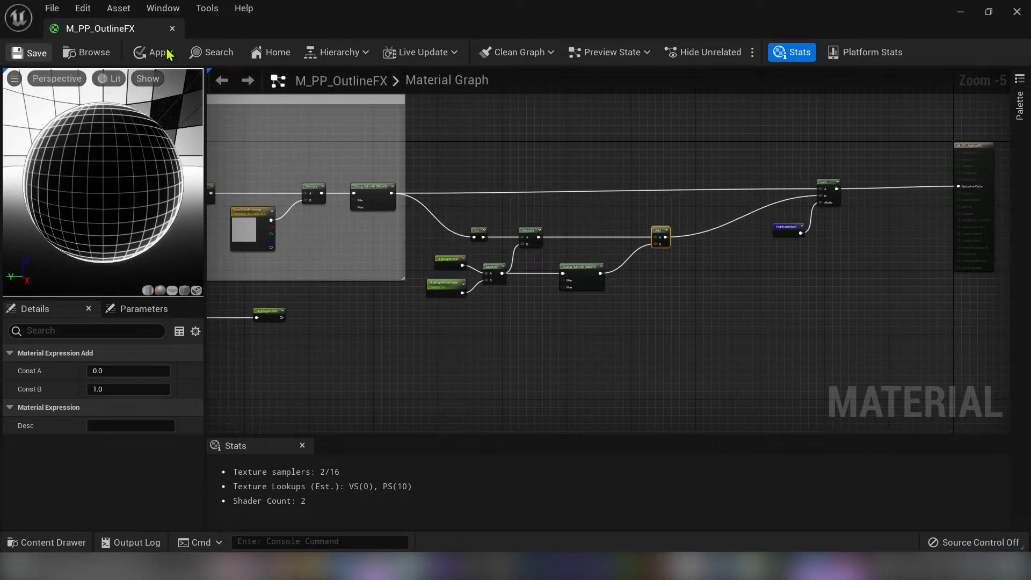
left_click(29, 51)
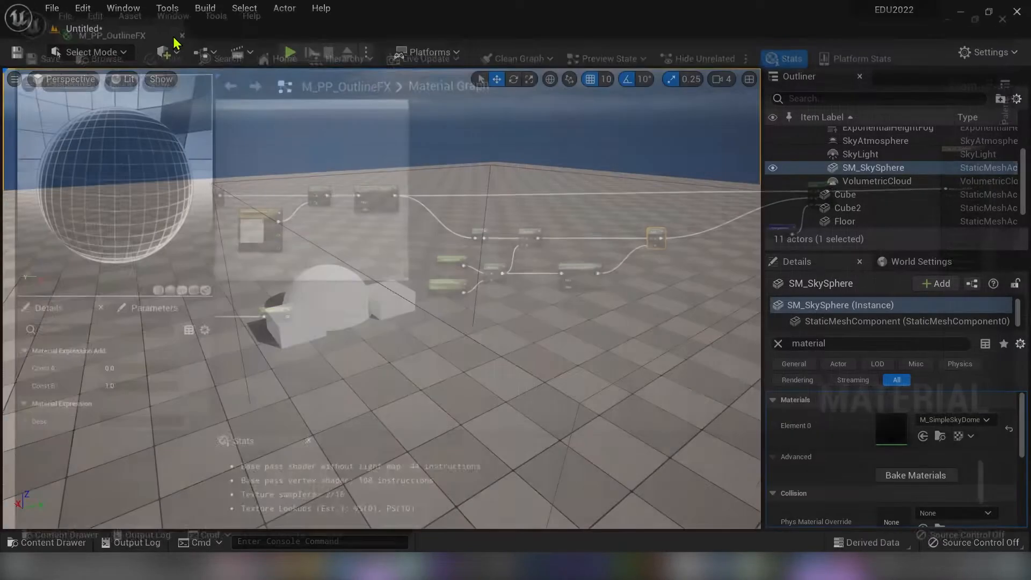
- Back in the level, enable Render CustomDepth Pass on the sphere
left_click(183, 35)
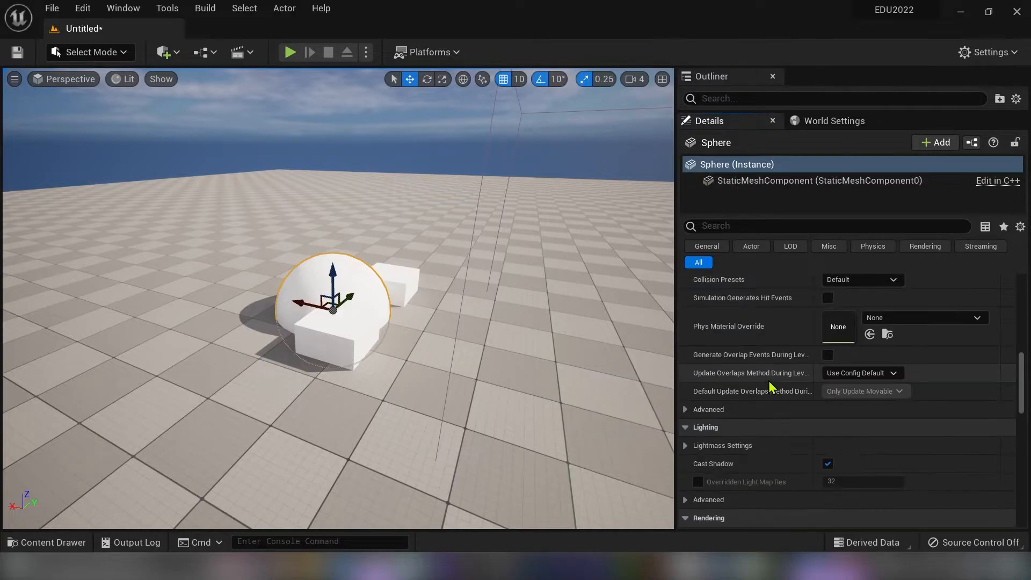
scroll("down", 3)
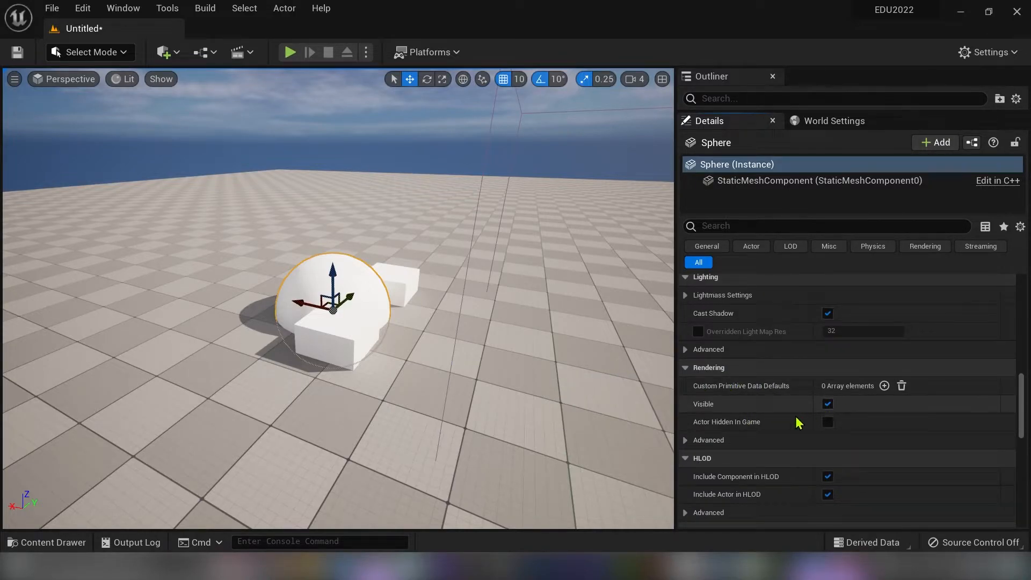
scroll("down", 3)
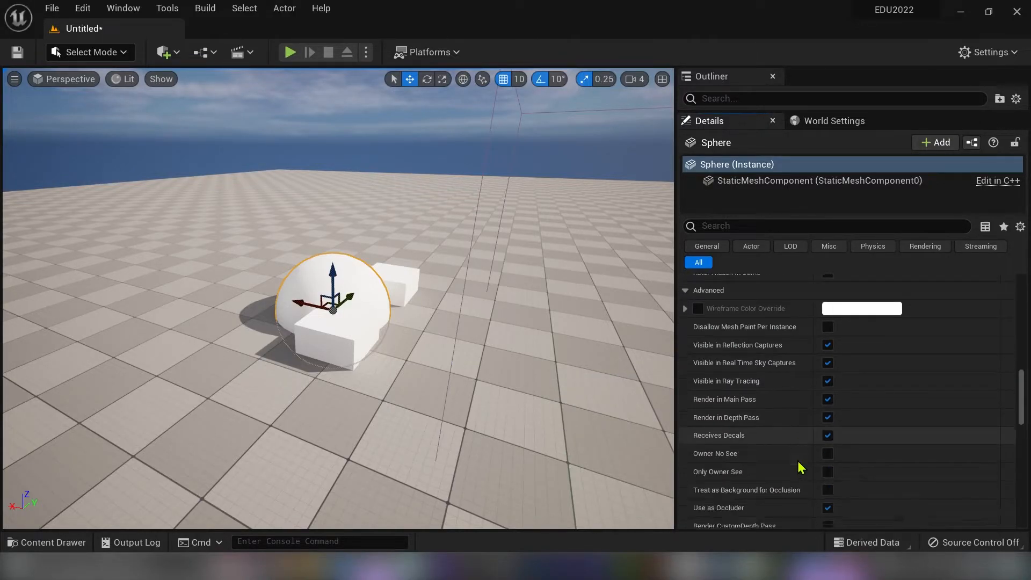
scroll("down", 3)
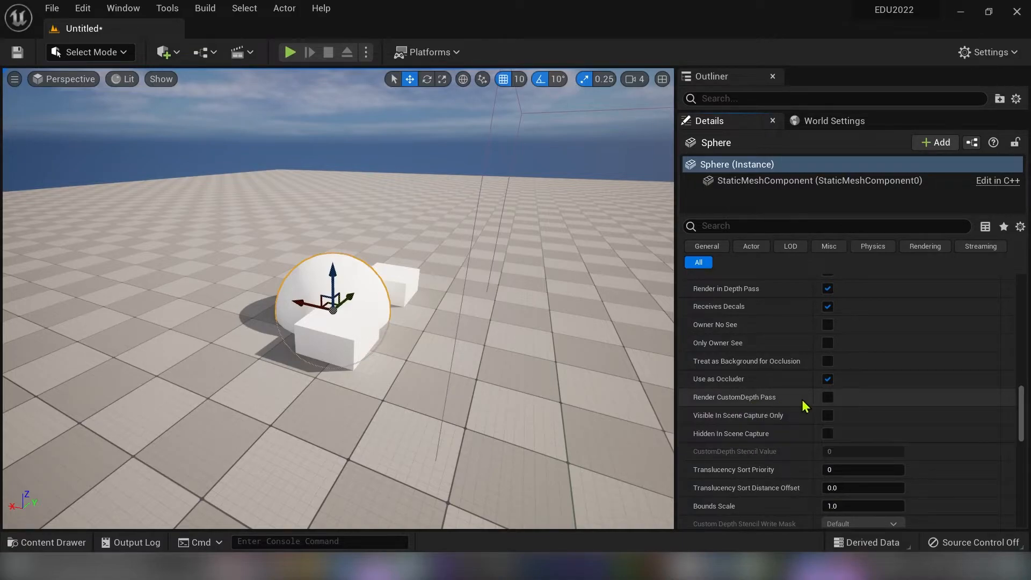
left_click(827, 396)
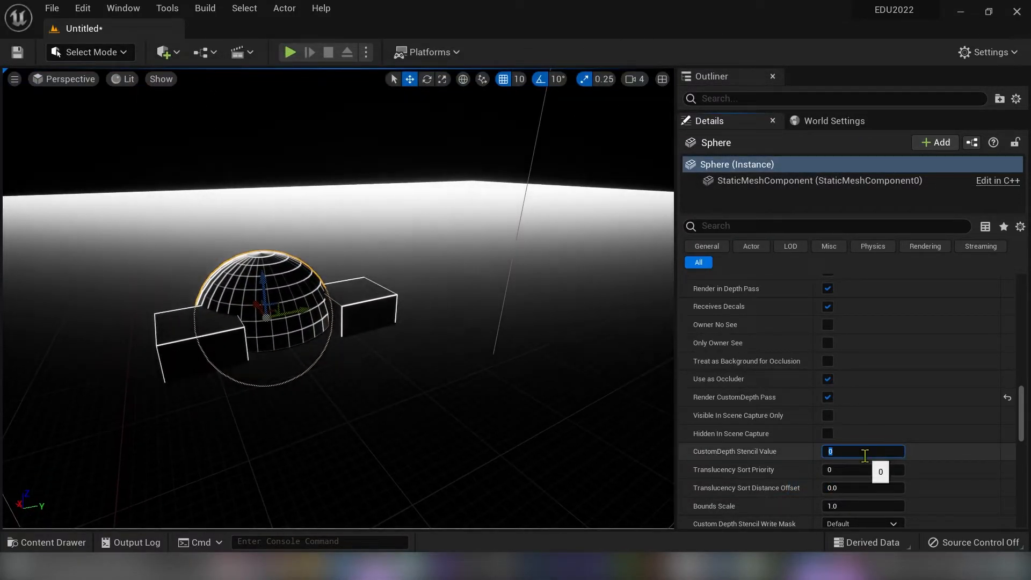
- Set the sphere's CustomDepth Stencil Value to 1
type("1")
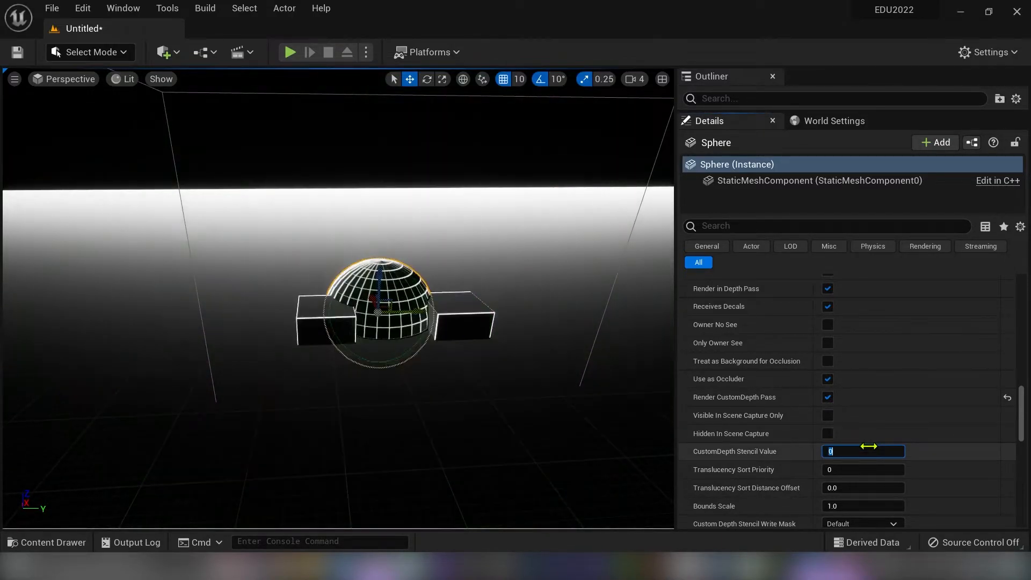
type("1")
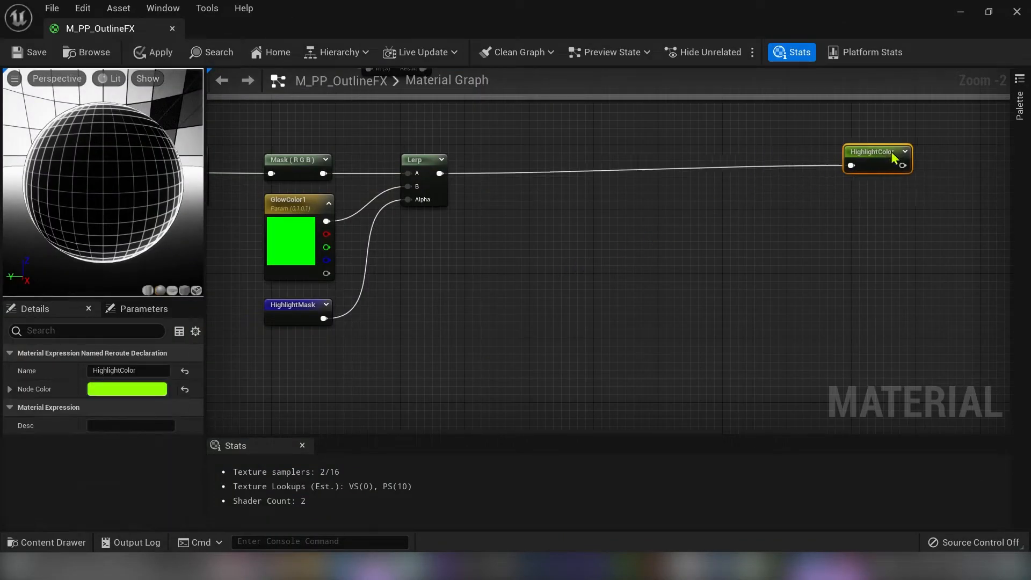
- Add Vector Parameters named GlowColor2 and GlowColor3 to the outline material
left_click(581, 230)
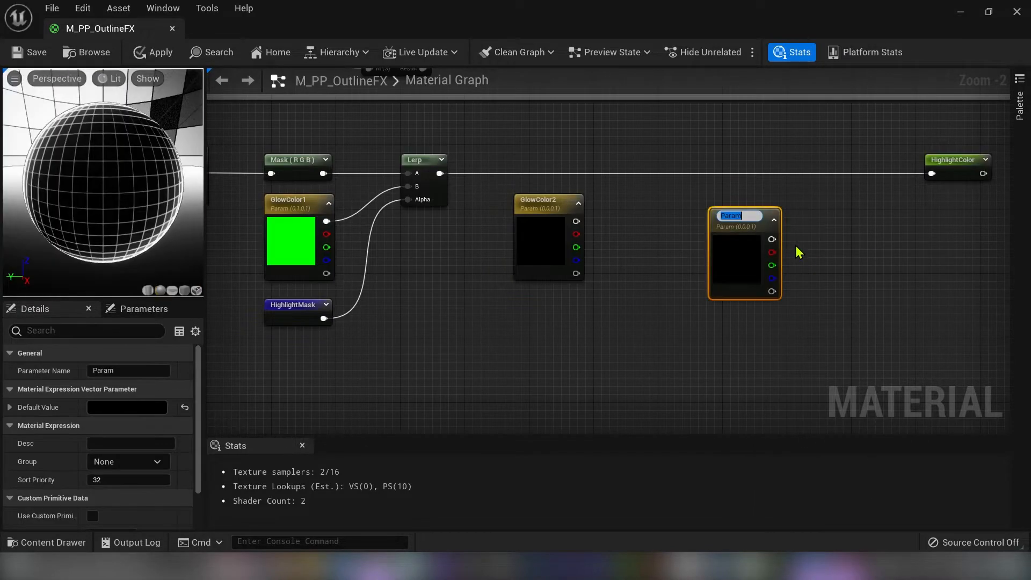
type("GlowColor3")
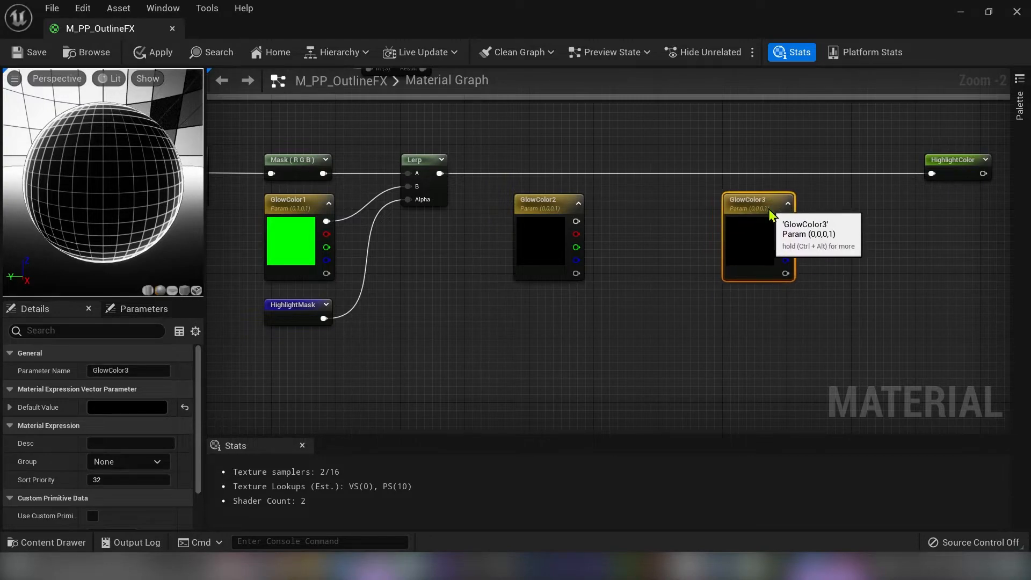
left_click(610, 272)
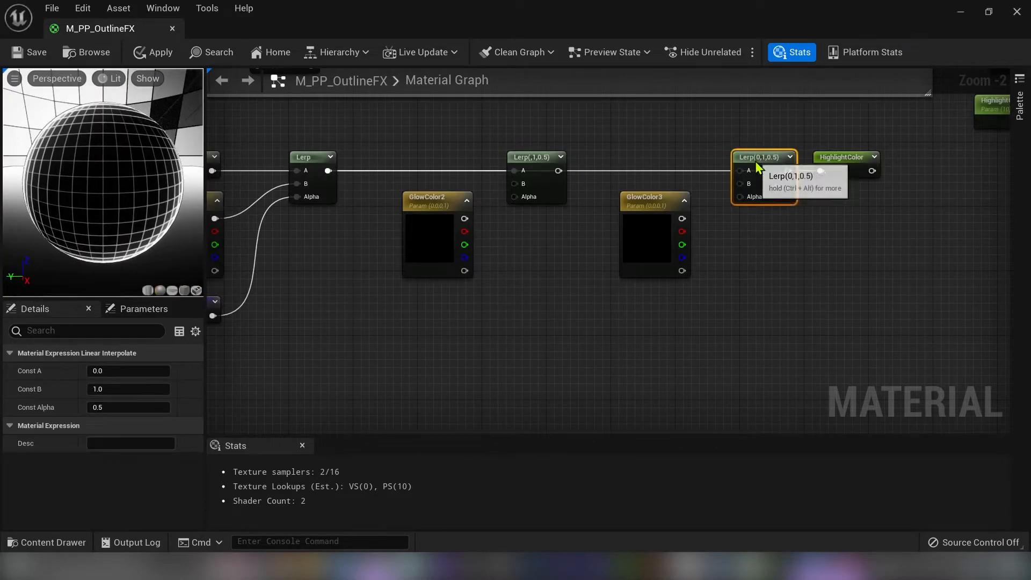
mouse_move(690, 239)
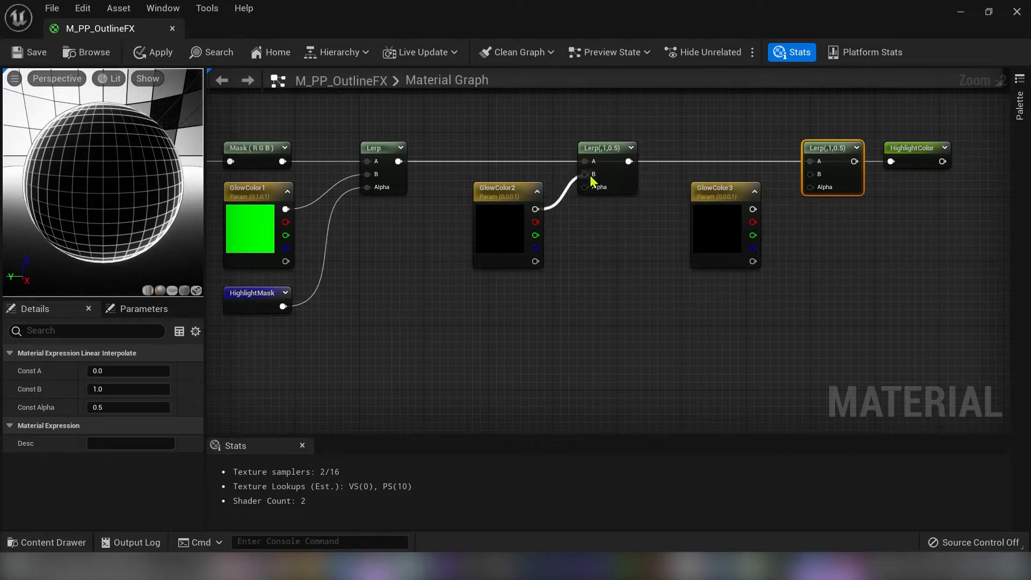
- Set GlowColor2's default to red (1.0) and GlowColor3's default to blue
left_click(506, 191)
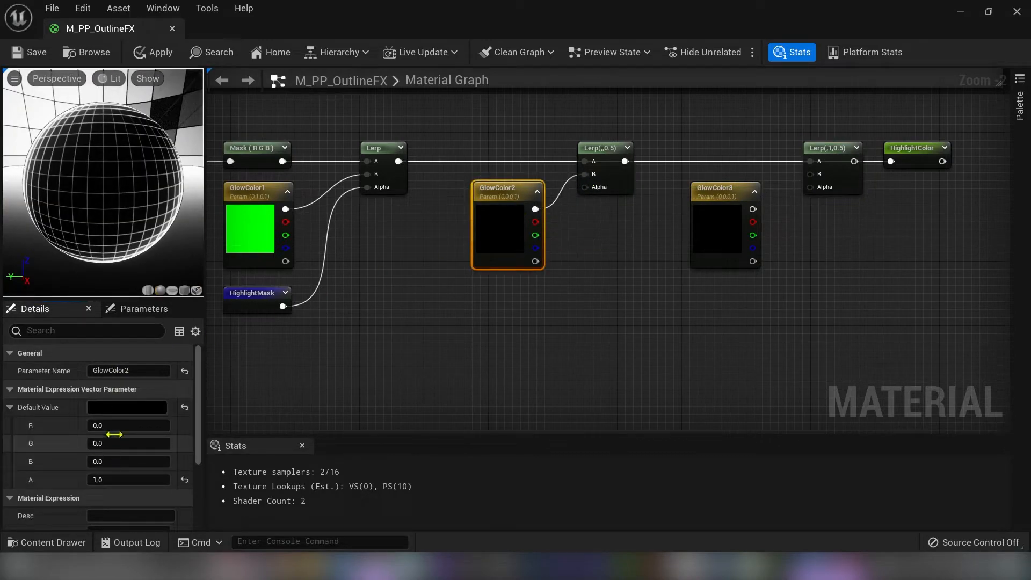
type("1.0")
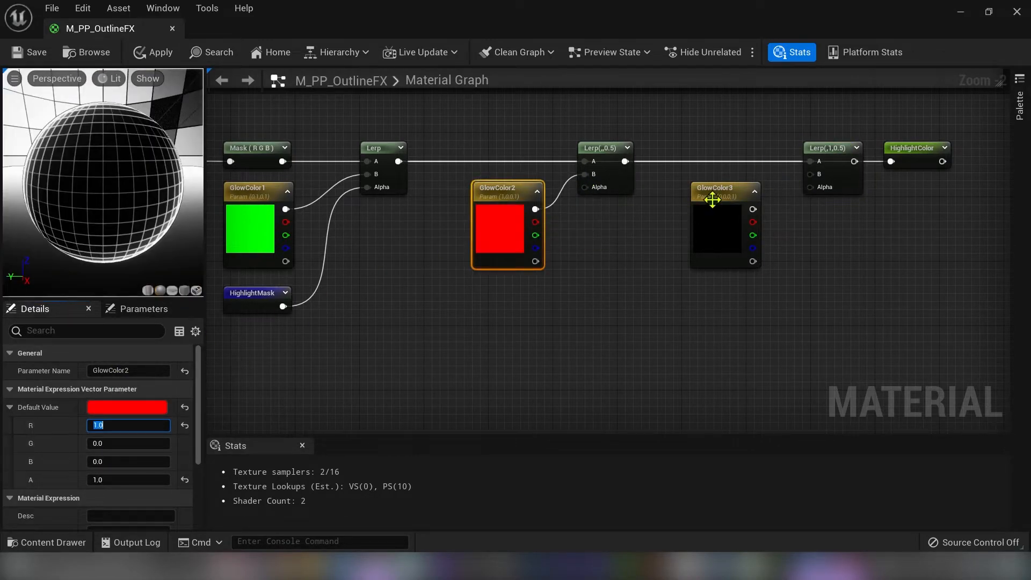
left_click(722, 226)
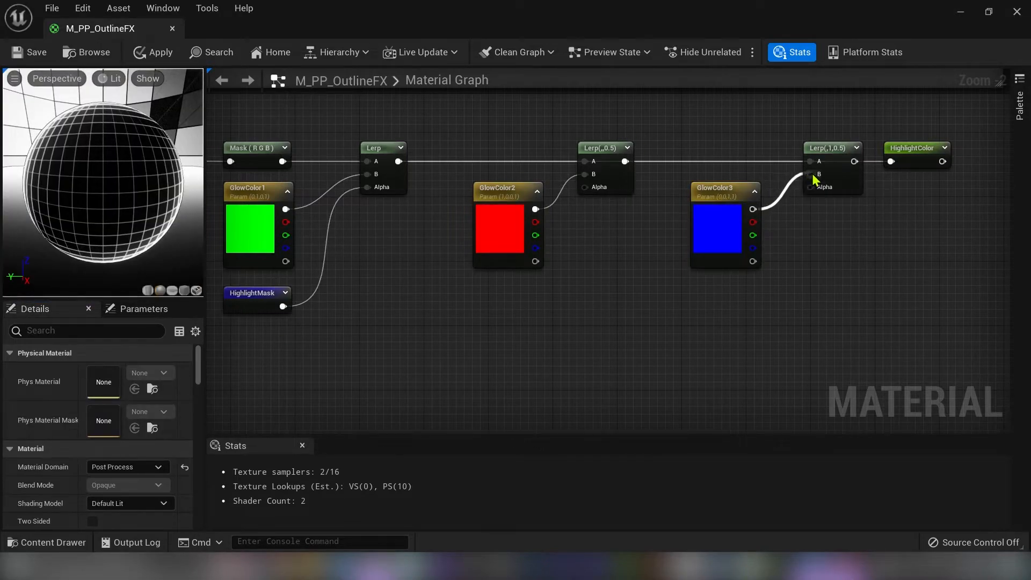
scroll("down", 3)
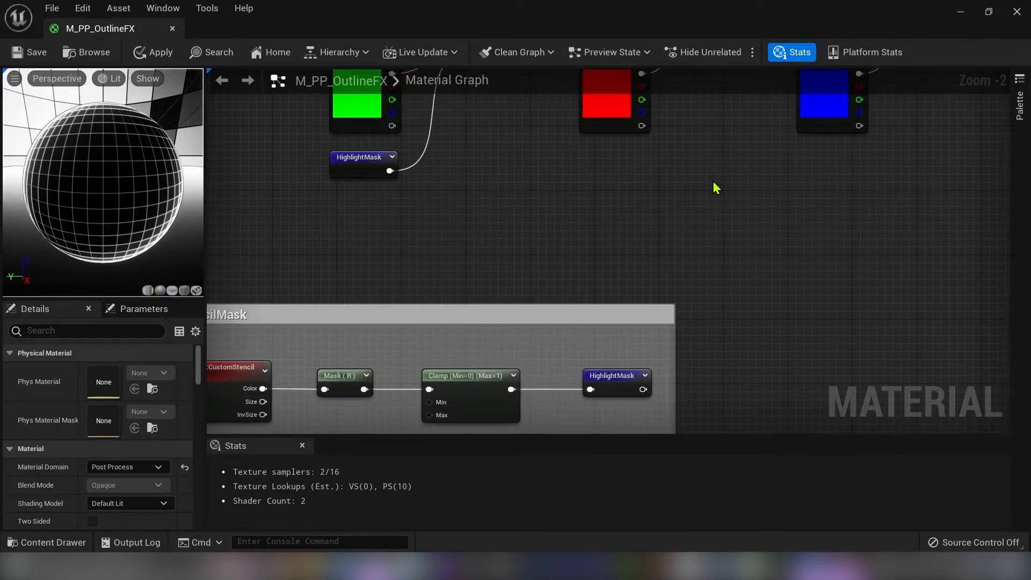
- Feed the CustomStencil R mask through Subtract (B=1, B=2) and Clamp nodes into the Lerp Alpha pins
scroll("down", 3)
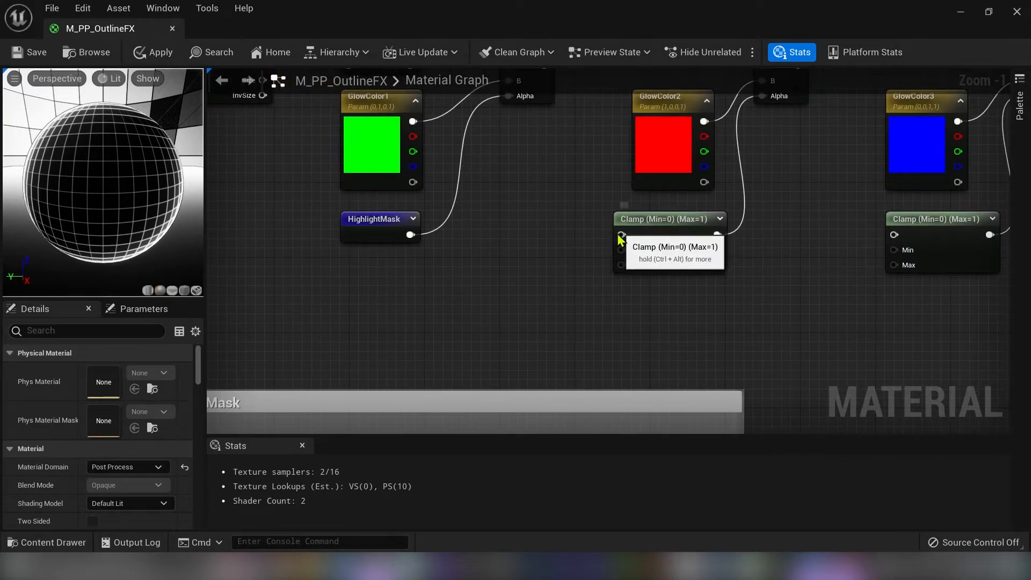
left_click_drag(620, 236, 570, 262)
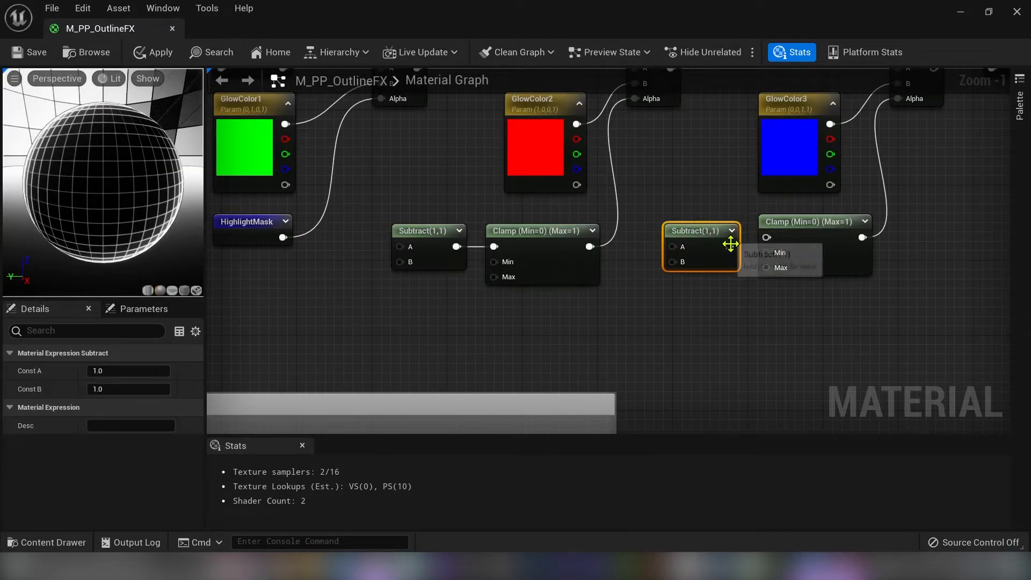
left_click(813, 230)
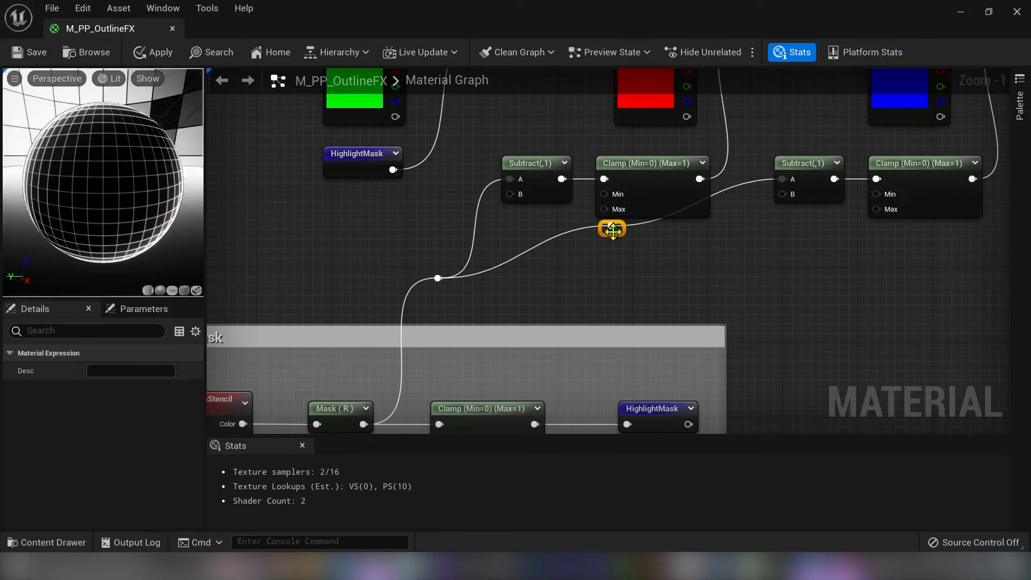
left_click_drag(610, 230, 718, 282)
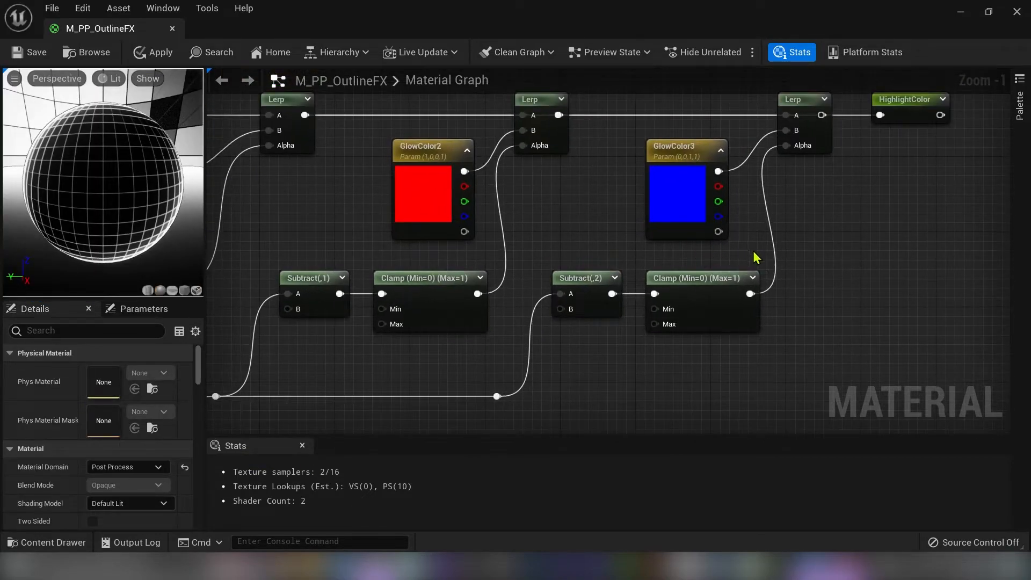
left_click(28, 52)
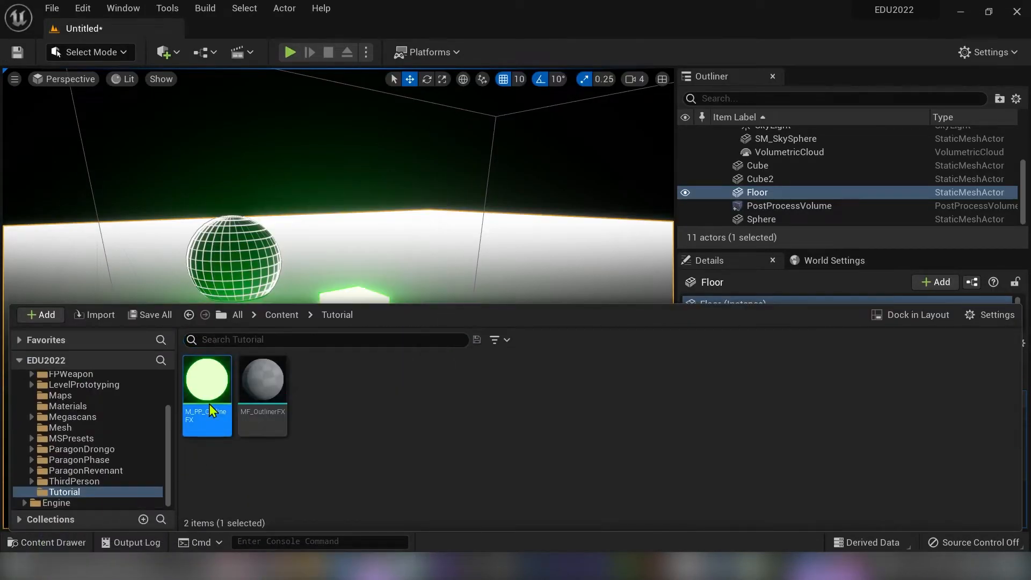
- Give a cube CustomDepth Stencil Value 2 and duplicate a cube for a third stencil colour
double_click(206, 378)
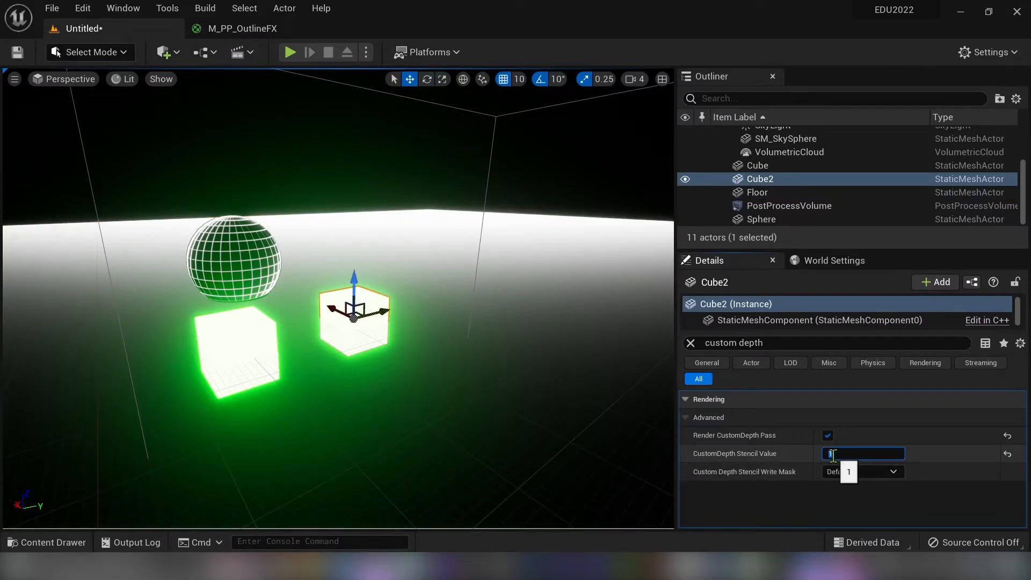
type("2")
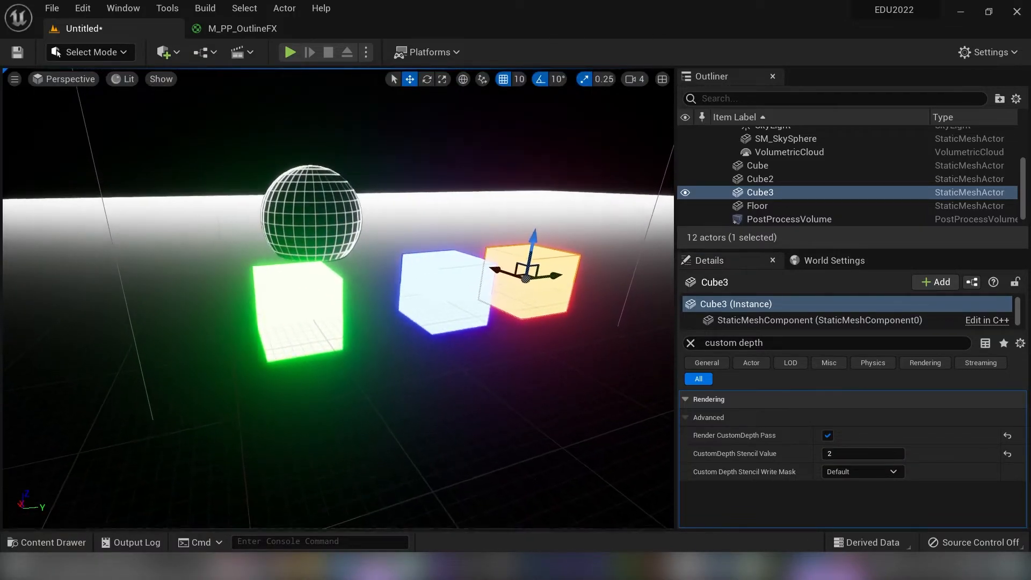
left_click(757, 205)
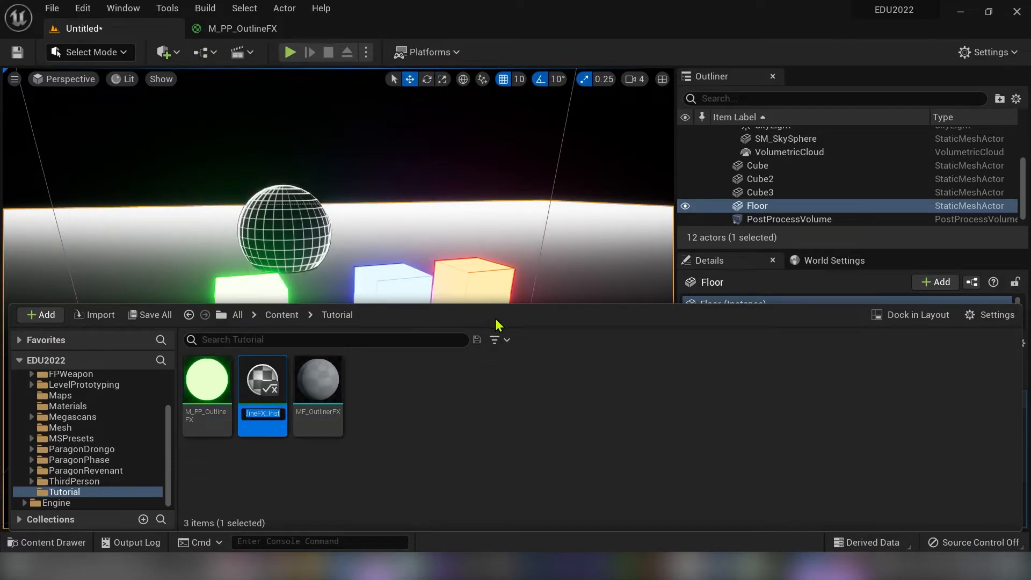
- Create material instance MI_PP_OutlineGlowFX and assign it to the PostProcessVolume's Post Process Materials
type("M_P")
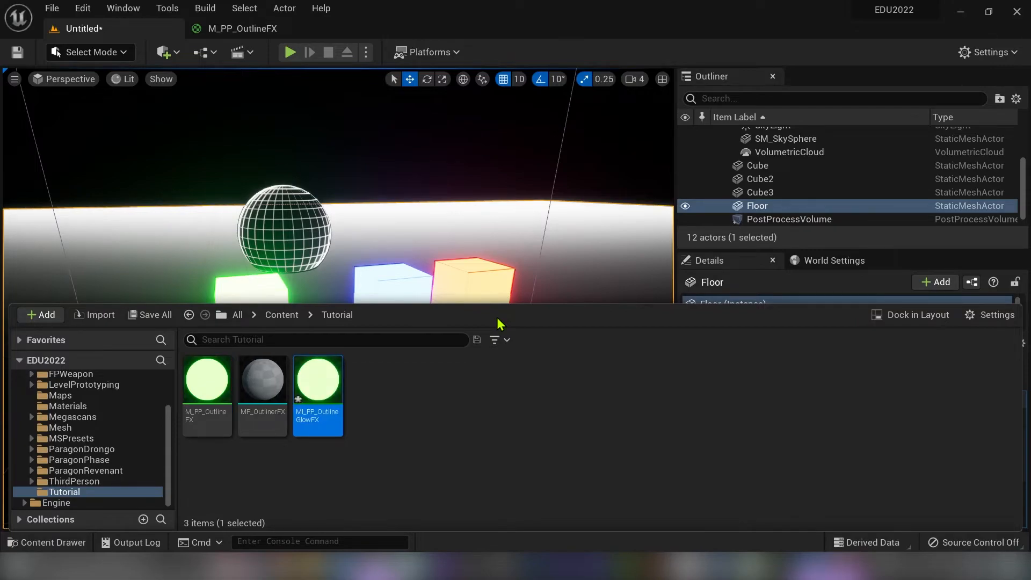
double_click(318, 378)
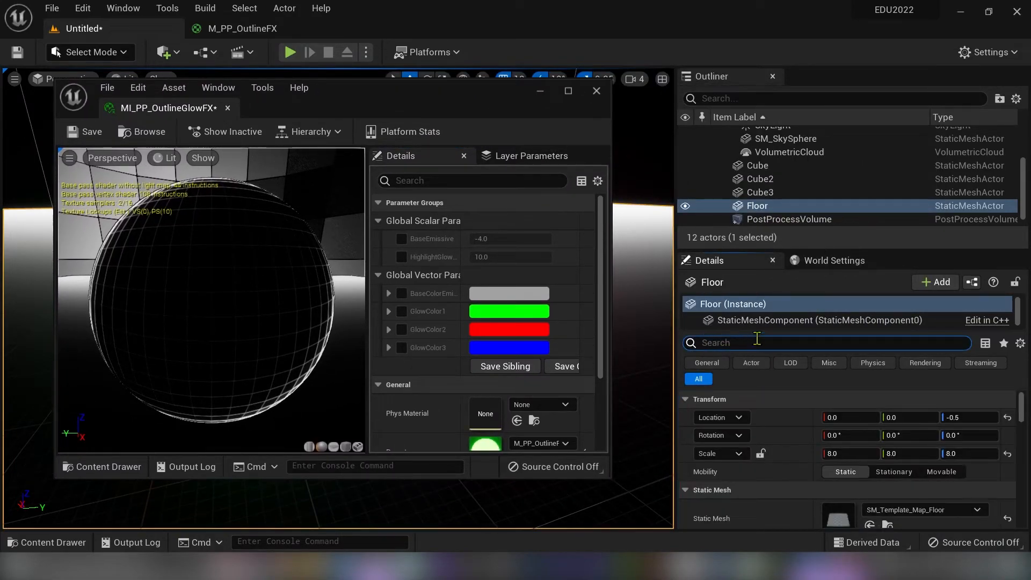
left_click(788, 219)
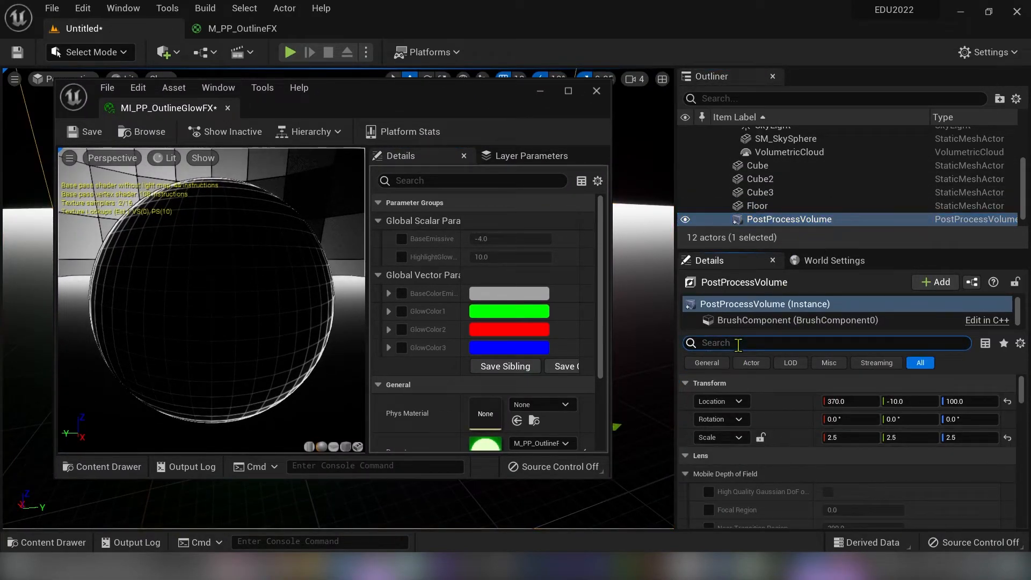
type("material")
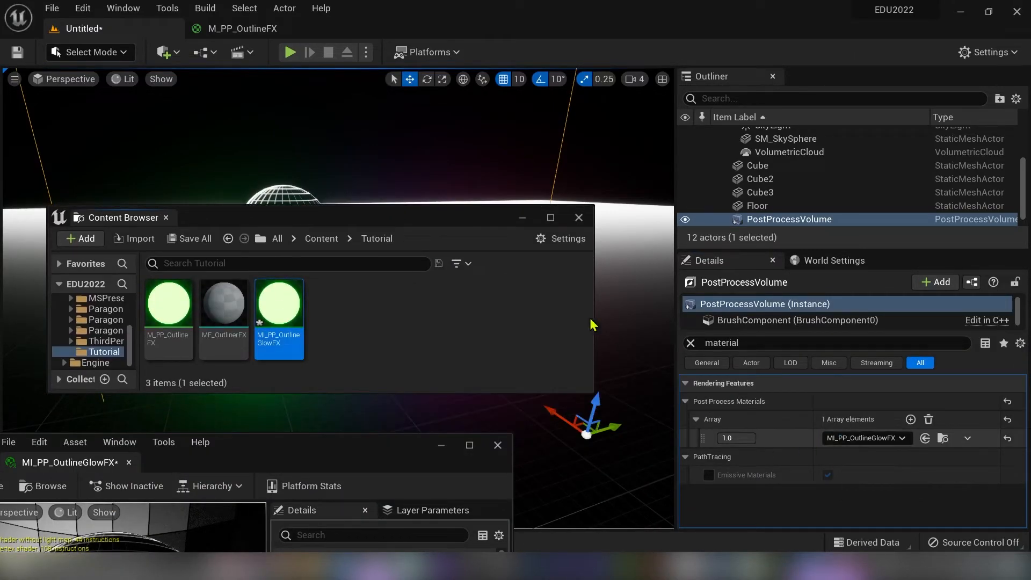
left_click(578, 218)
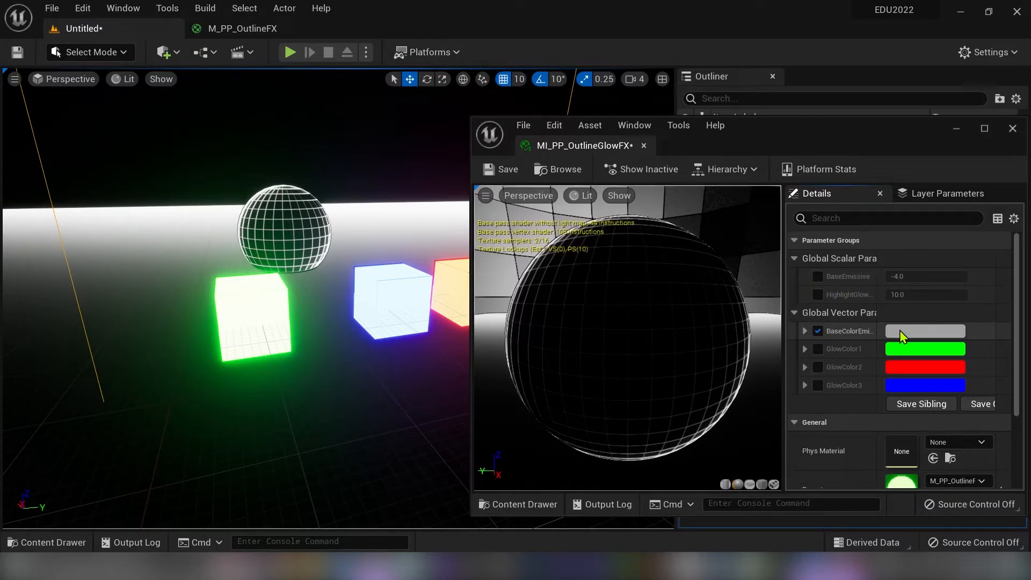
- Enable BaseColorEmissive on the instance, tint it deep blue, and close the instance editor
left_click(923, 330)
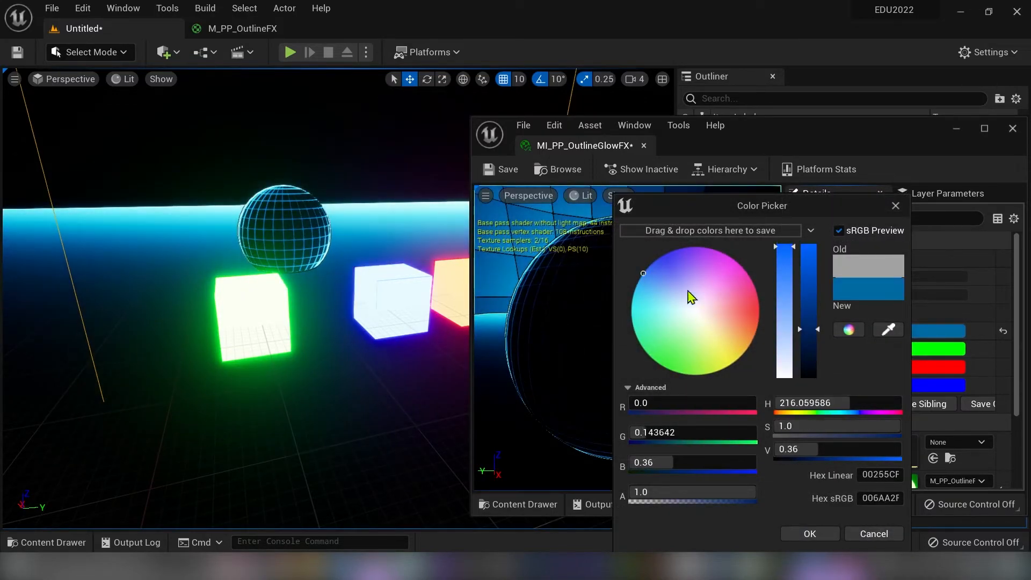
left_click_drag(810, 312, 810, 374)
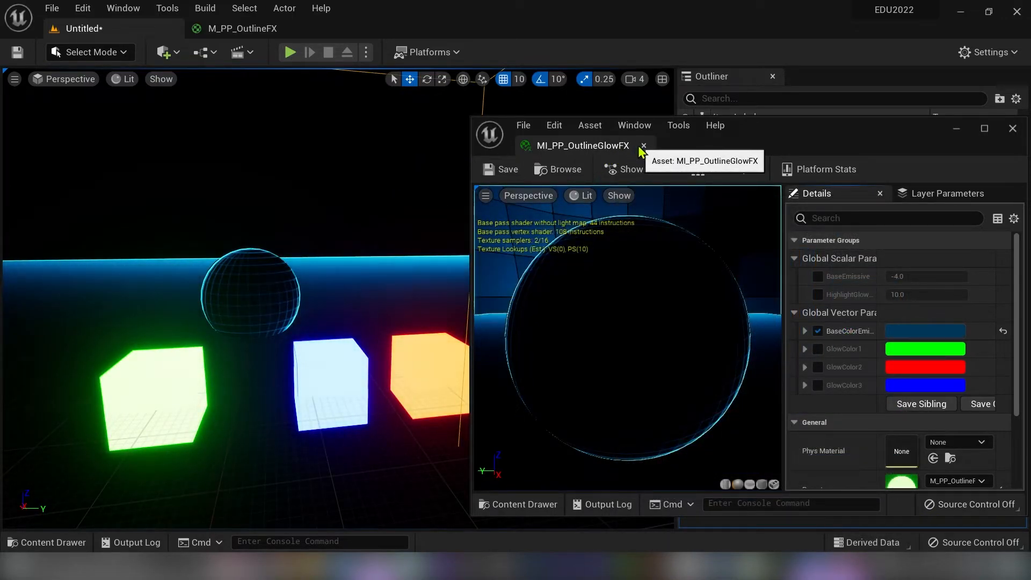
left_click(643, 145)
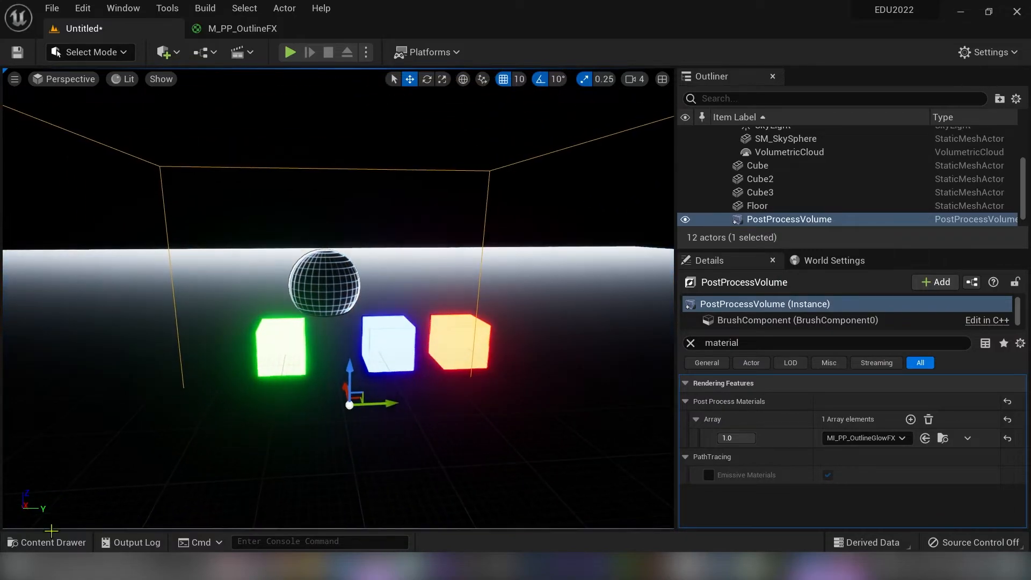
left_click(48, 541)
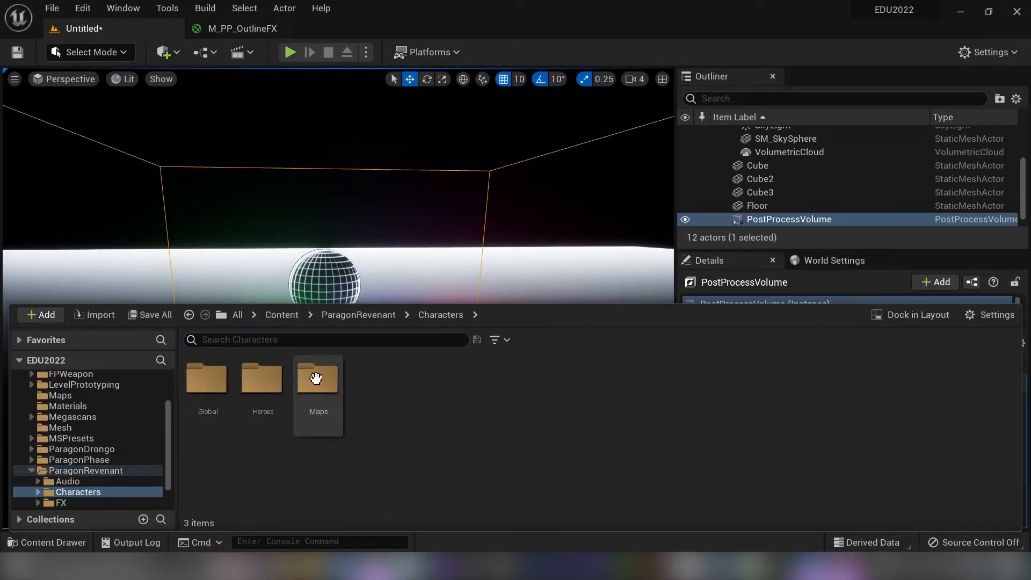
- Browse the Revenant character assets and return to the Tutorial folder
double_click(262, 378)
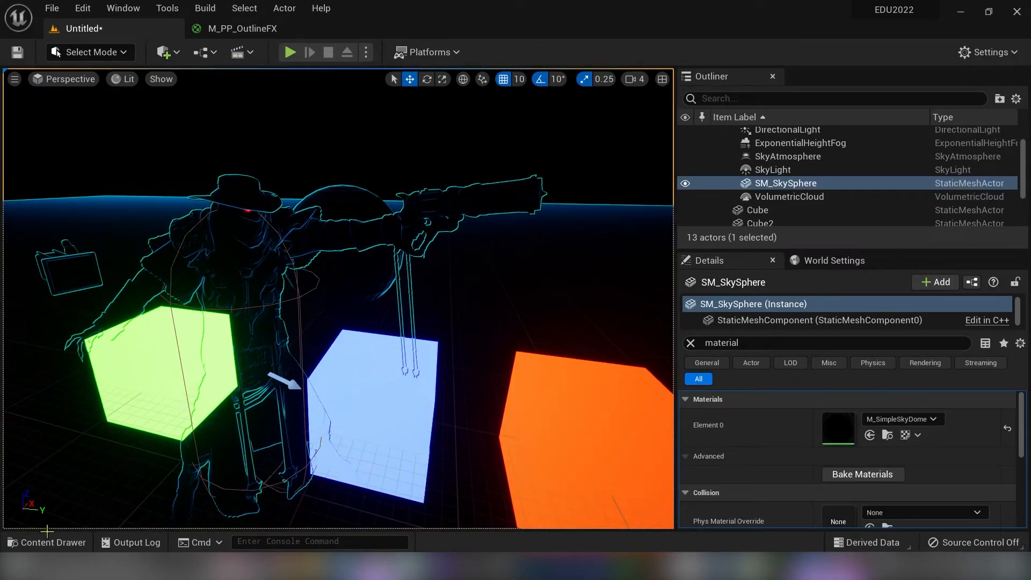
left_click(47, 541)
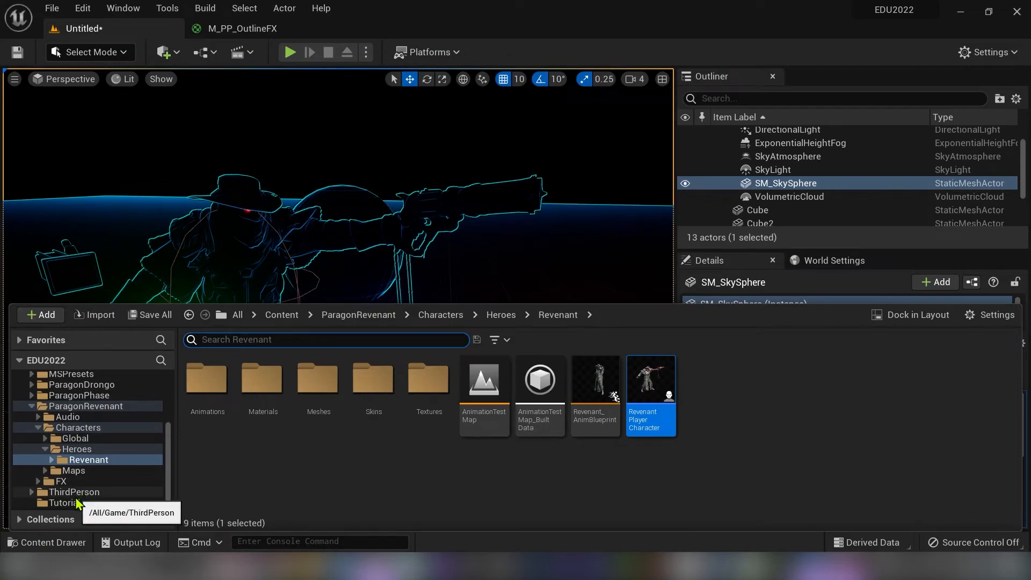
left_click(63, 502)
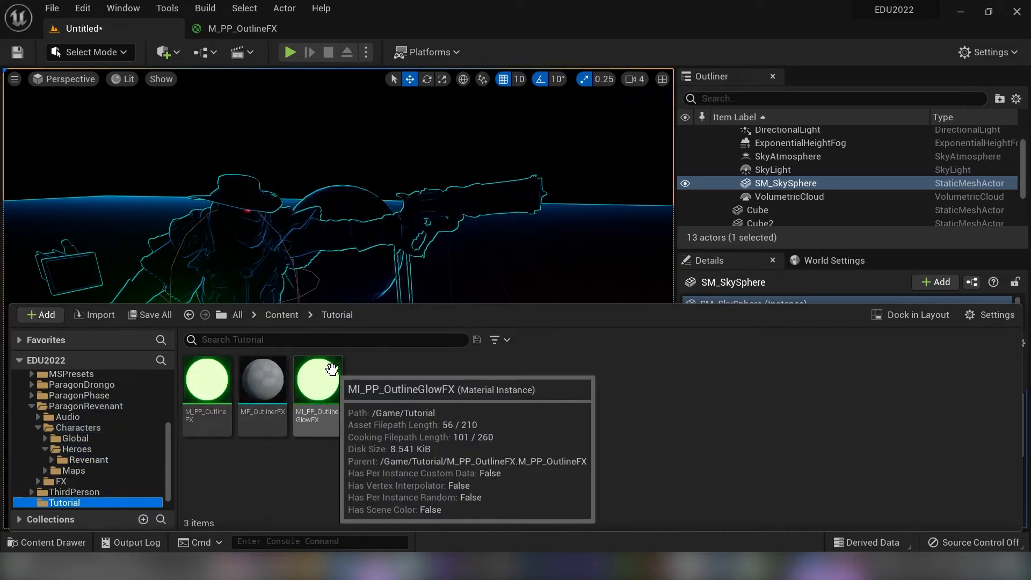
- Tweak MI_PP_OutlineGlowFX's outline colour to bright blue, then darken it to almost black
double_click(316, 379)
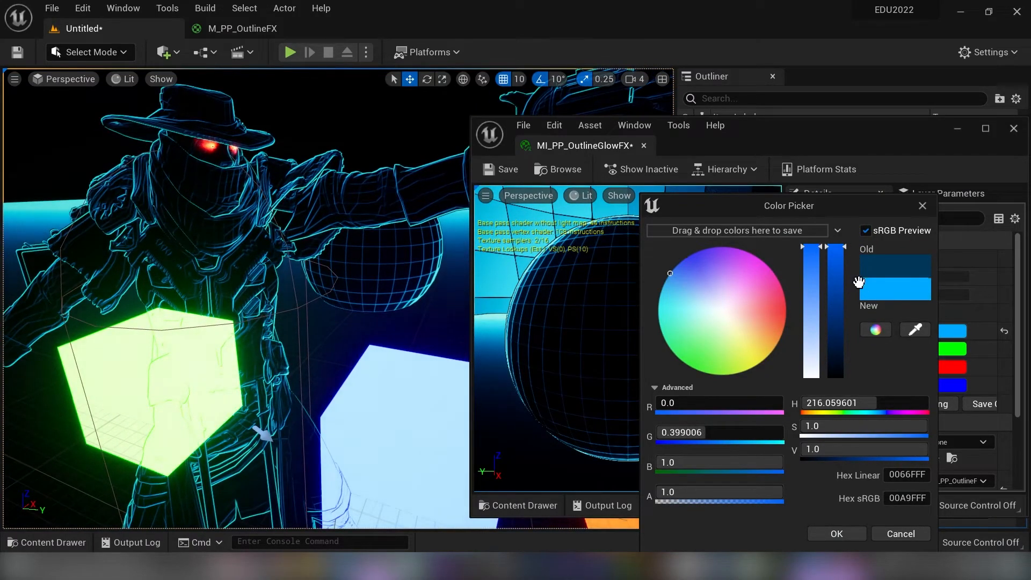
left_click_drag(836, 246, 835, 375)
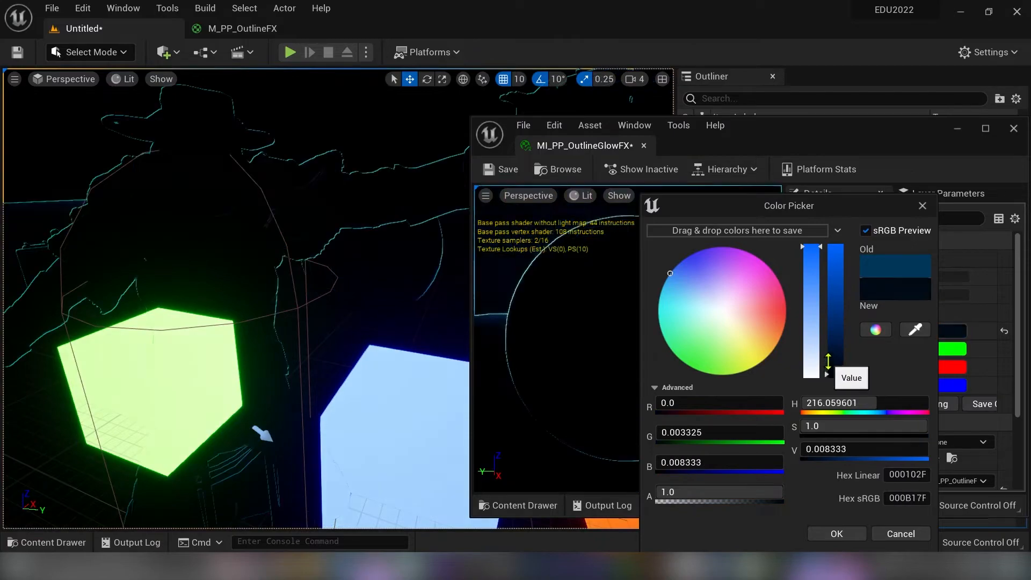
left_click_drag(827, 365, 827, 335)
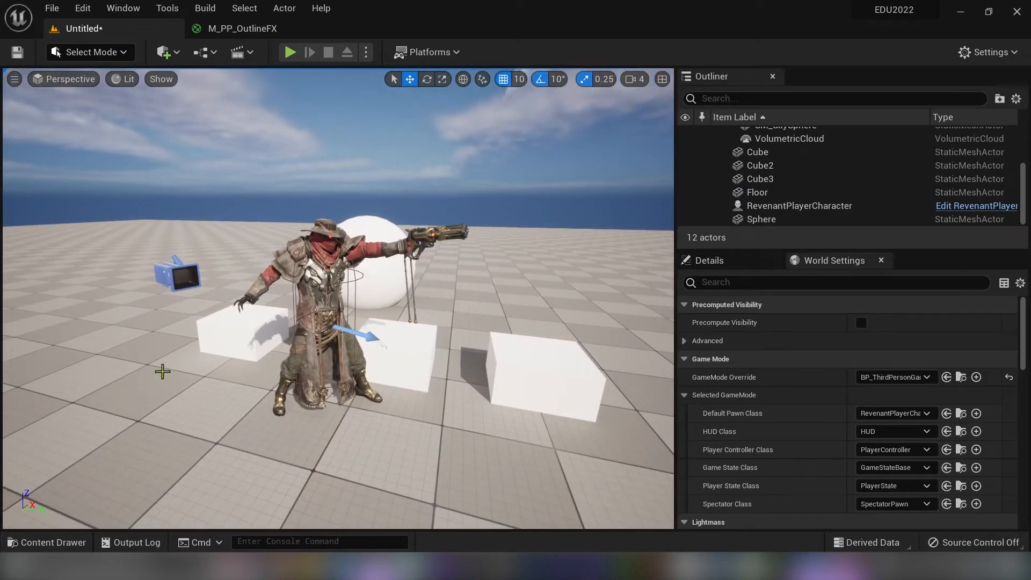
- Place BP_ThirdPersonCharacter into the level and make it the Default Pawn Class in World Settings
left_click(48, 541)
type("t")
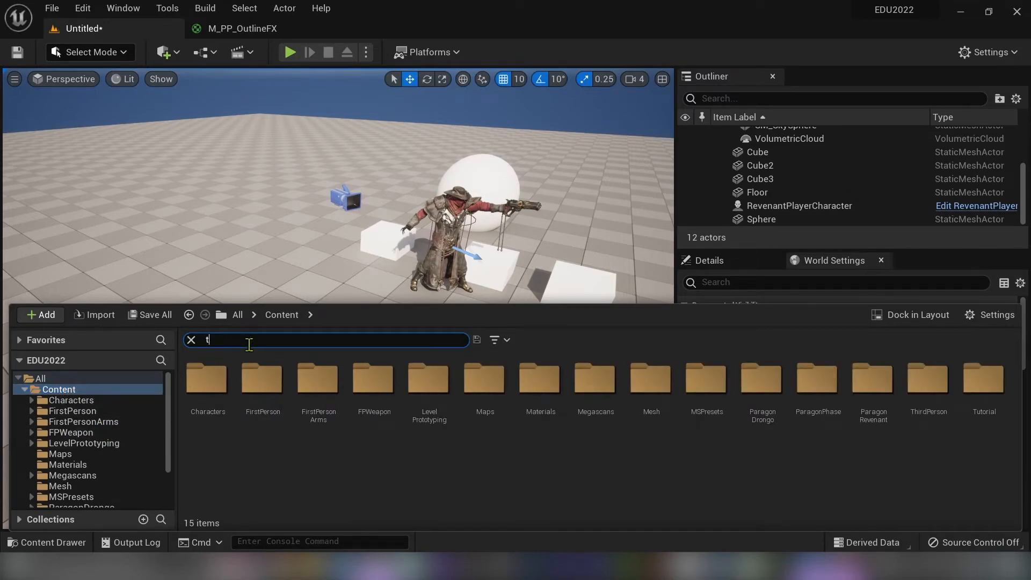
type("hird")
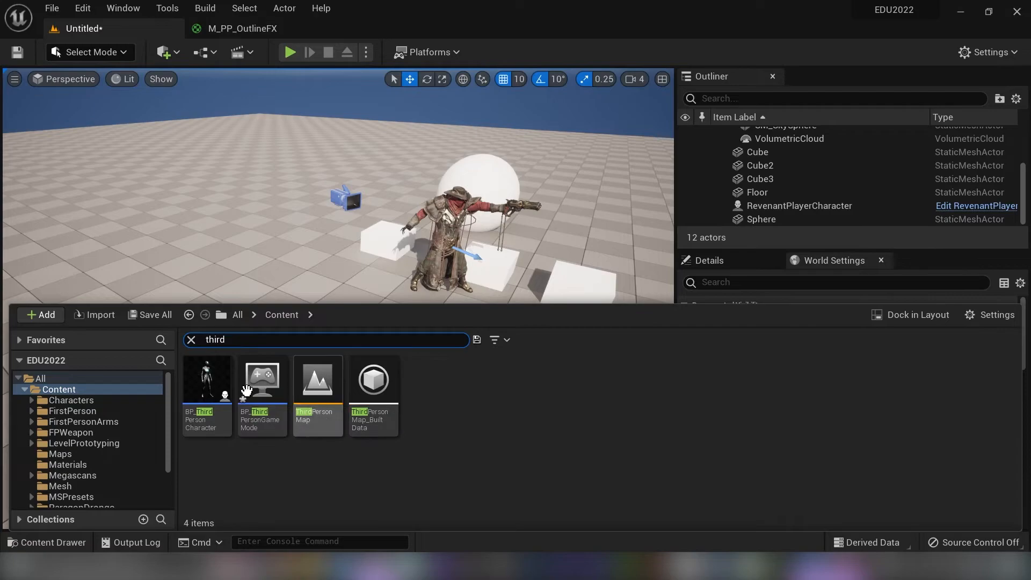
left_click(206, 380)
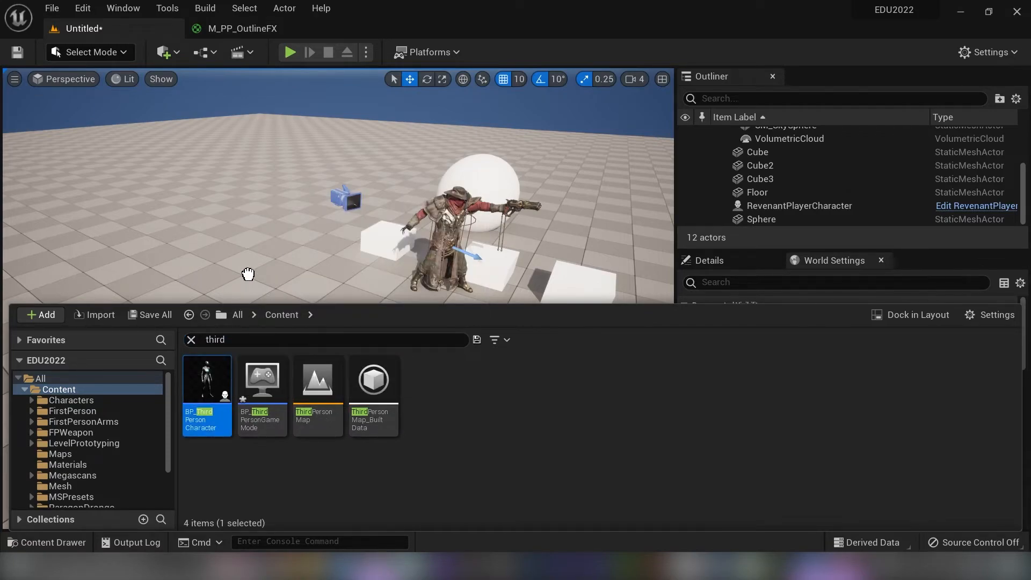
left_click_drag(206, 378, 297, 296)
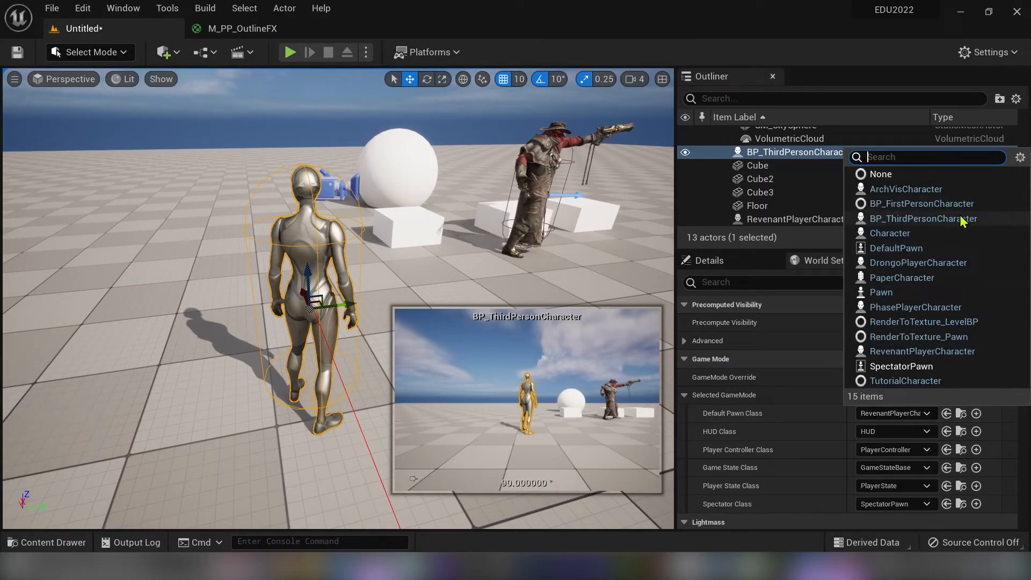
left_click(921, 218)
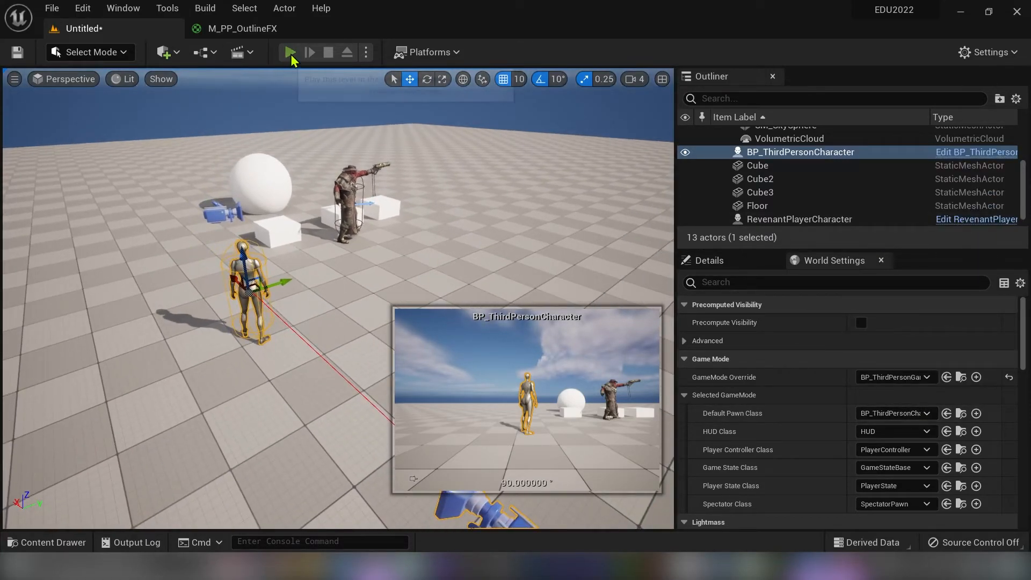
left_click(289, 52)
type("F")
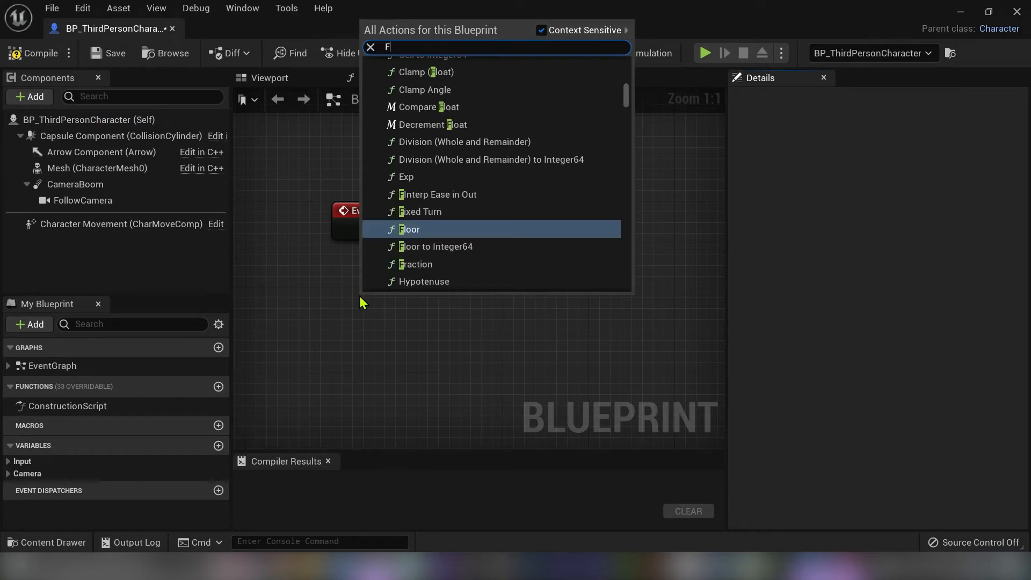
- Select FollowCamera in BP_ThirdPersonCharacter and add a Post Process Materials element
scroll("down", 3)
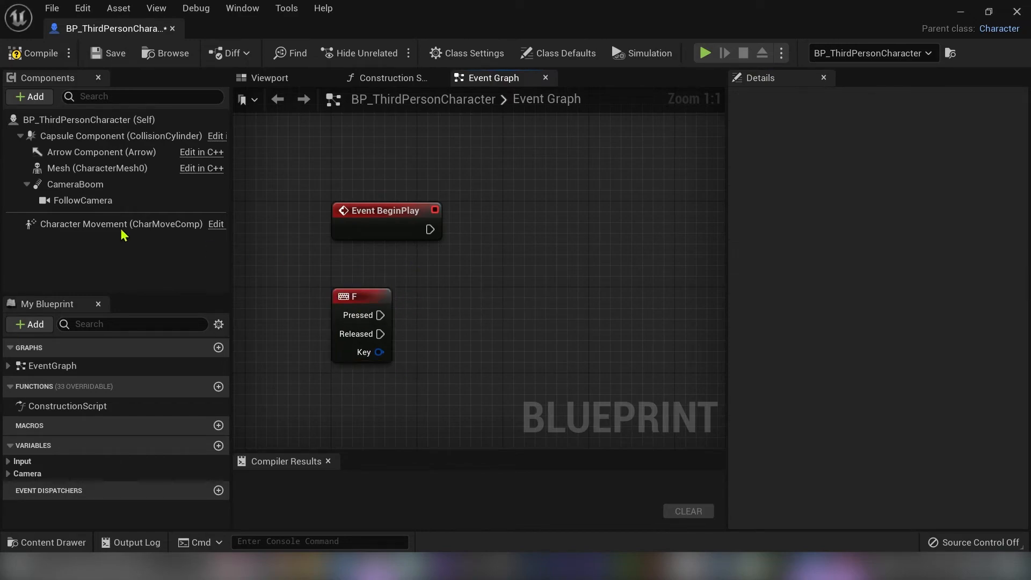
left_click(83, 200)
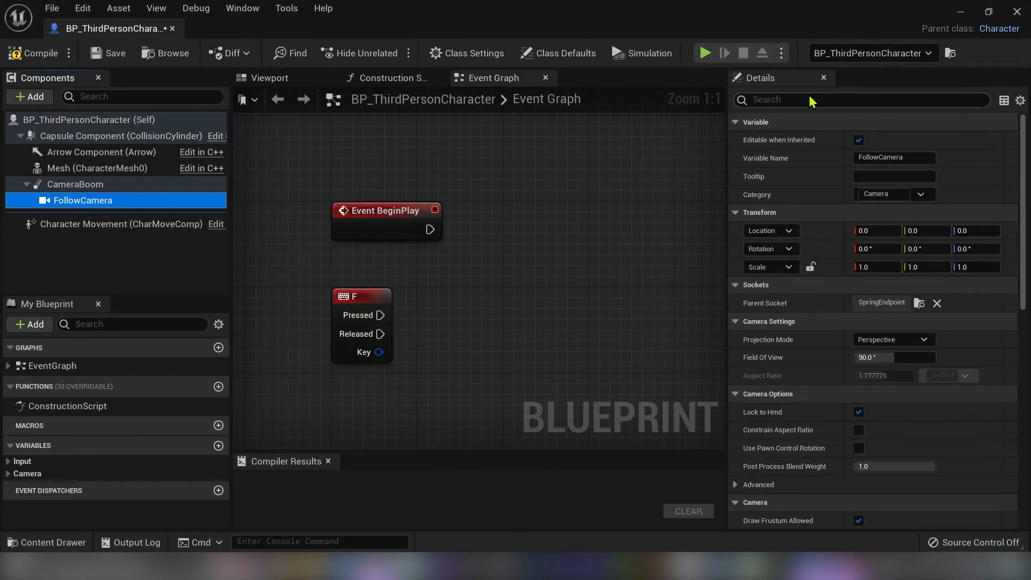
type("material")
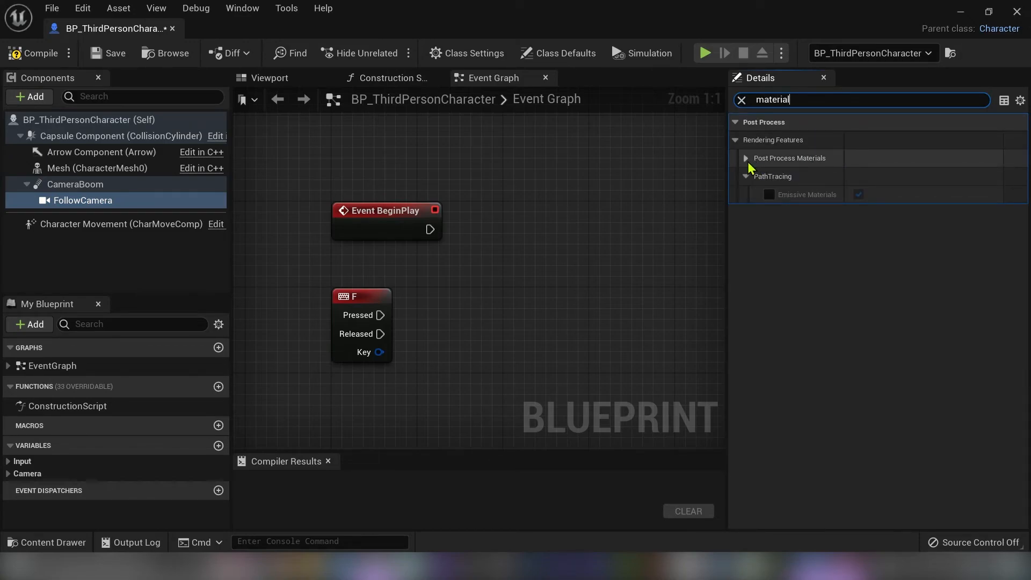
left_click(745, 158)
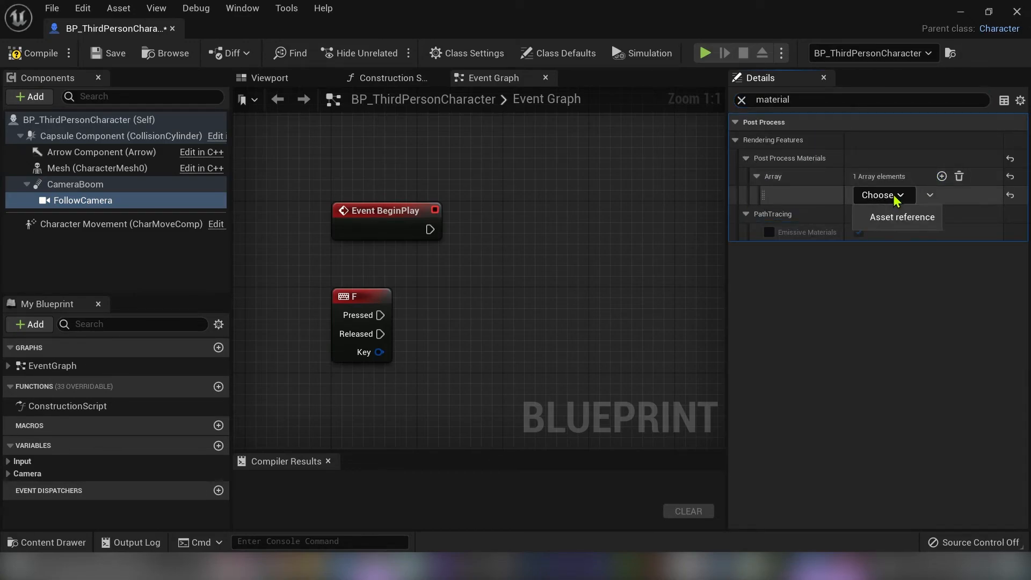
- Assign MI_PP_OutlineGlowFX from the Tutorial folder as the camera's post-process material
left_click(51, 541)
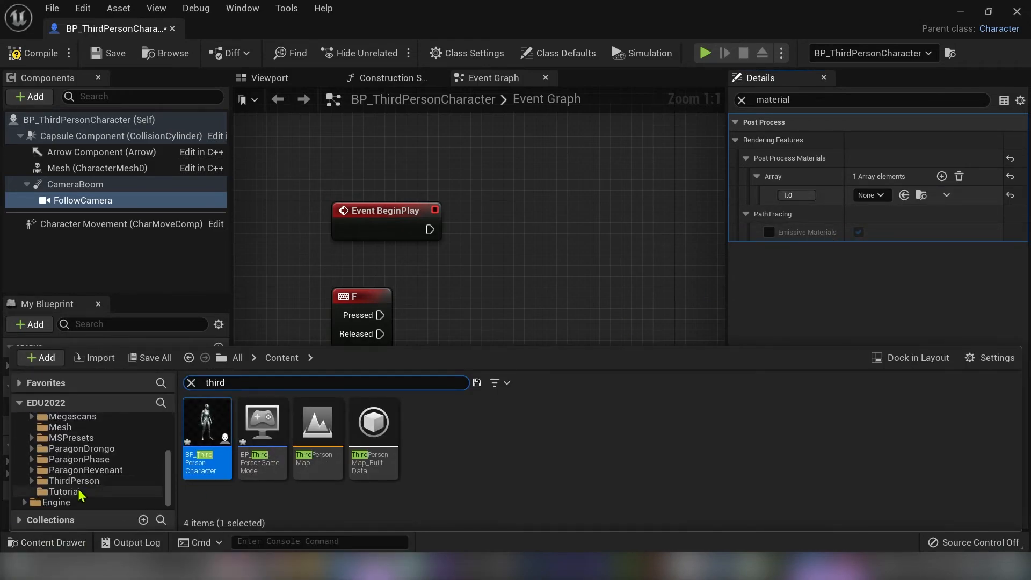
left_click(63, 491)
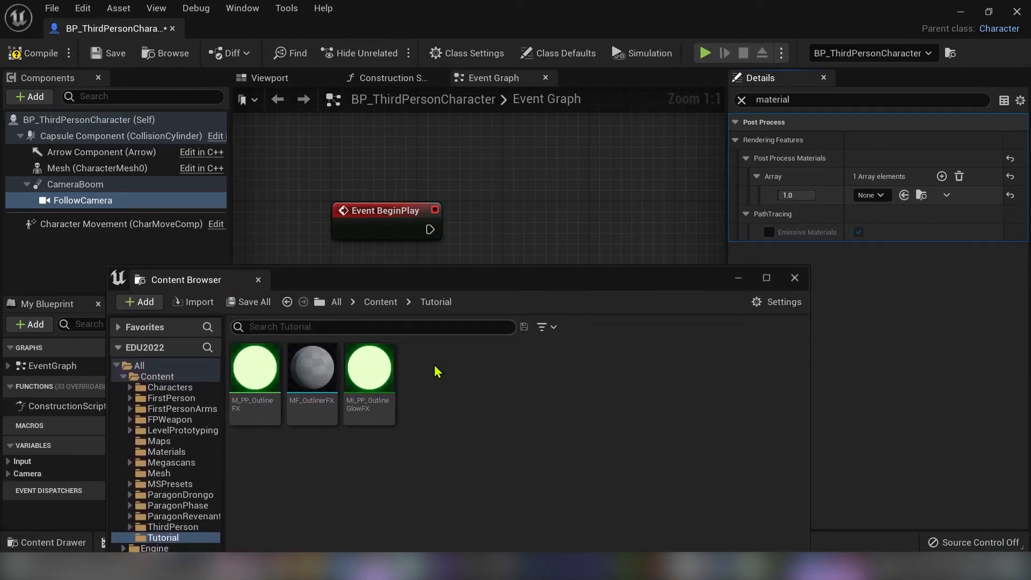
left_click(369, 367)
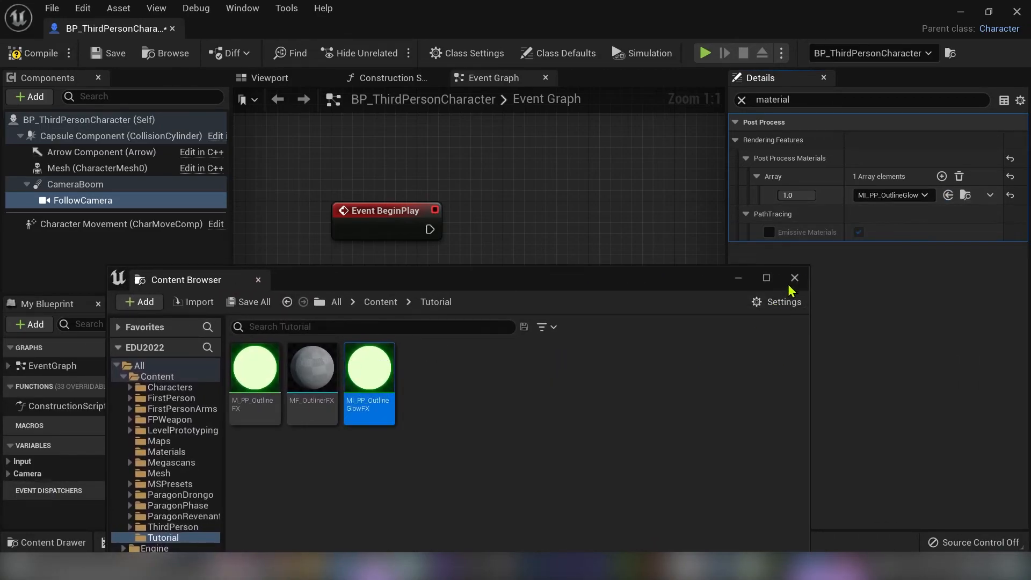
left_click(793, 277)
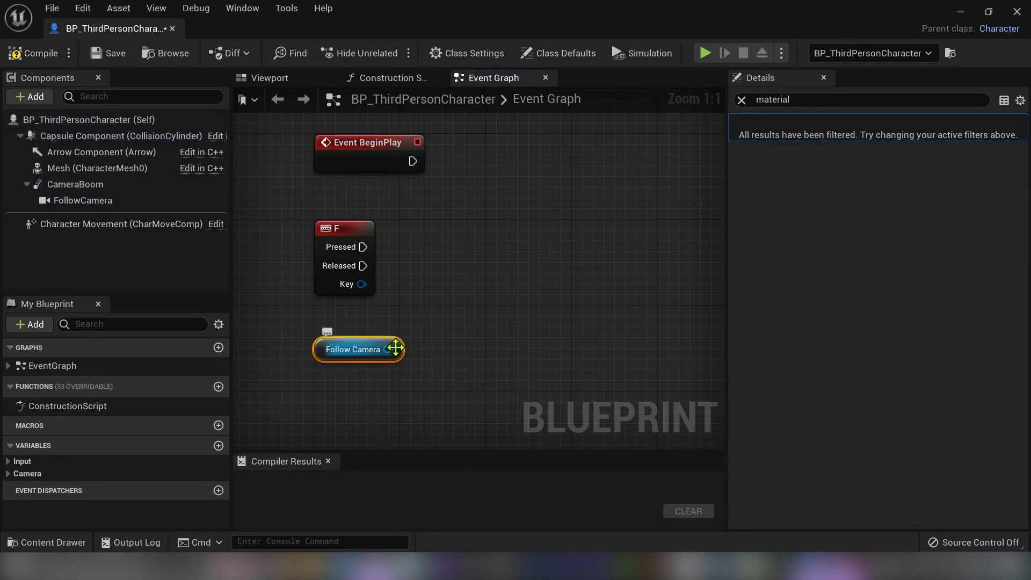
- Add Set Post Process Blend Weight nodes (1.0 on F press, 0.0 on BeginPlay/release) for the FollowCamera
left_click_drag(396, 349, 454, 300)
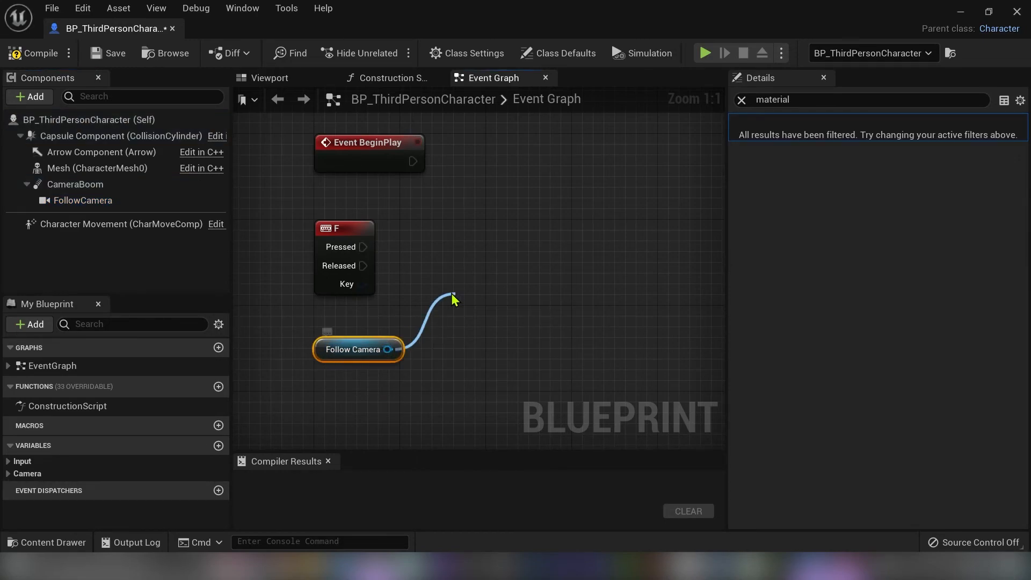
type("setpost")
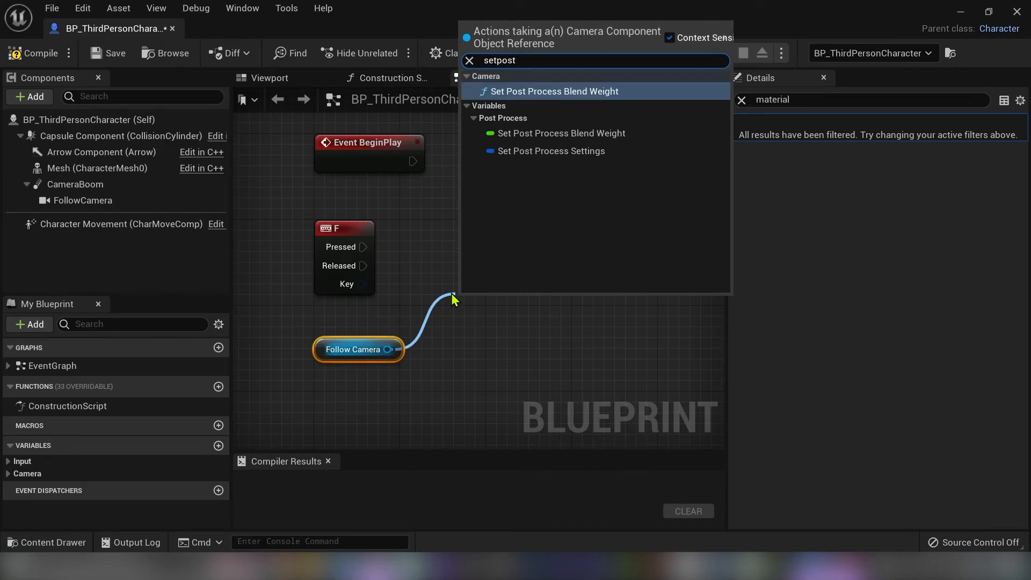
left_click(554, 90)
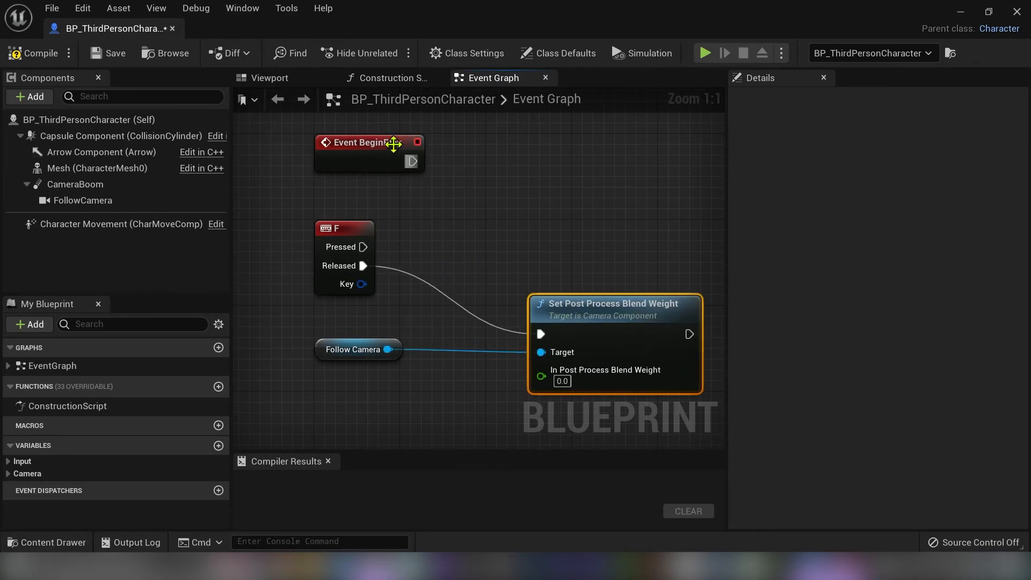
left_click_drag(368, 143, 358, 400)
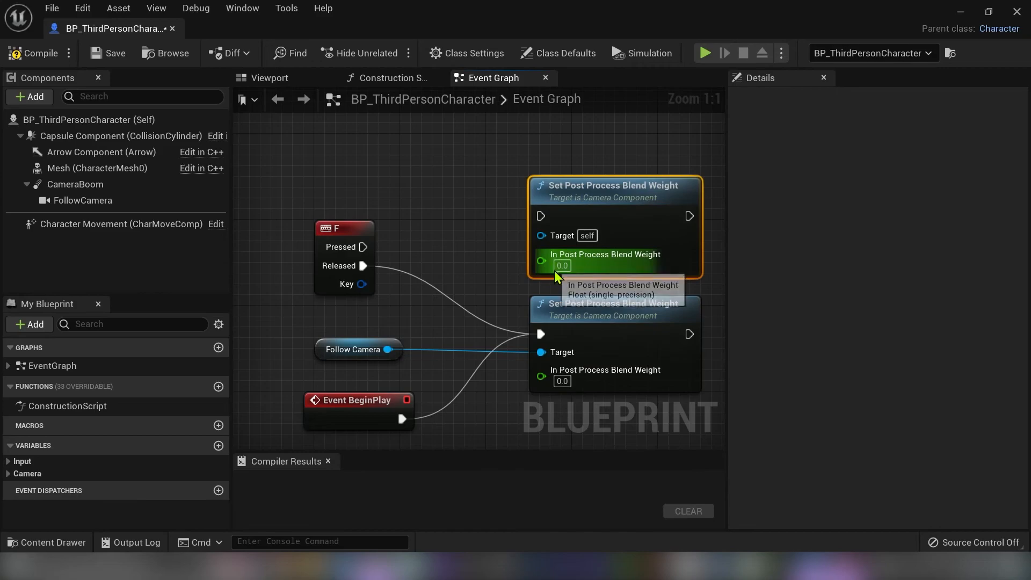
type("1.0")
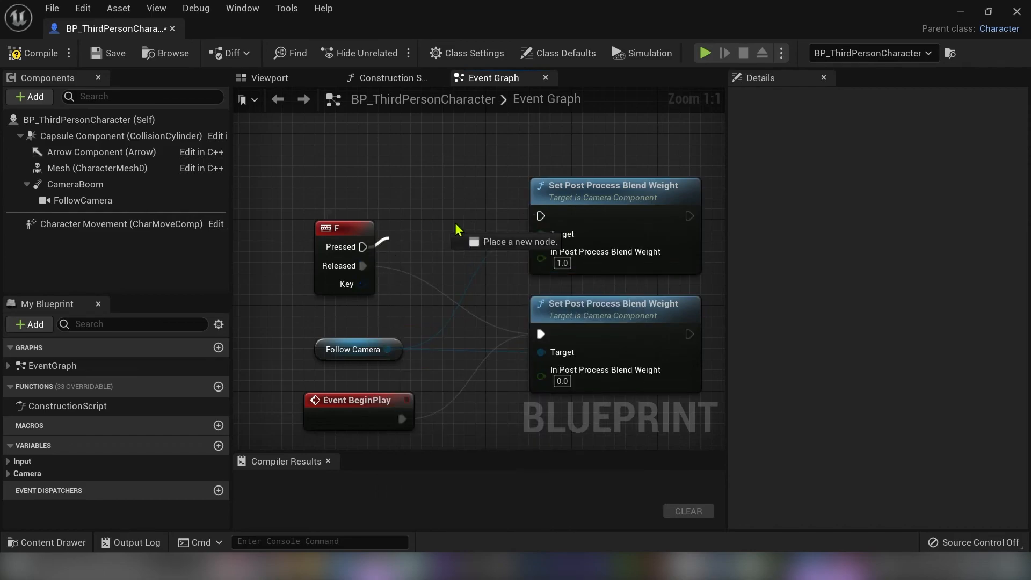
left_click(35, 54)
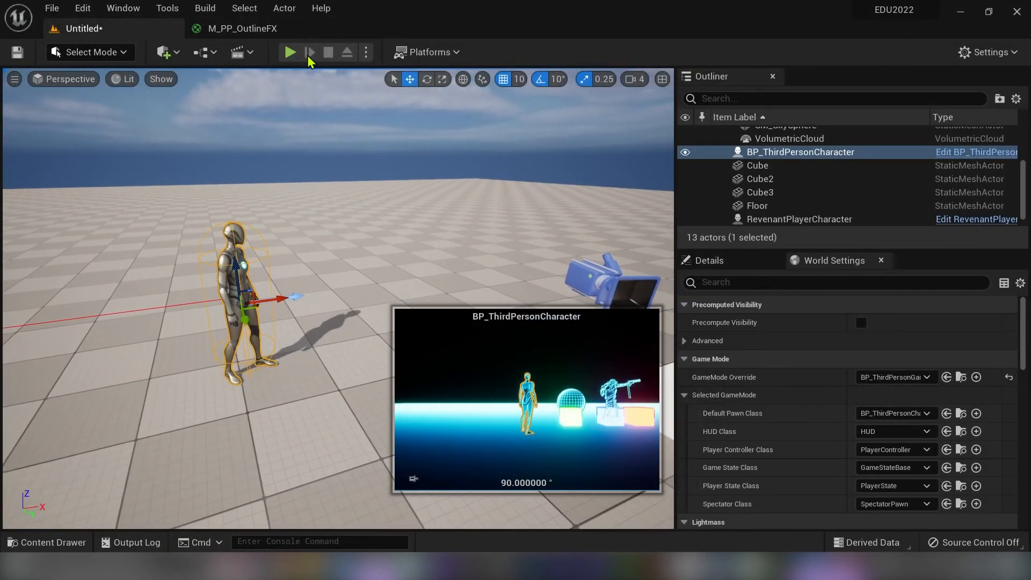
- Start a play session of the level to test the F-key outline toggle
left_click(287, 52)
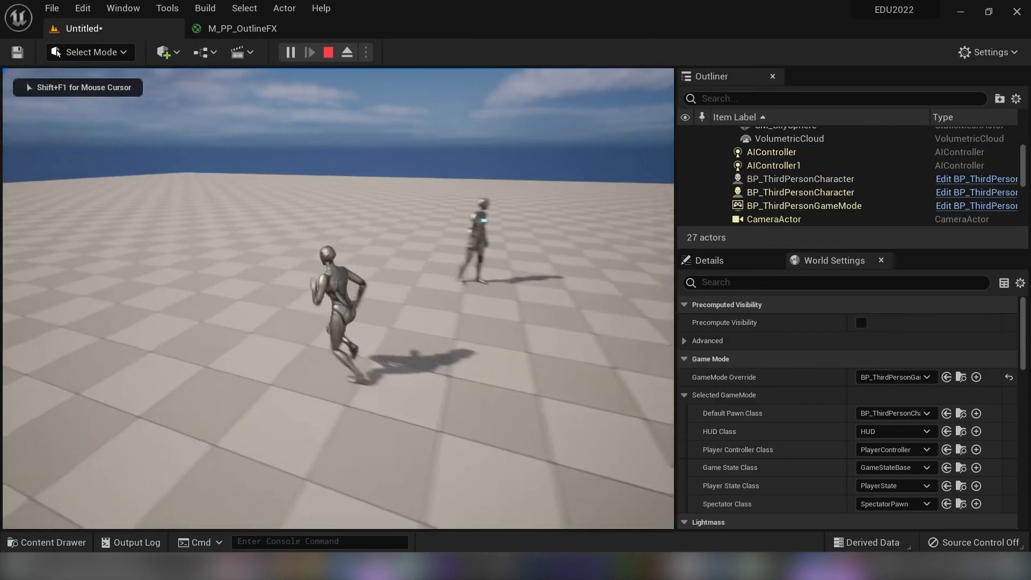